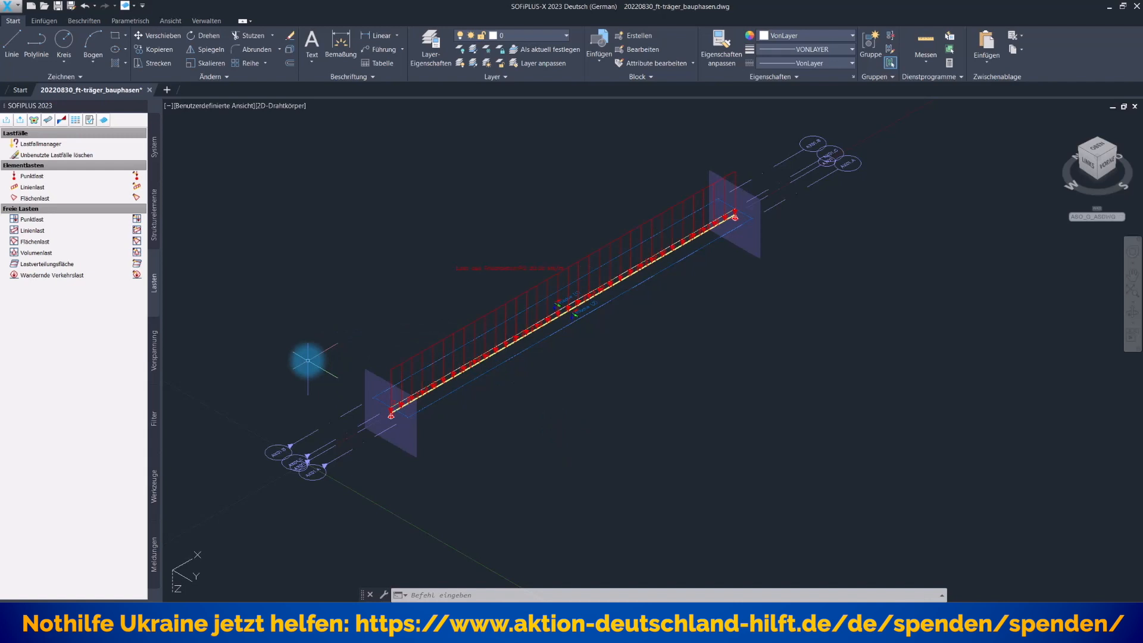
mouse_move(390, 415)
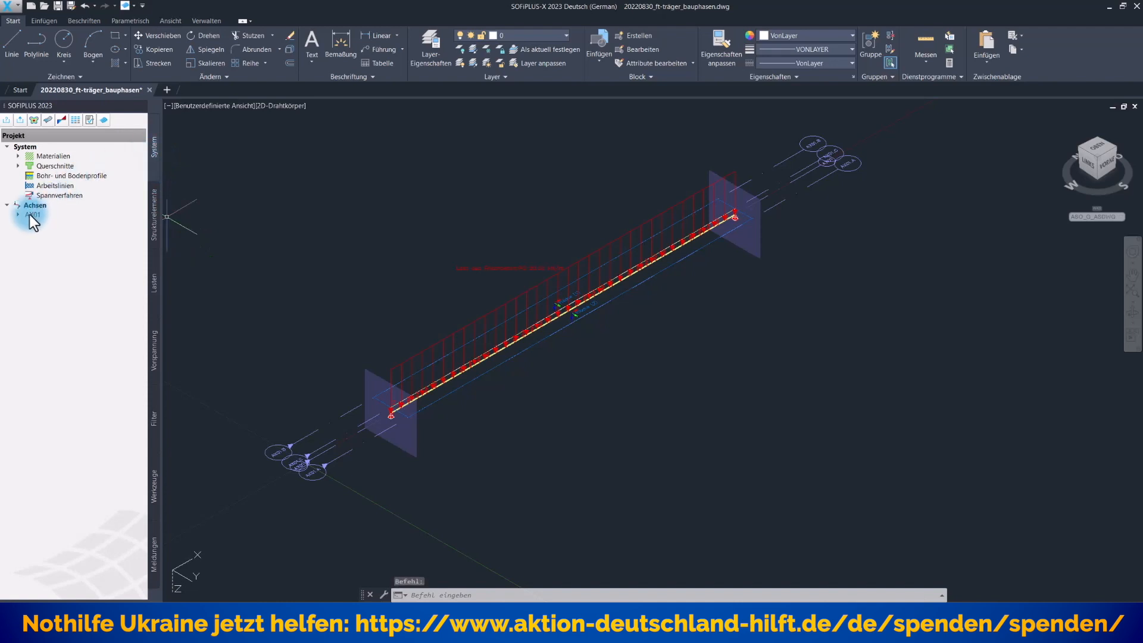
Expand axis AX01 in the project tree to show its alignment, placements, variables and secondary axes.
left_click(17, 214)
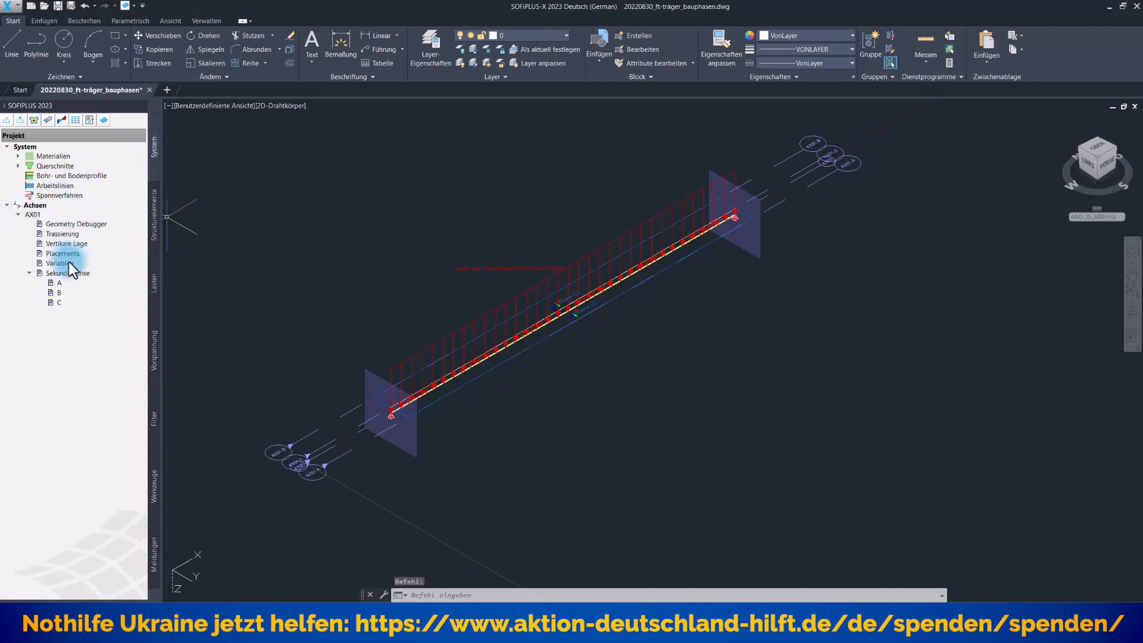
left_click(63, 233)
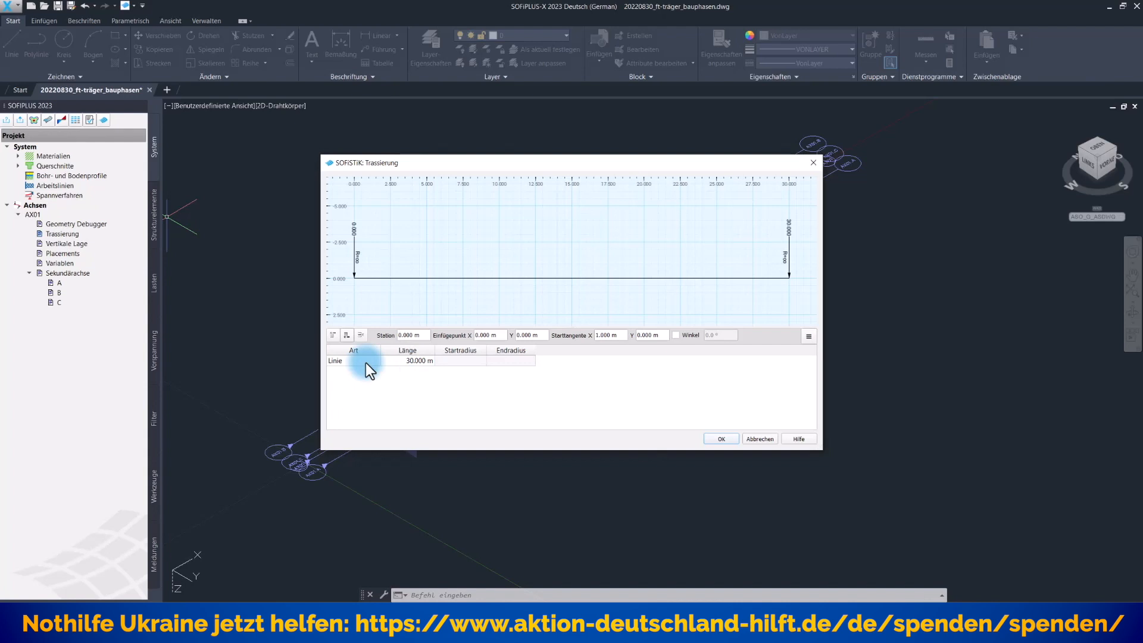
mouse_move(346, 335)
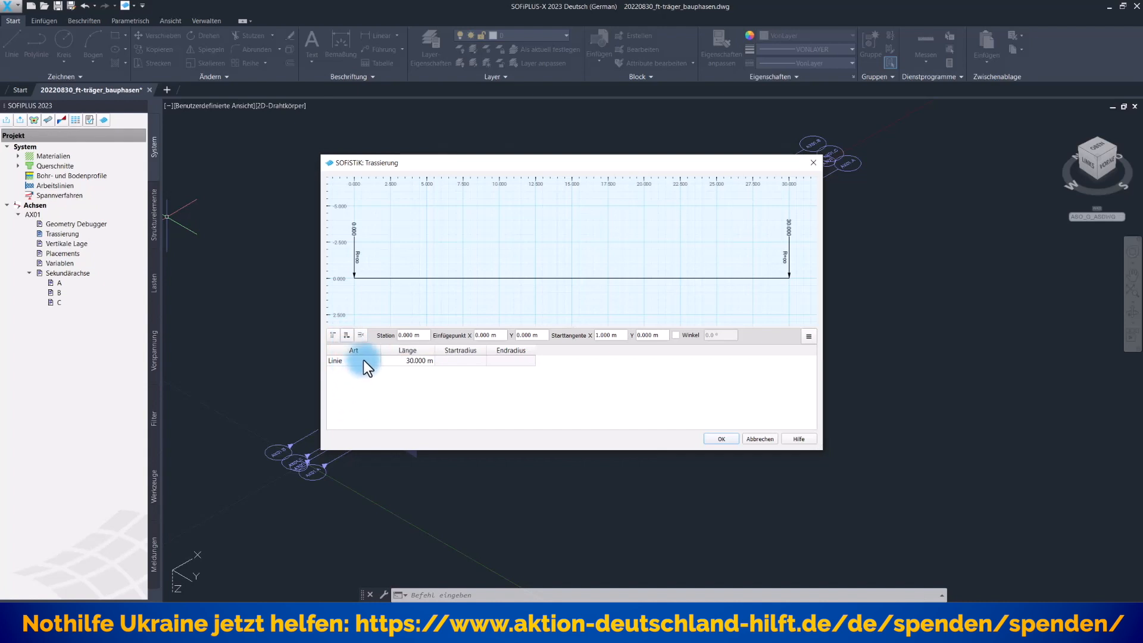
Keep AX01's alignment element as a straight Linie of 30 m and accept the Trassierung dialog.
left_click(372, 361)
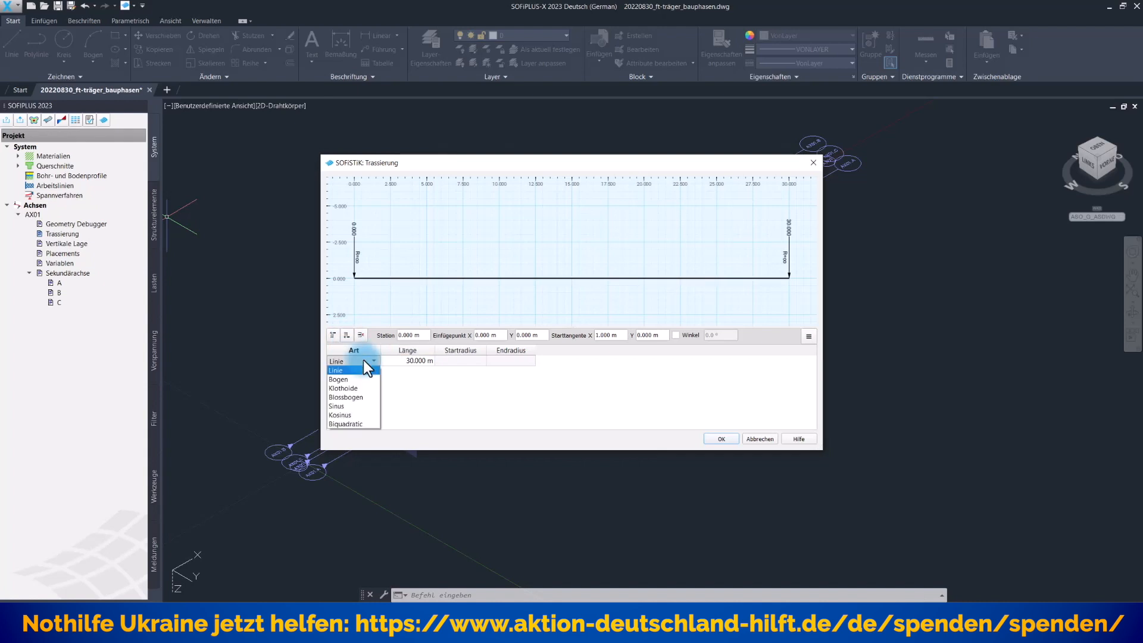
left_click(337, 369)
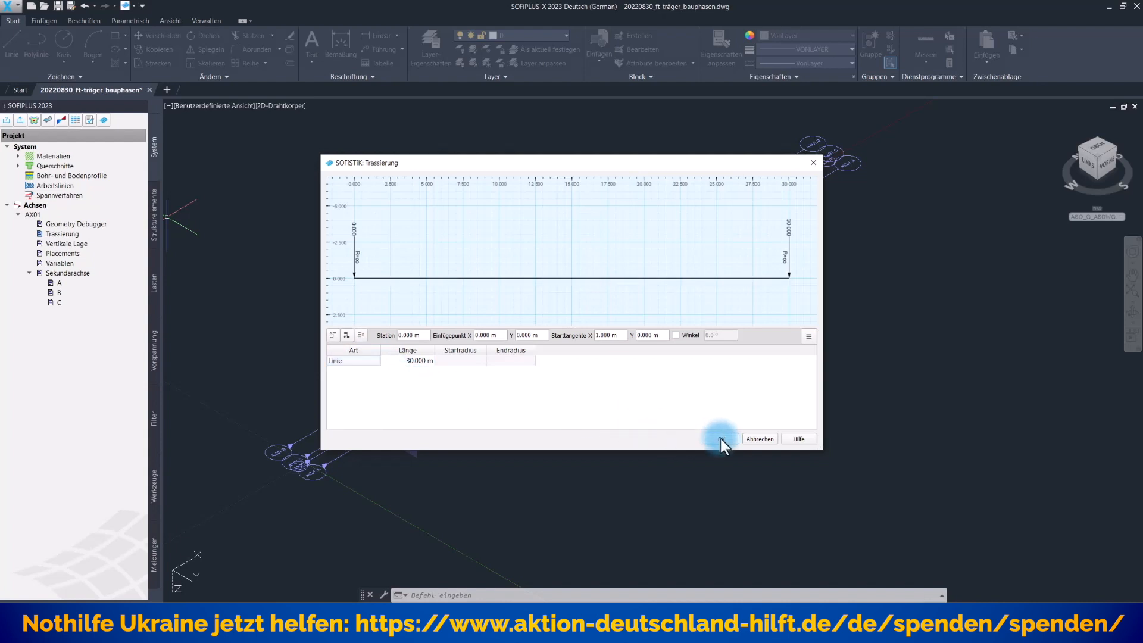
left_click(720, 438)
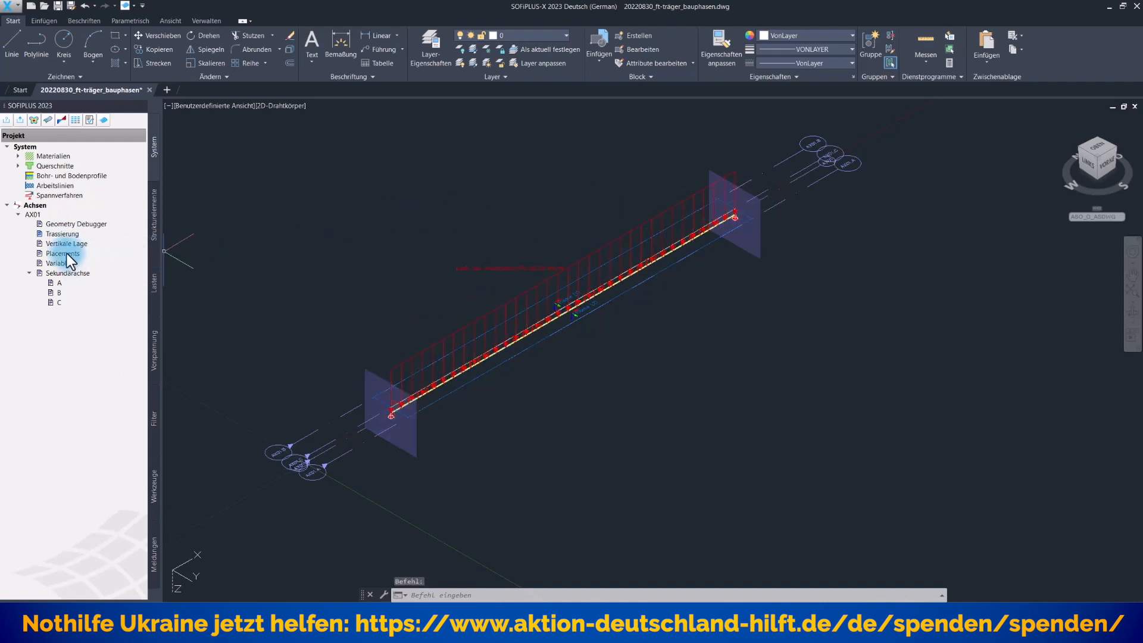
double_click(62, 252)
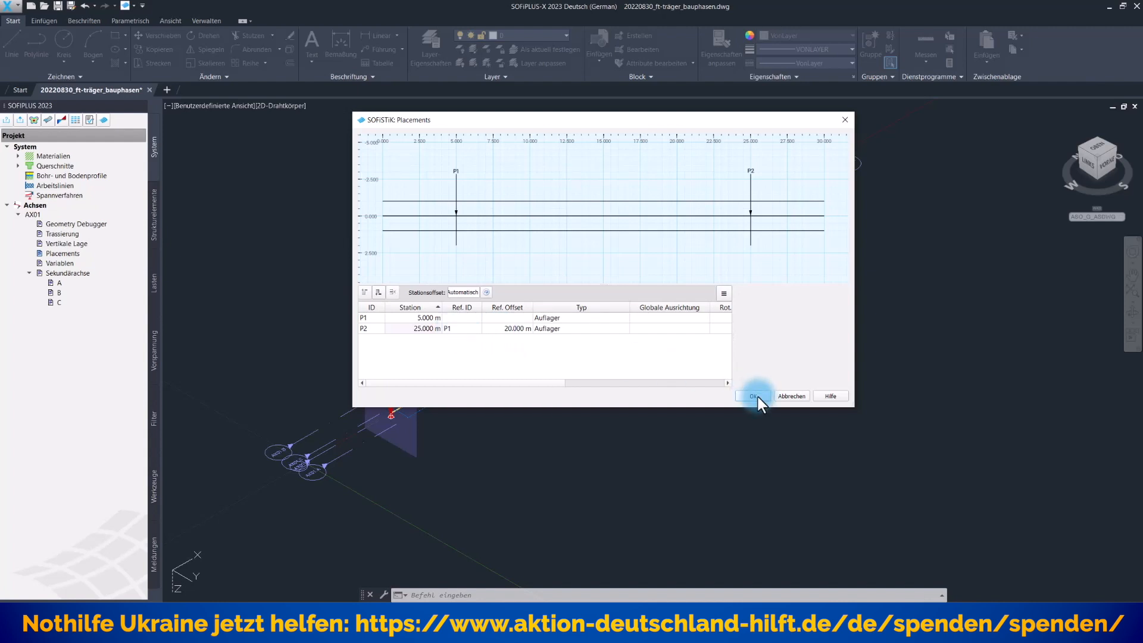
left_click(752, 395)
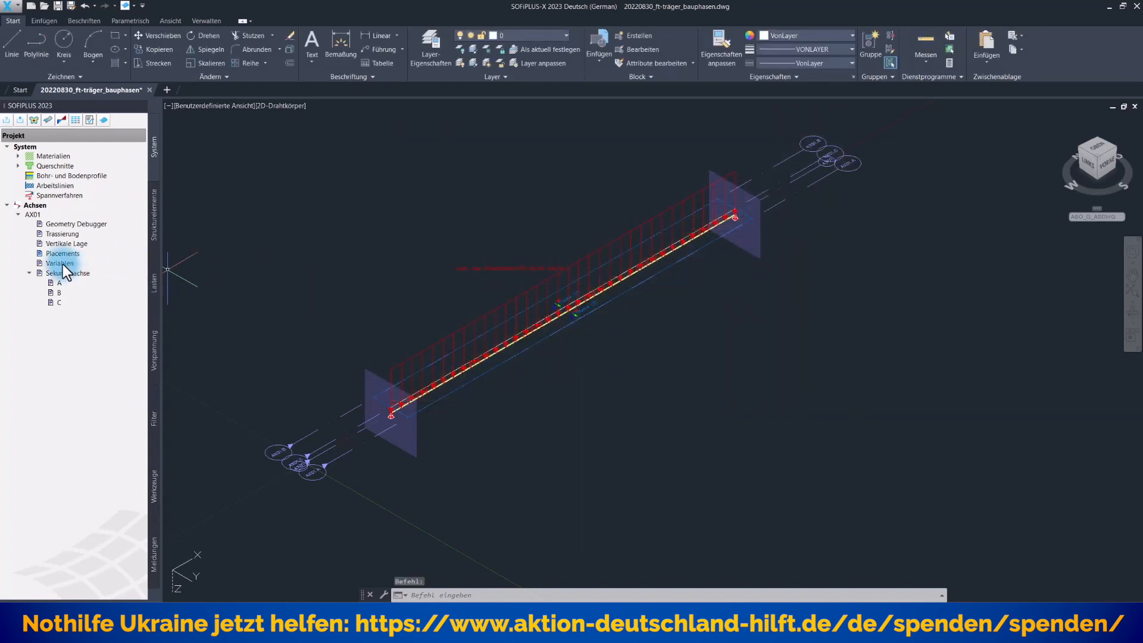
double_click(61, 263)
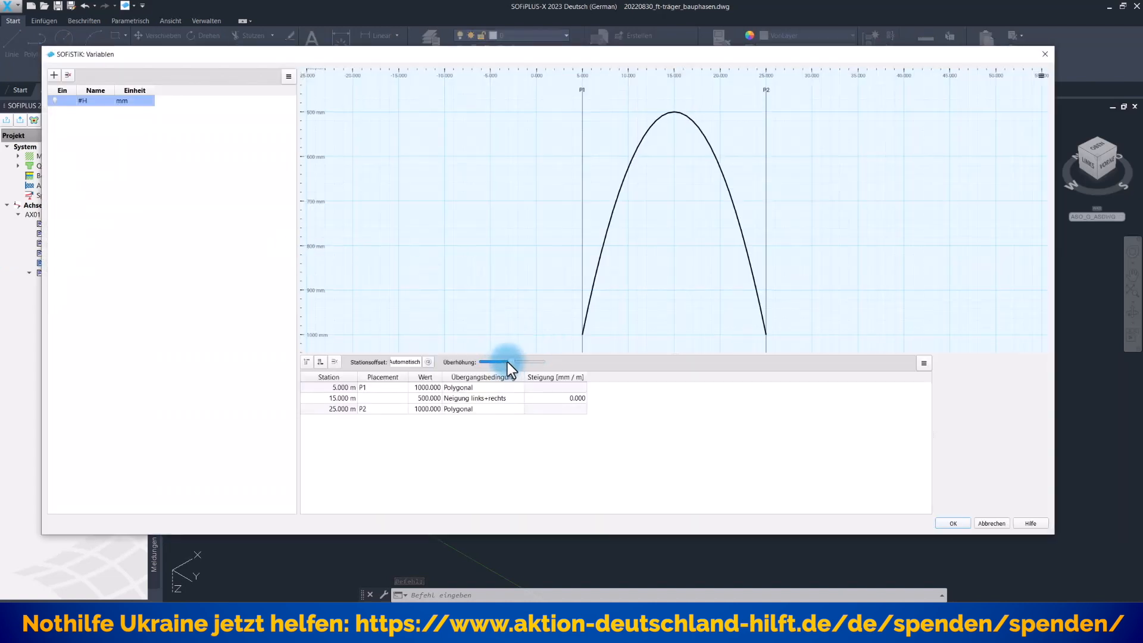
left_click_drag(510, 362, 488, 362)
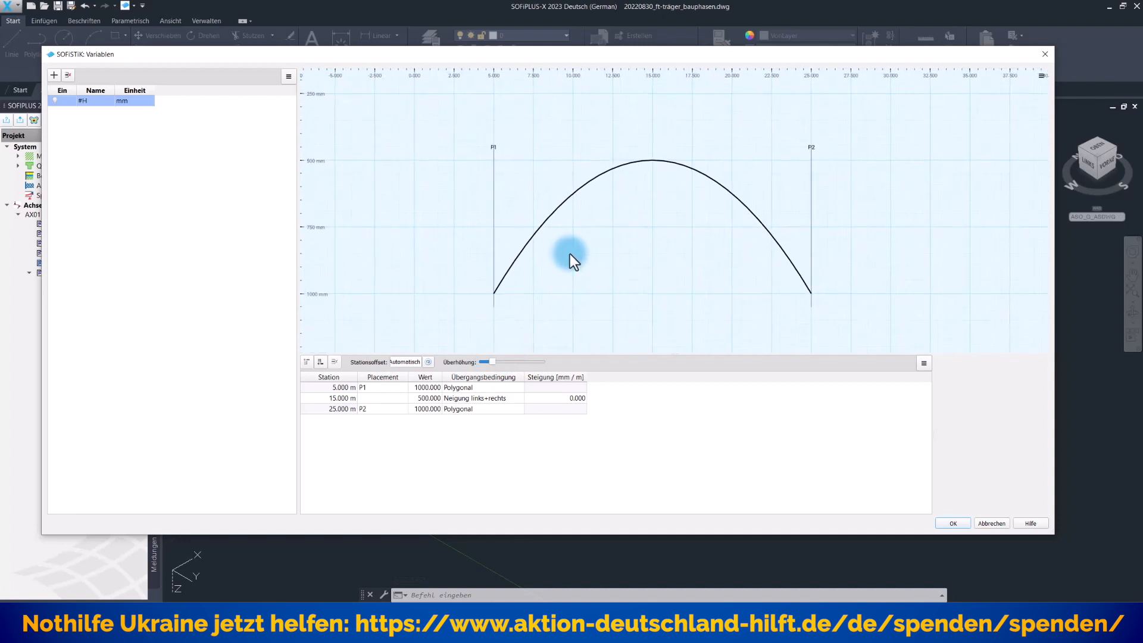
mouse_move(472, 223)
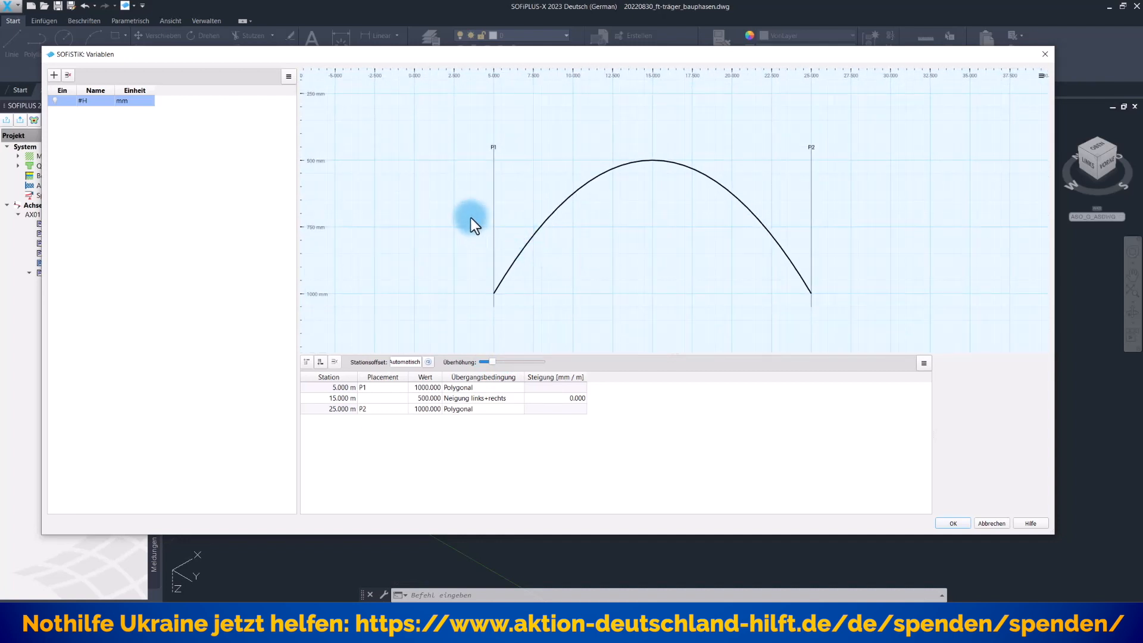
mouse_move(184, 196)
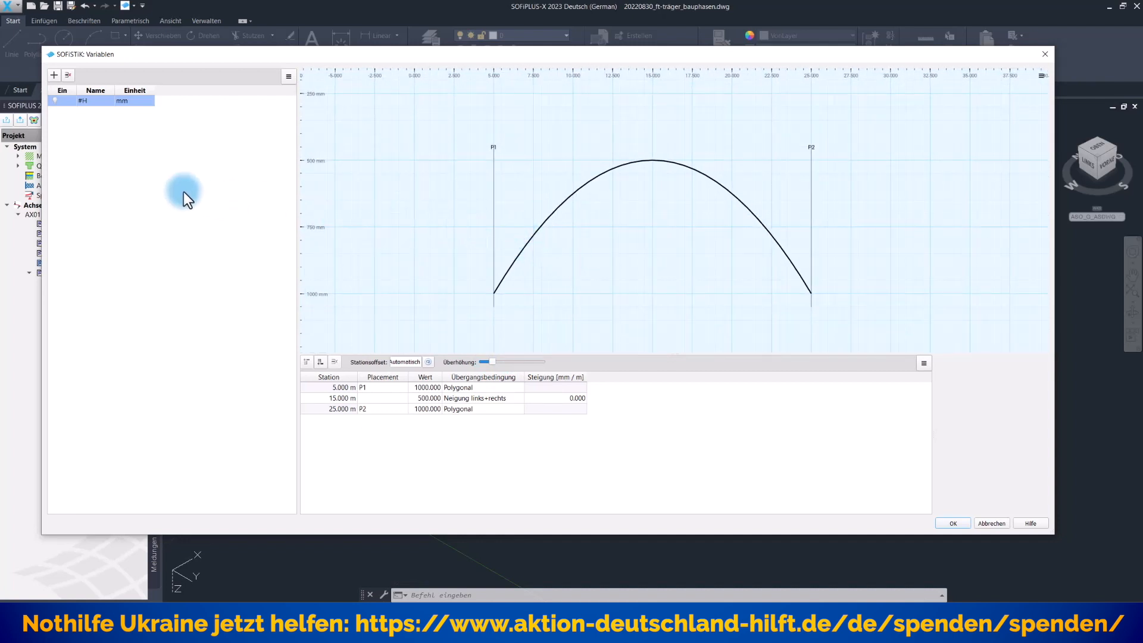
mouse_move(79, 157)
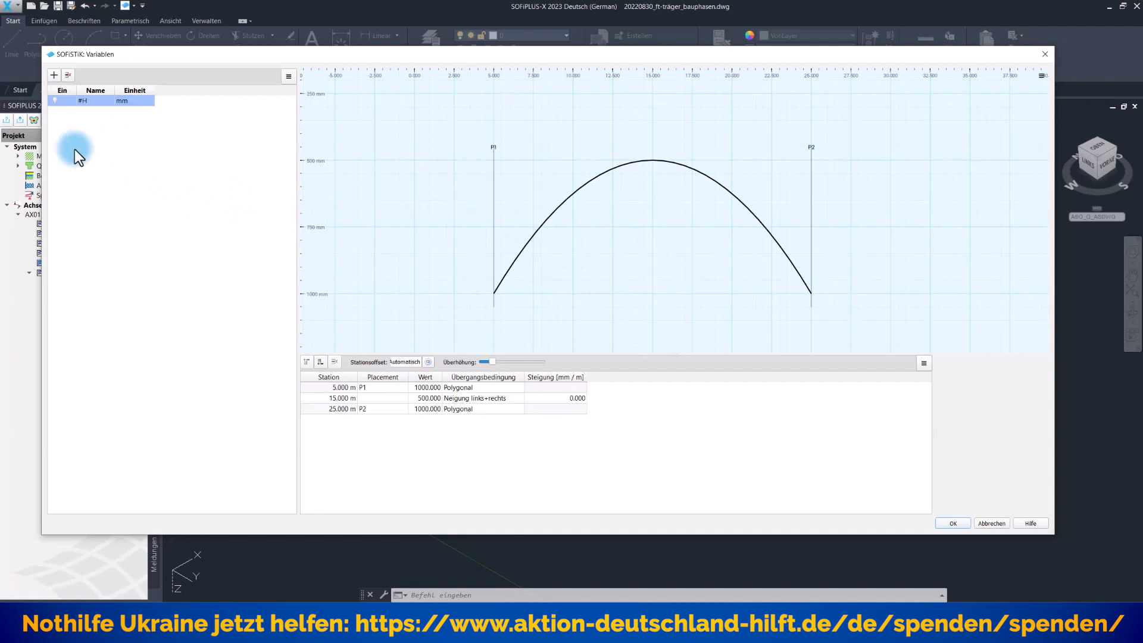
left_click(95, 100)
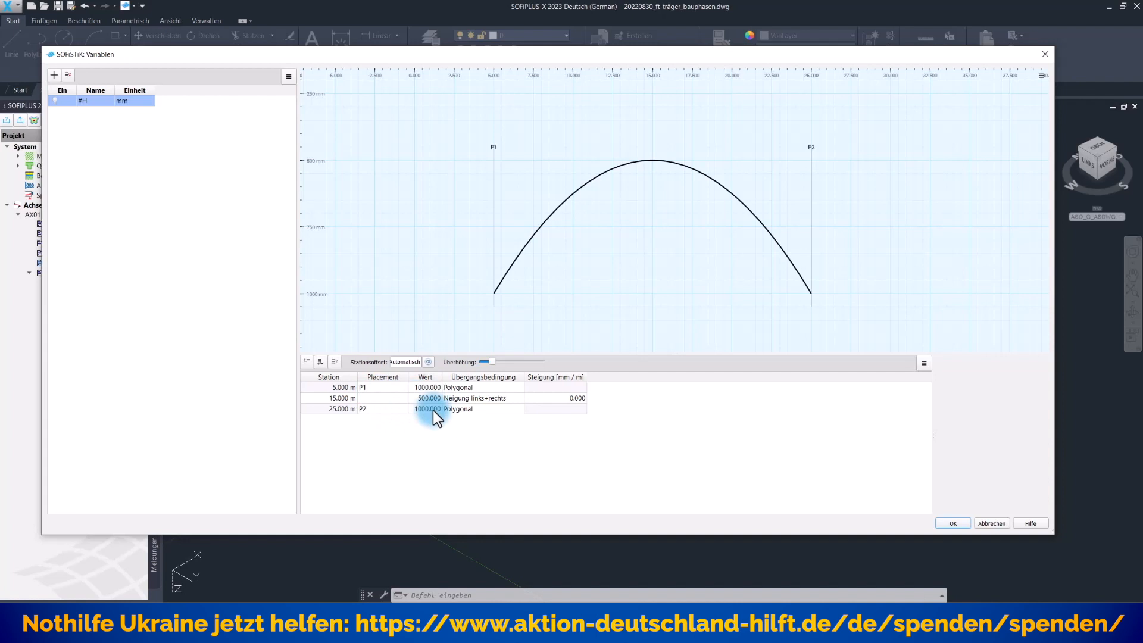
left_click(427, 397)
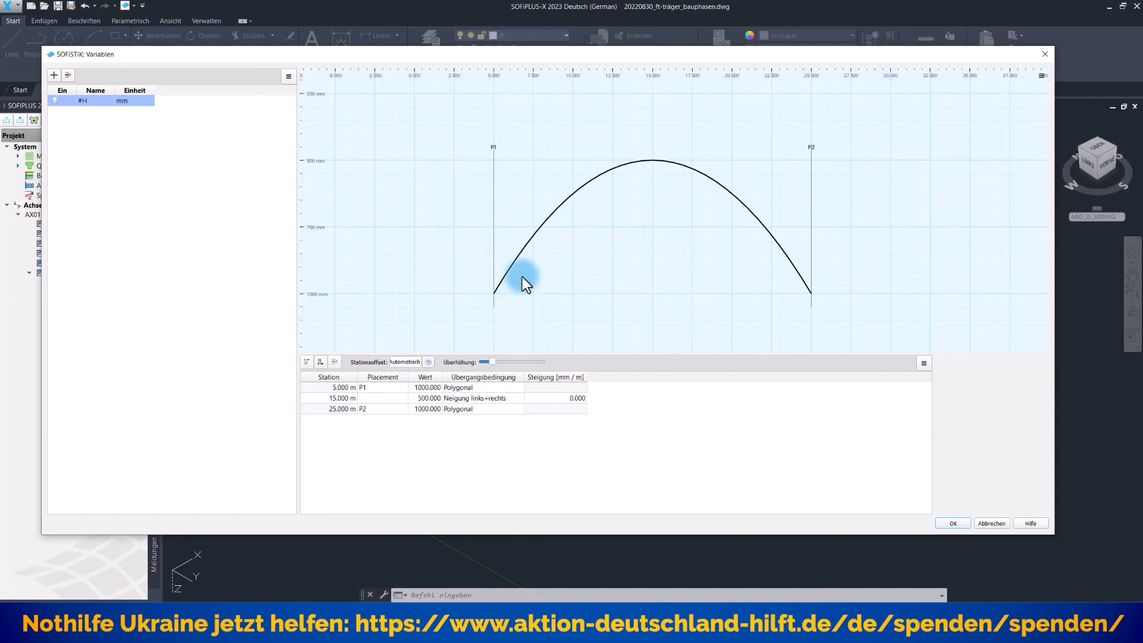
mouse_move(875, 409)
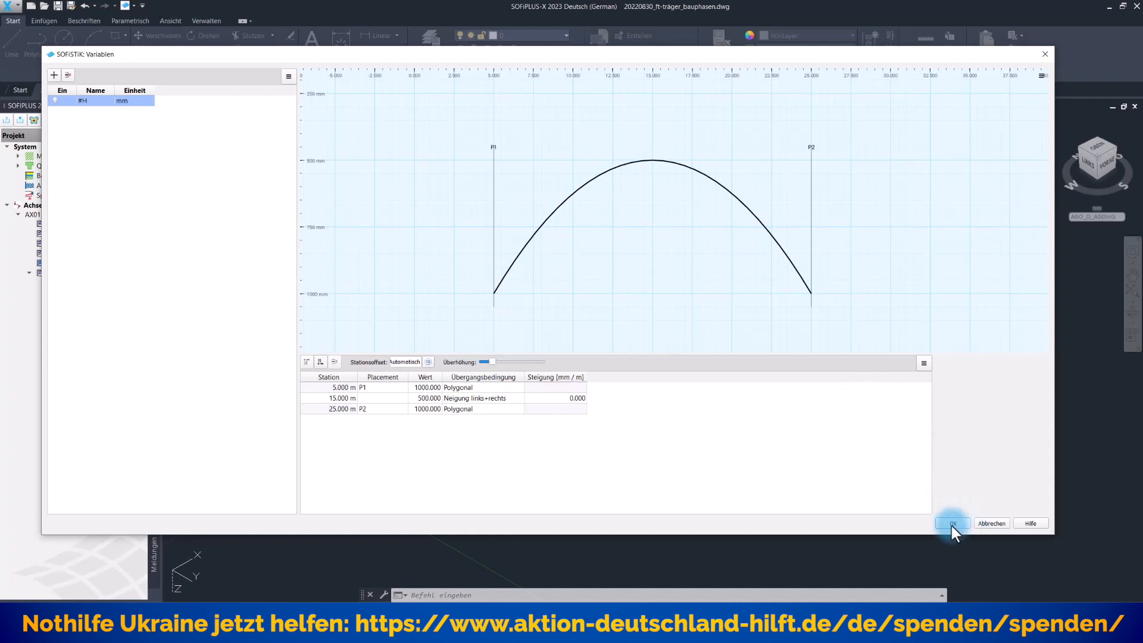
left_click(950, 523)
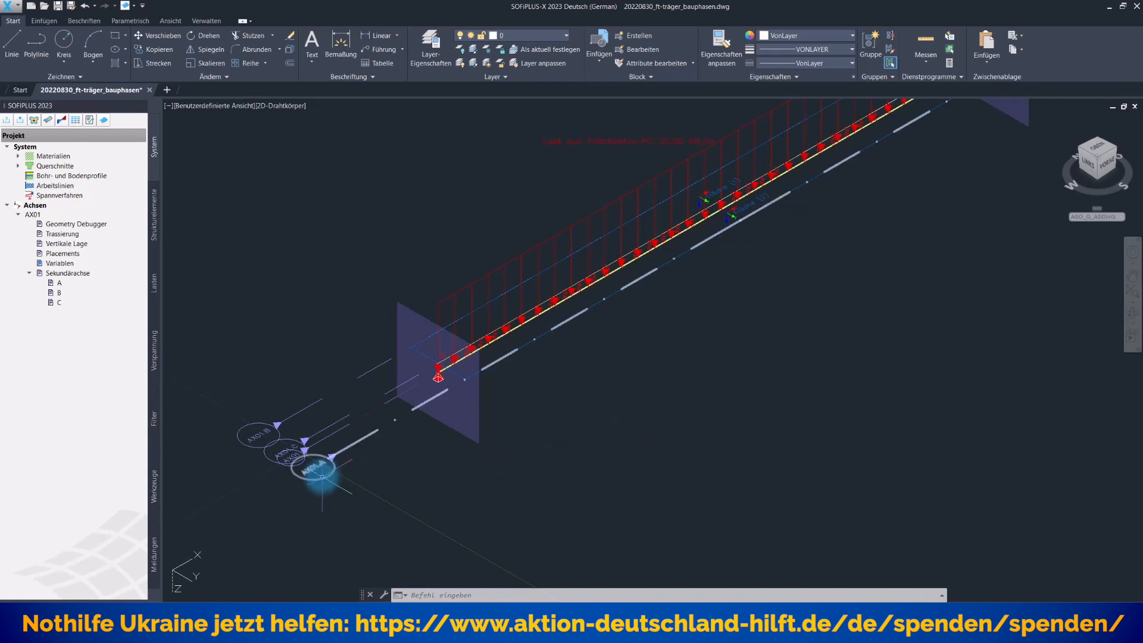
mouse_move(321, 471)
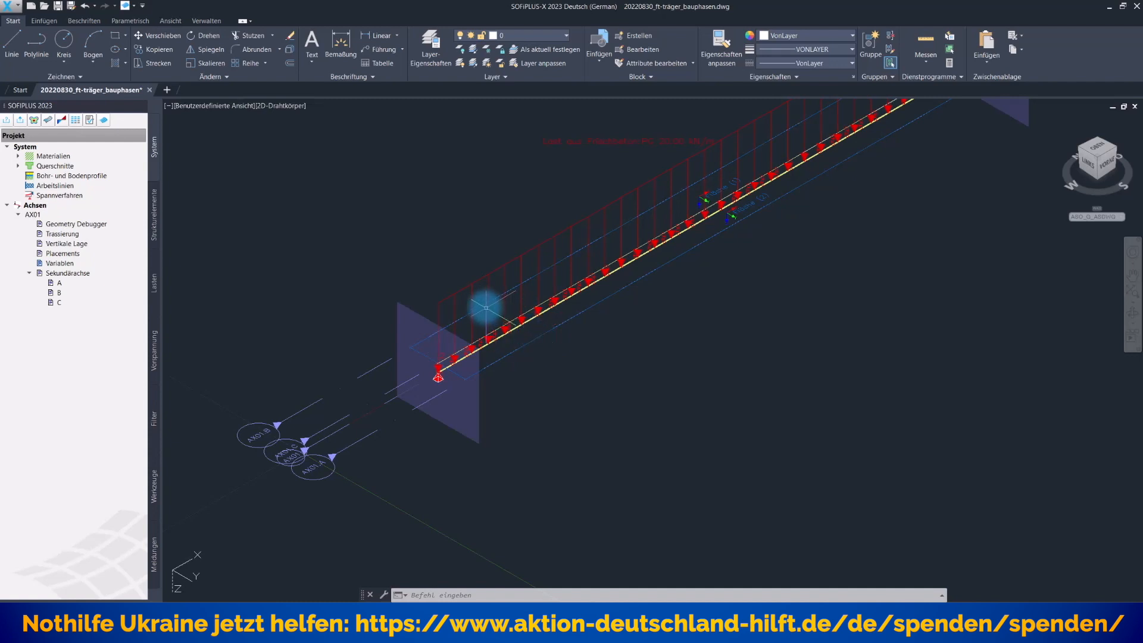
mouse_move(495, 323)
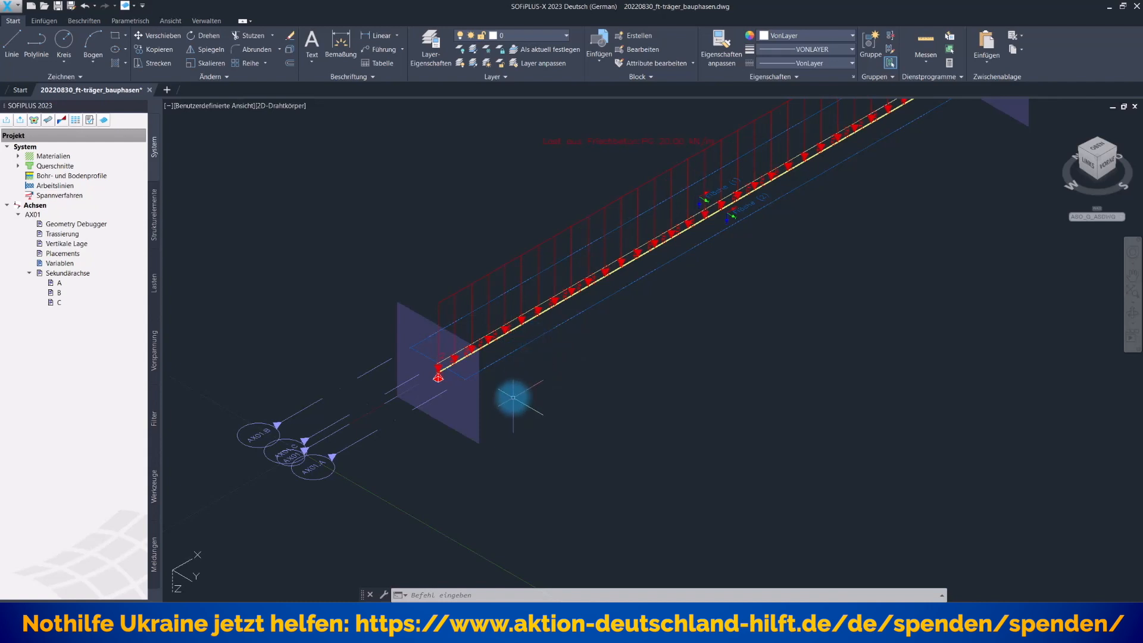
mouse_move(499, 339)
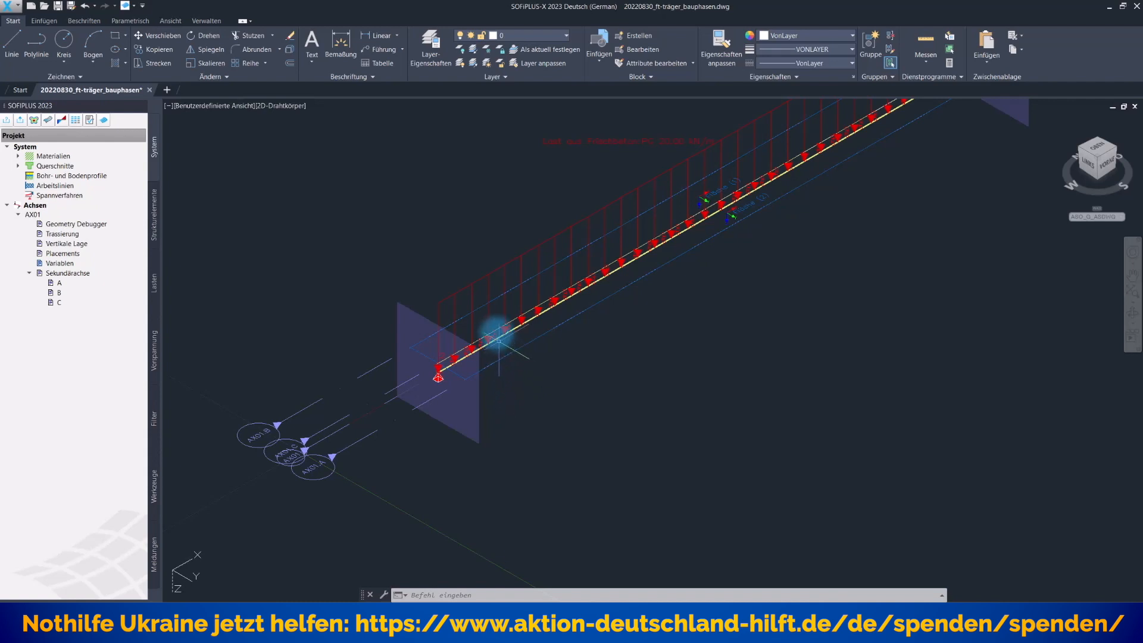
mouse_move(553, 377)
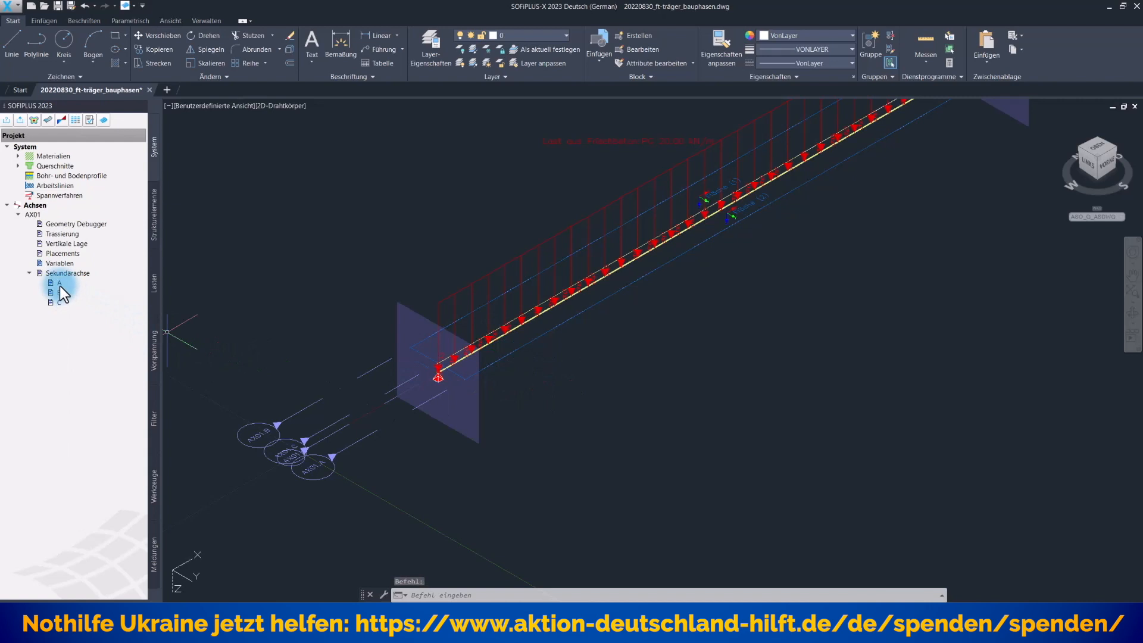
right_click(58, 283)
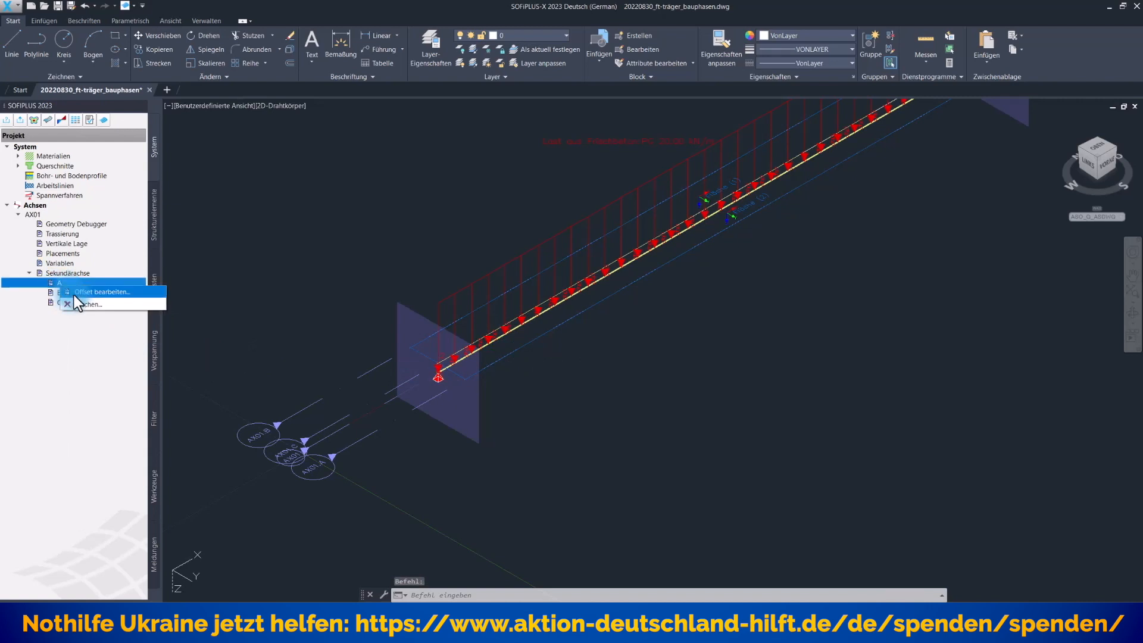
left_click(101, 292)
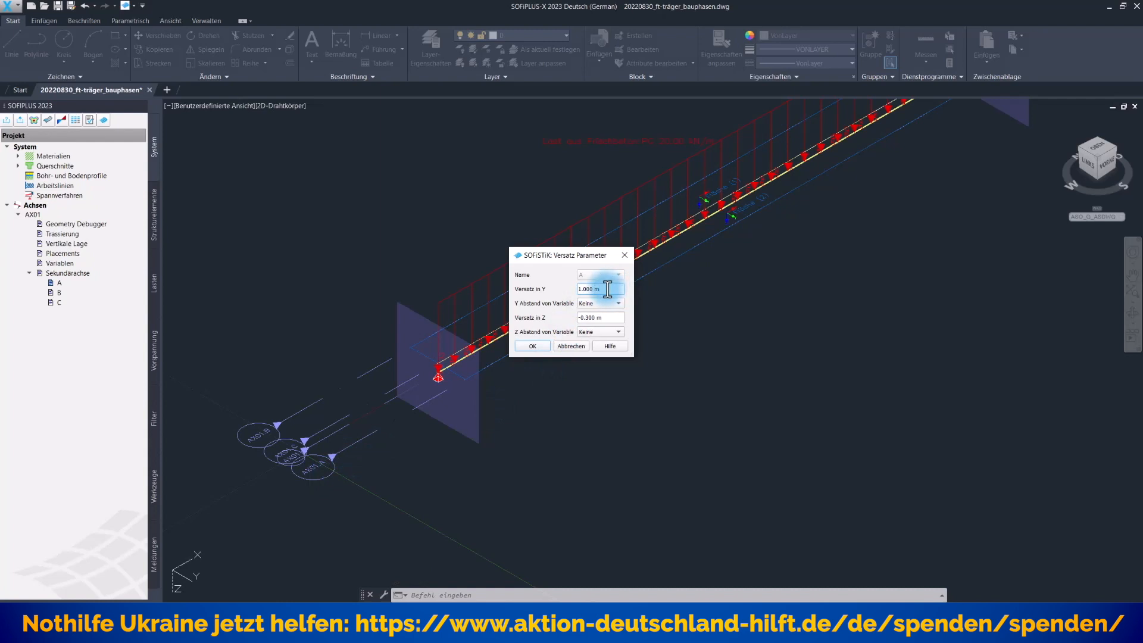
left_click(597, 317)
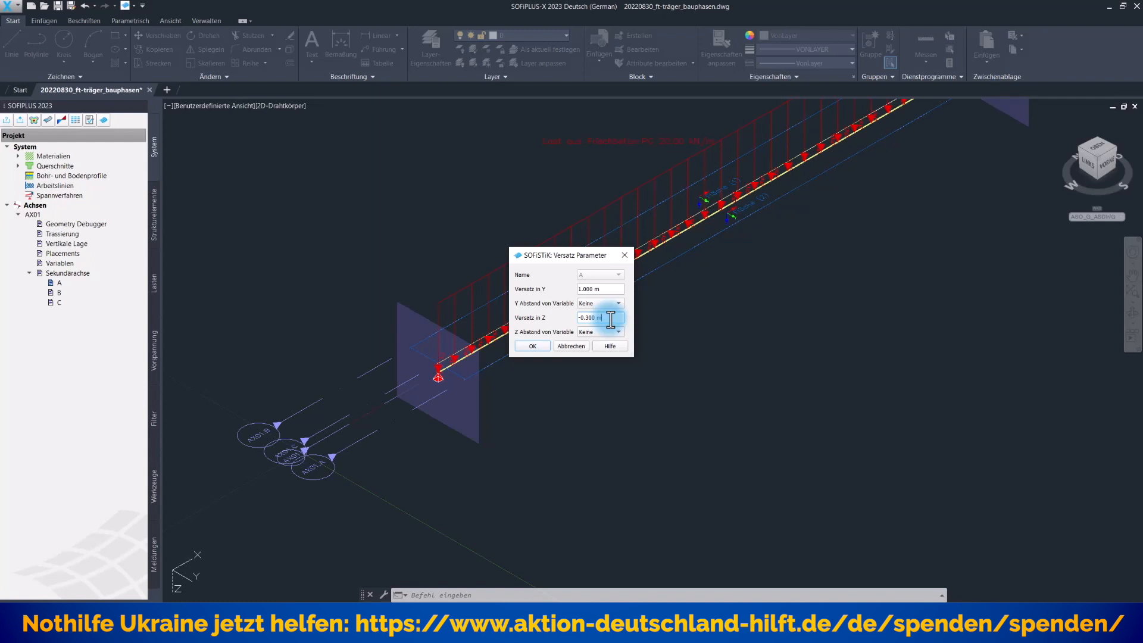
left_click(532, 345)
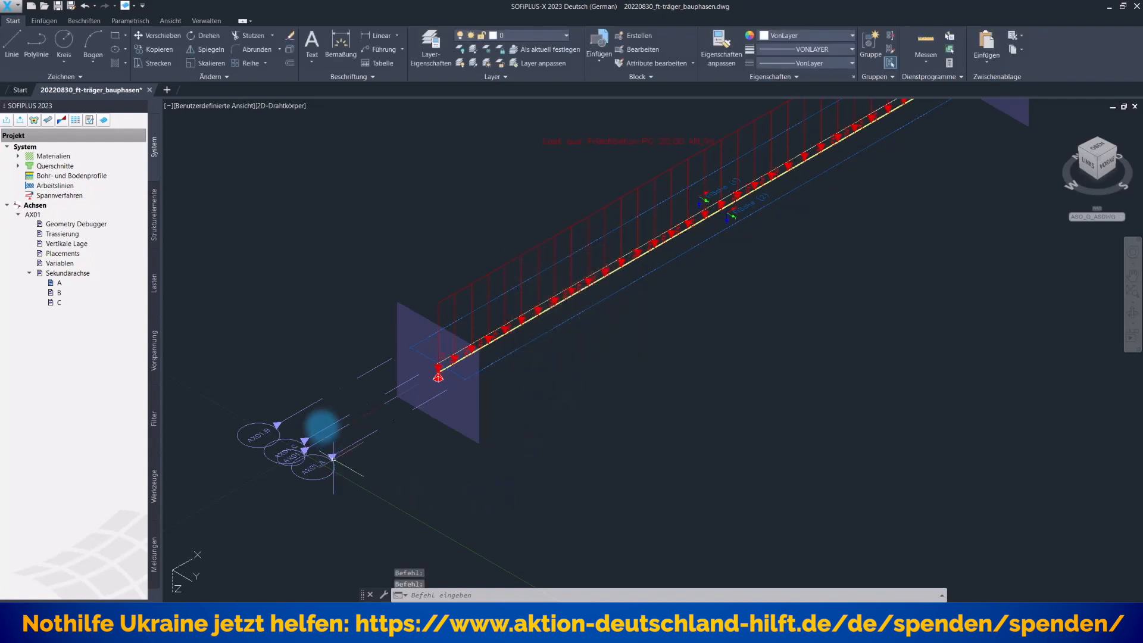
left_click(58, 301)
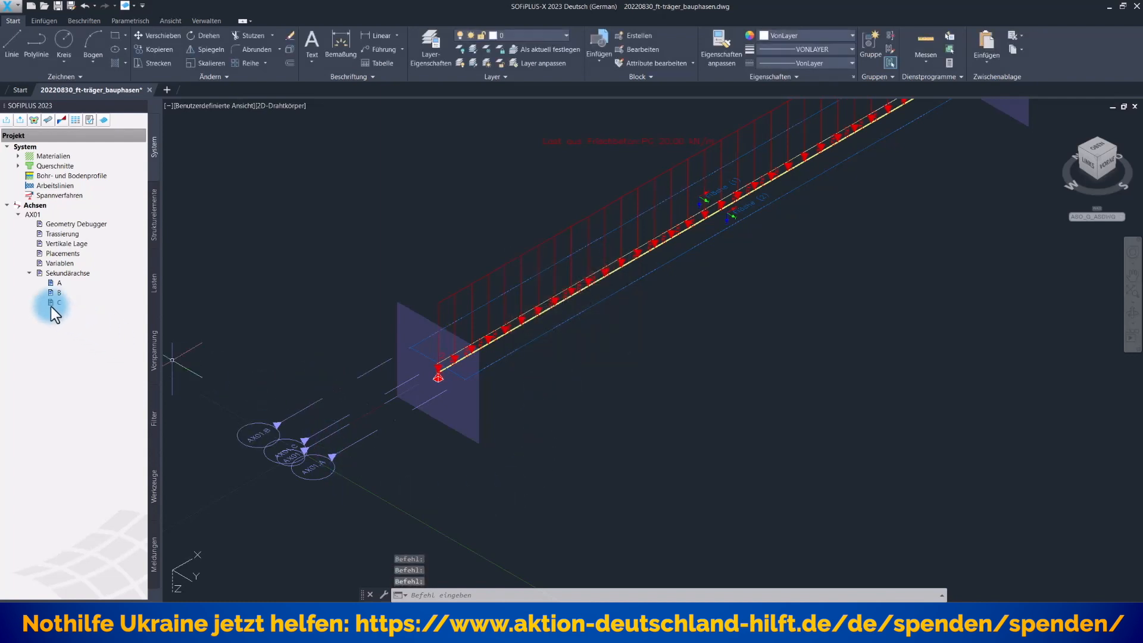
right_click(58, 293)
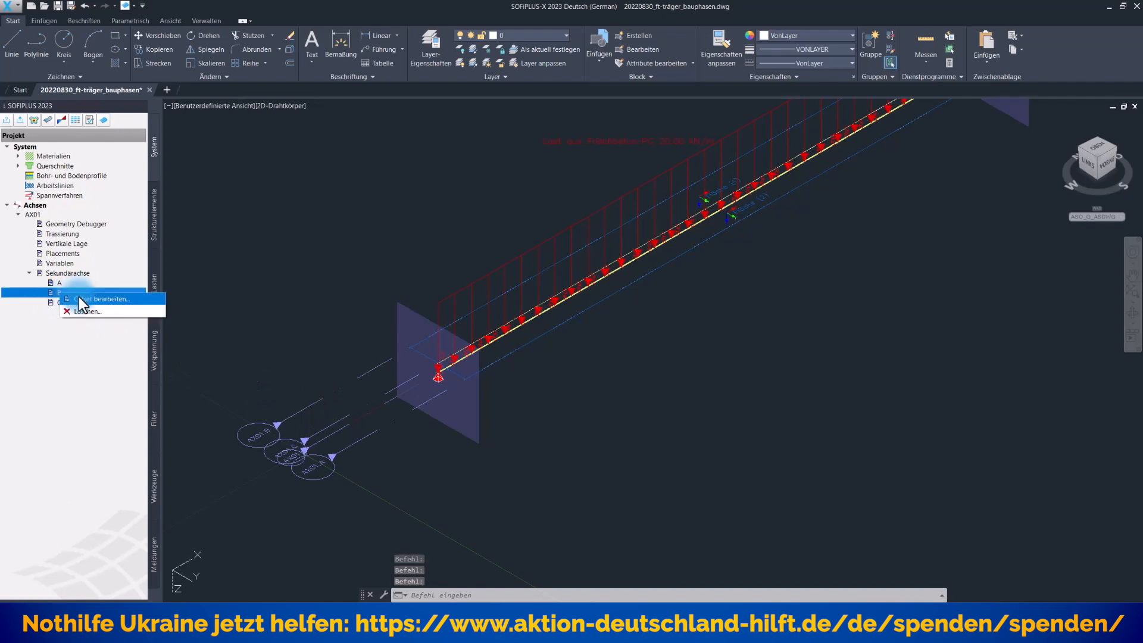
left_click(102, 299)
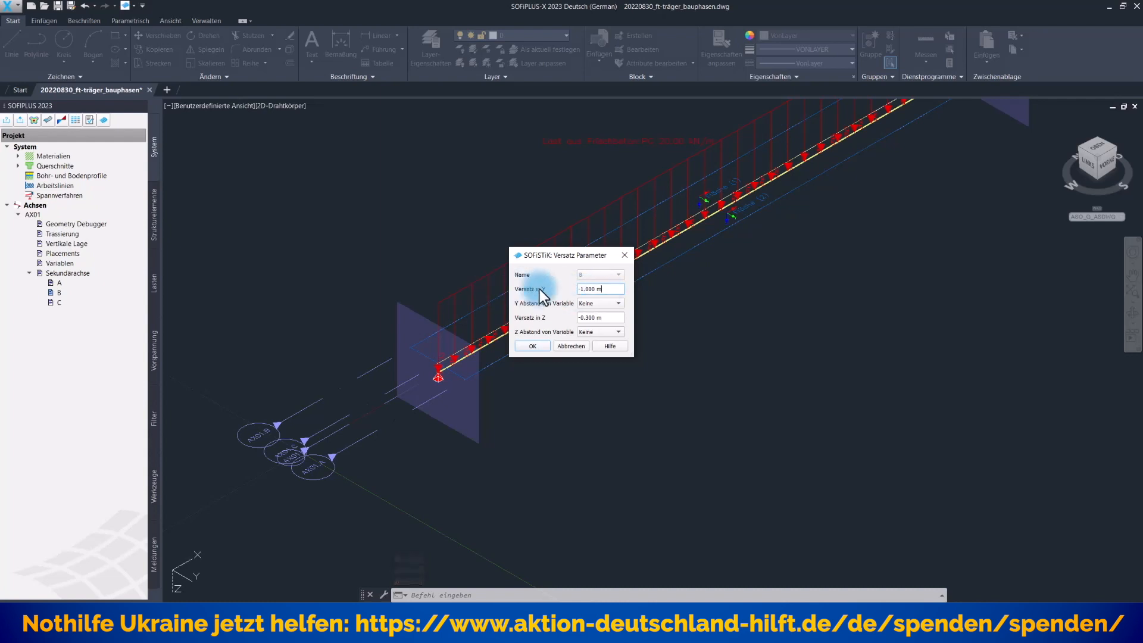
mouse_move(567, 296)
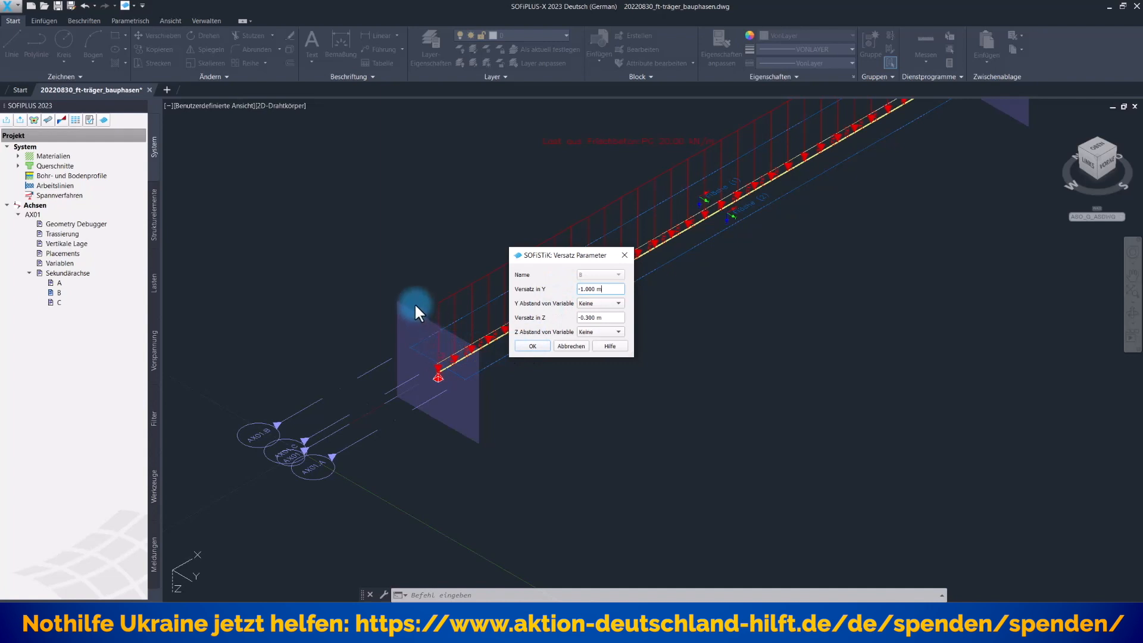
mouse_move(426, 321)
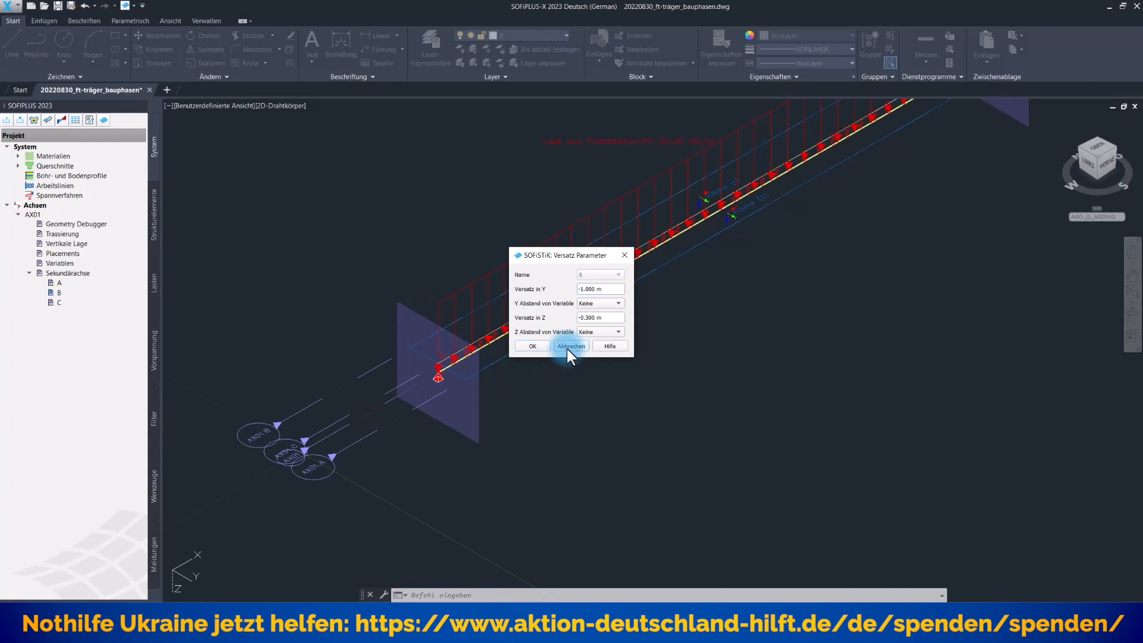
left_click(570, 345)
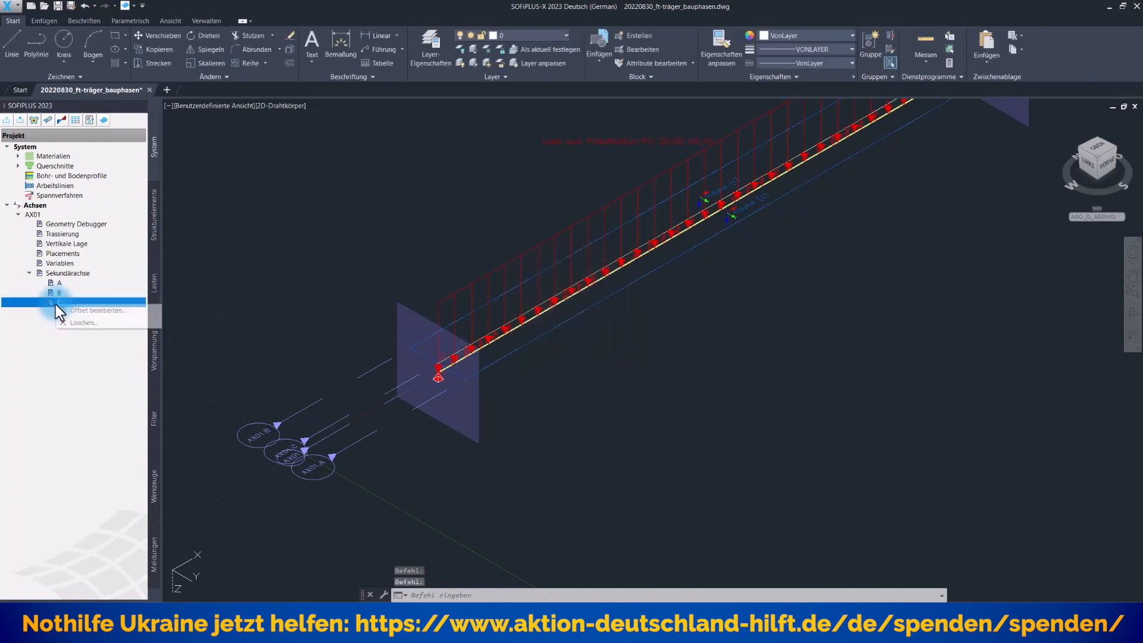
left_click(96, 309)
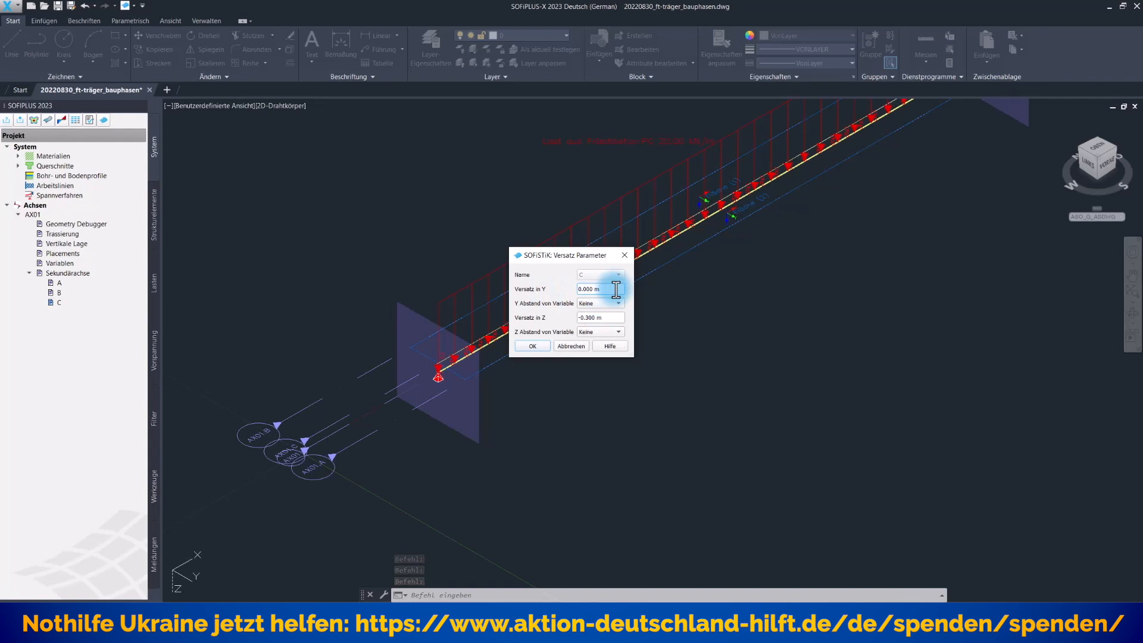
left_click(600, 316)
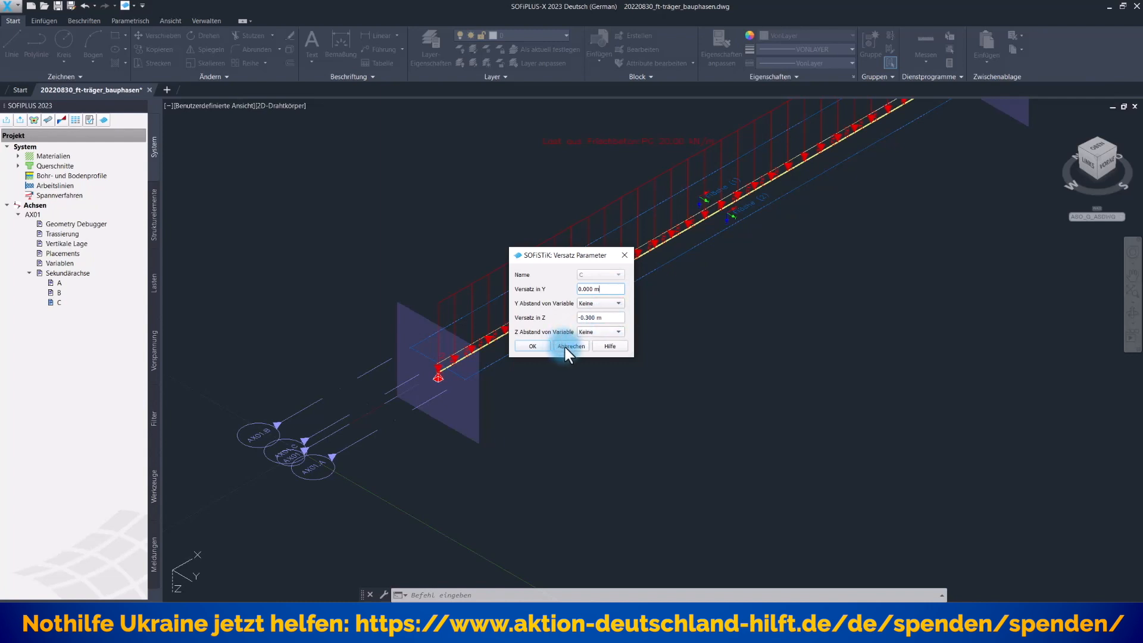
left_click(571, 345)
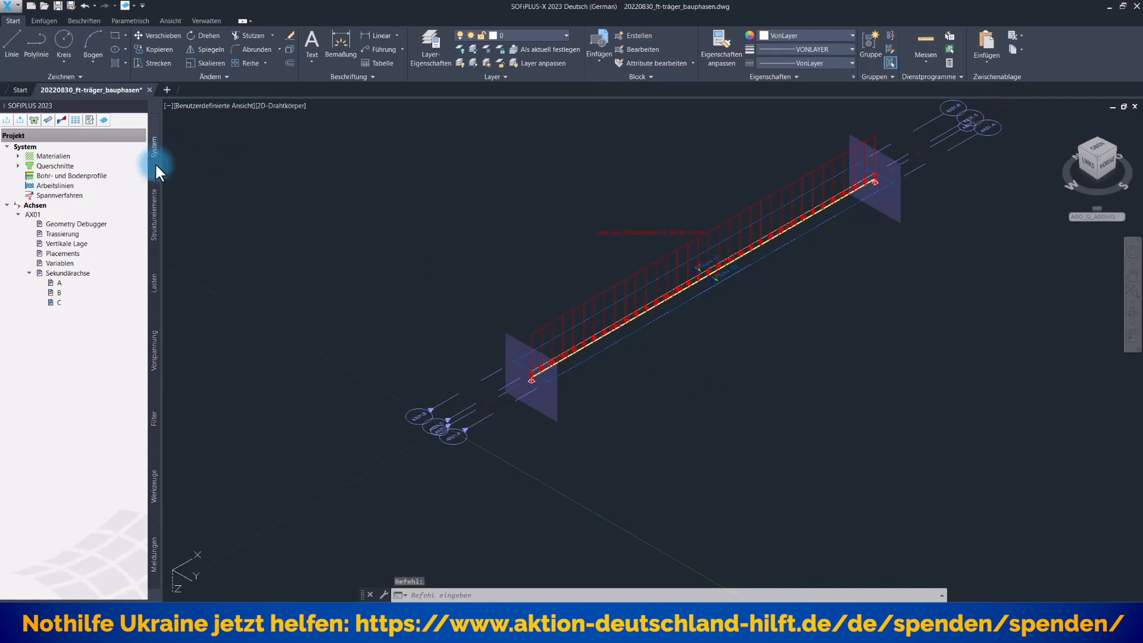
Show the Strukturelemente tools in the side panel.
left_click(154, 216)
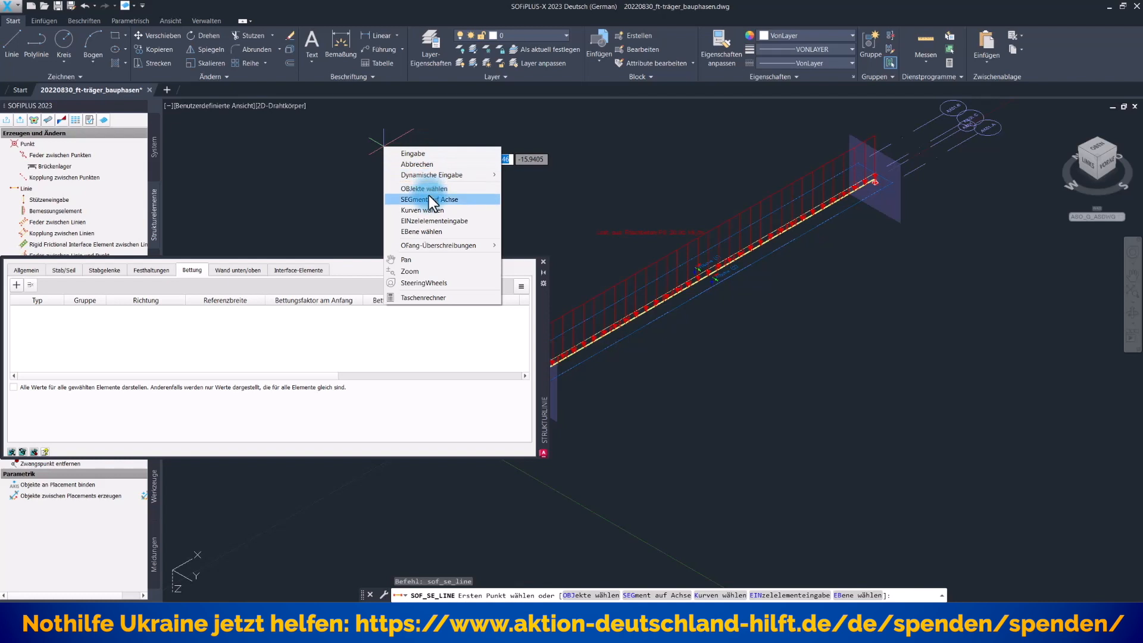
mouse_move(619, 339)
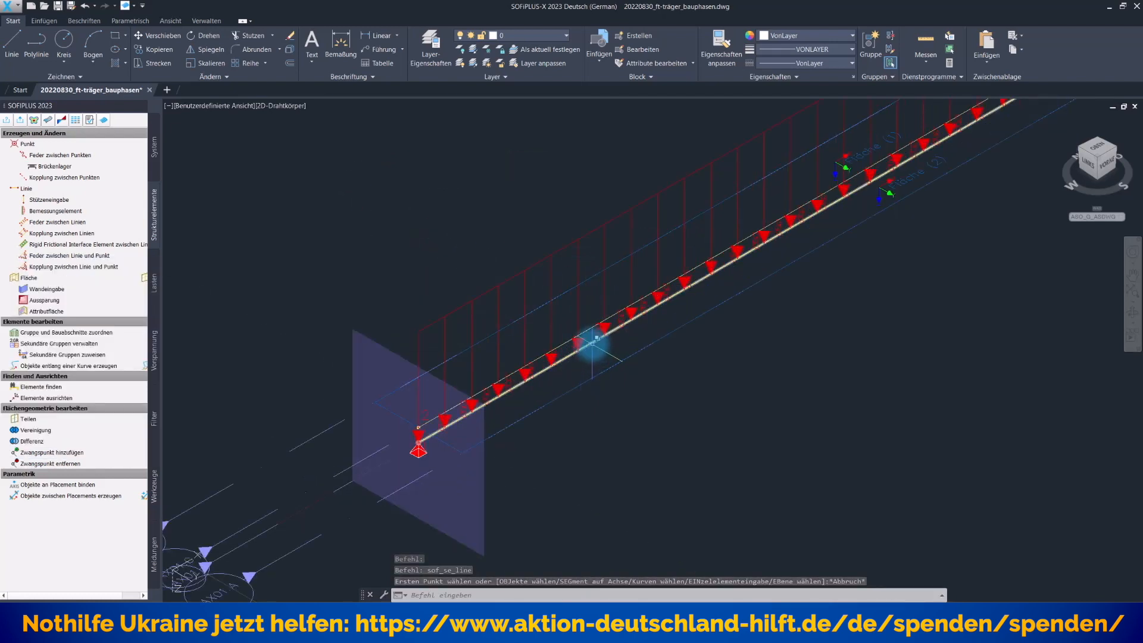
Set the girder's structural line to group 10 and review its Stab/Seil and Festhaltungen settings.
double_click(594, 340)
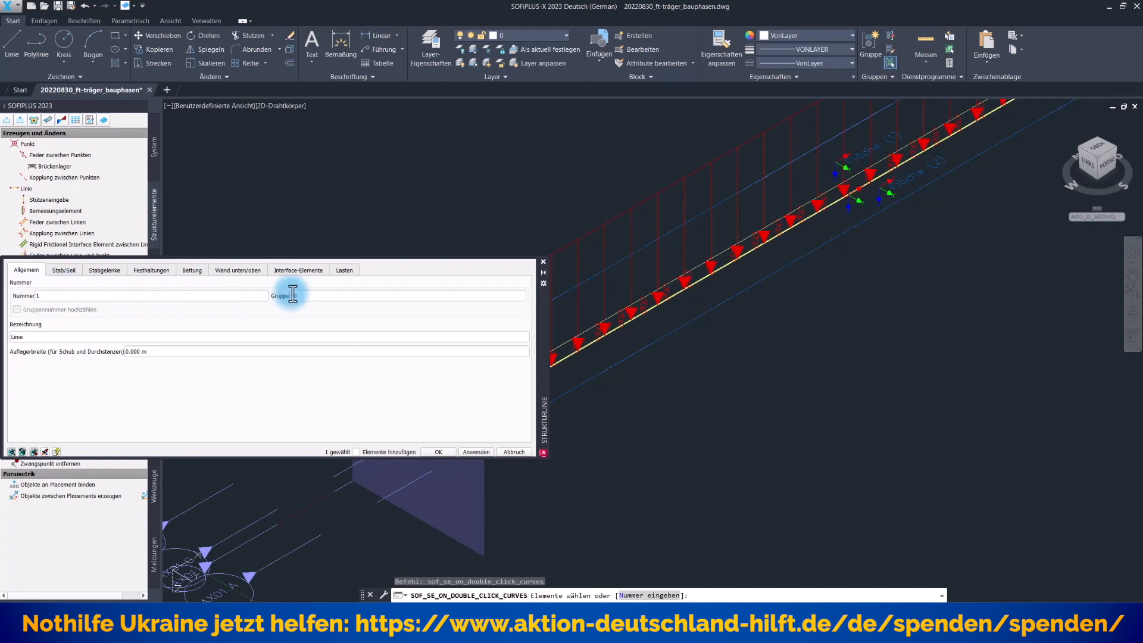
type("10")
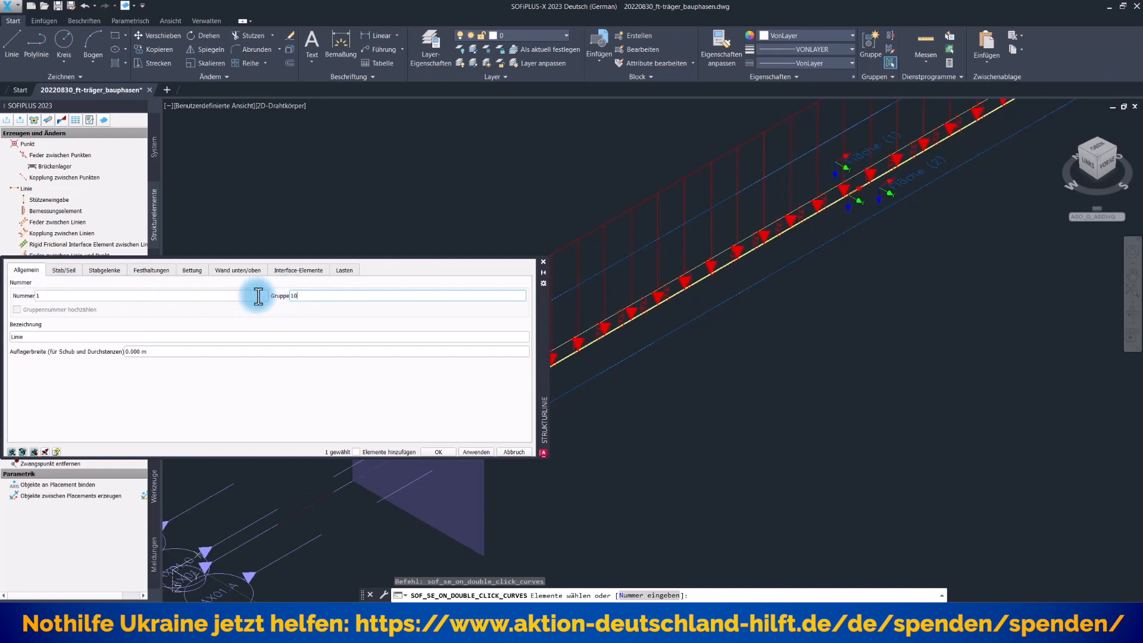
left_click(63, 270)
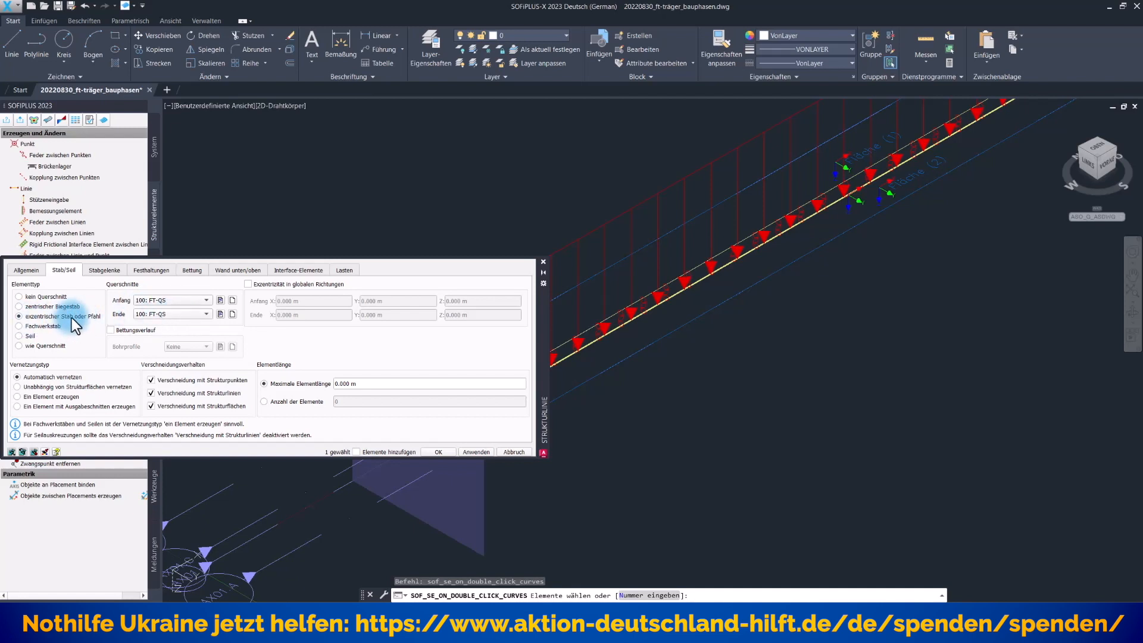
left_click(151, 271)
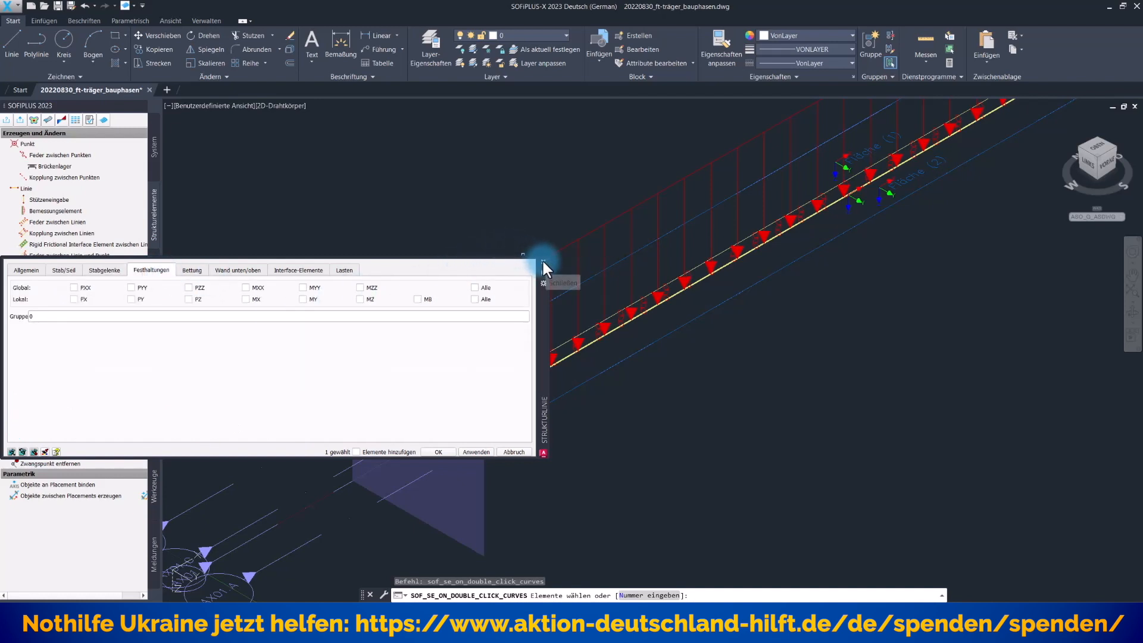
Start a new structural area with C 40/50, 200 mm defaults and pick the girder to build it from.
left_click(543, 264)
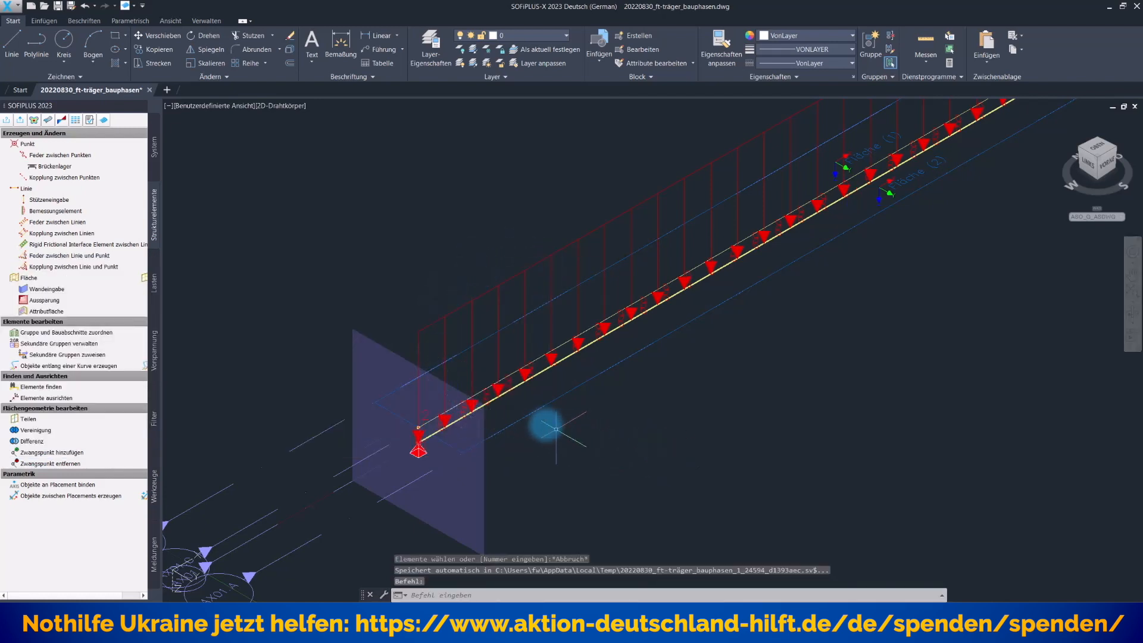
mouse_move(628, 429)
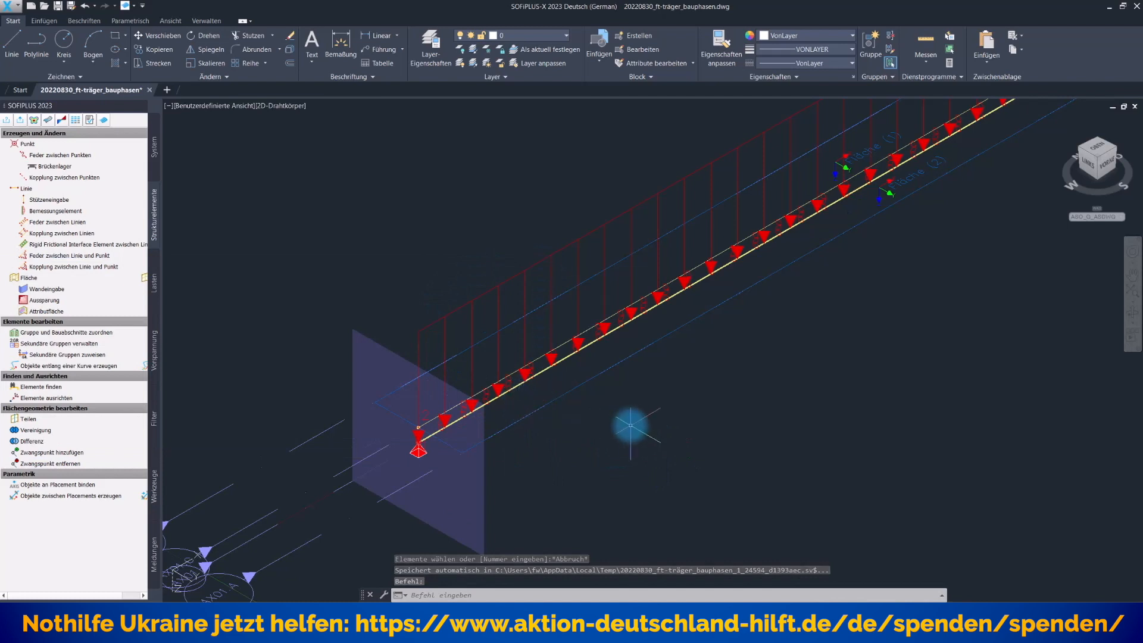
mouse_move(770, 399)
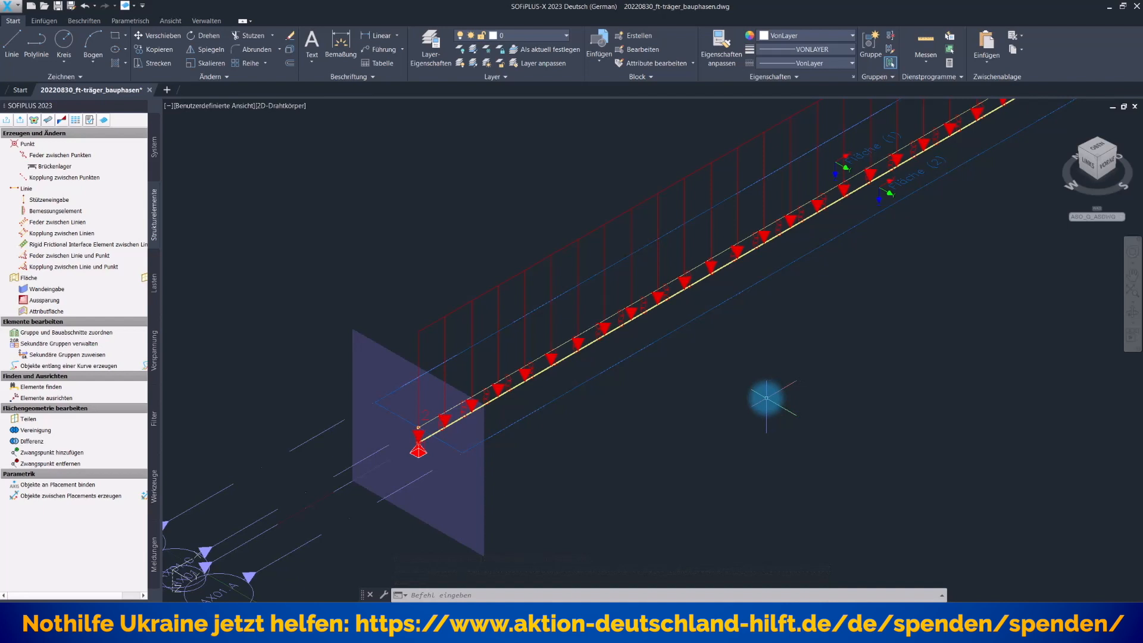
mouse_move(14, 281)
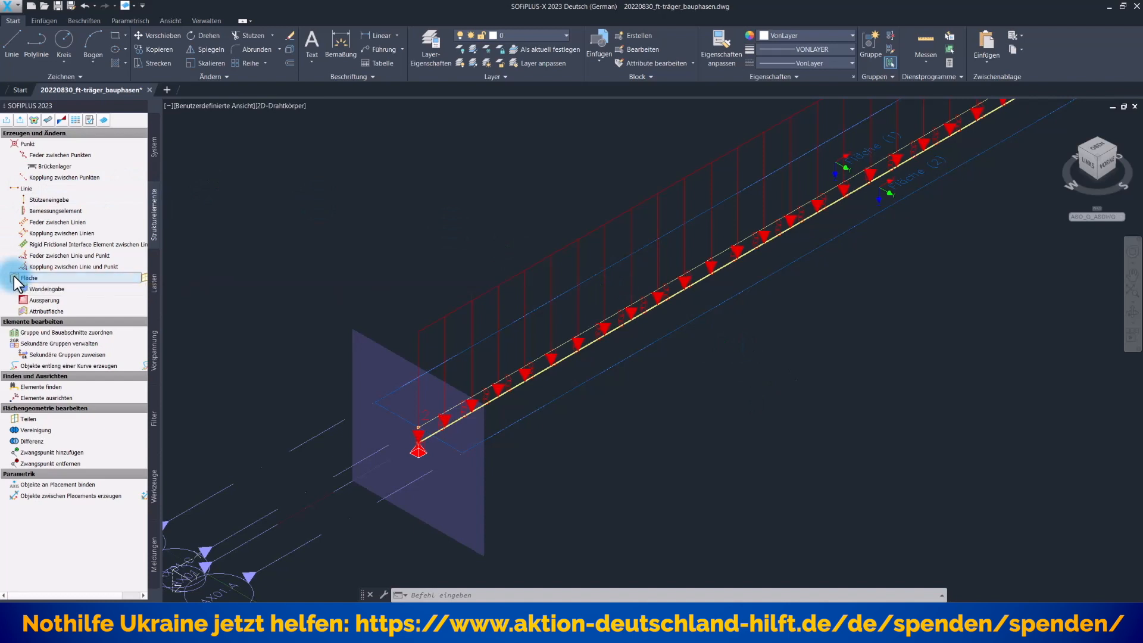
left_click(28, 277)
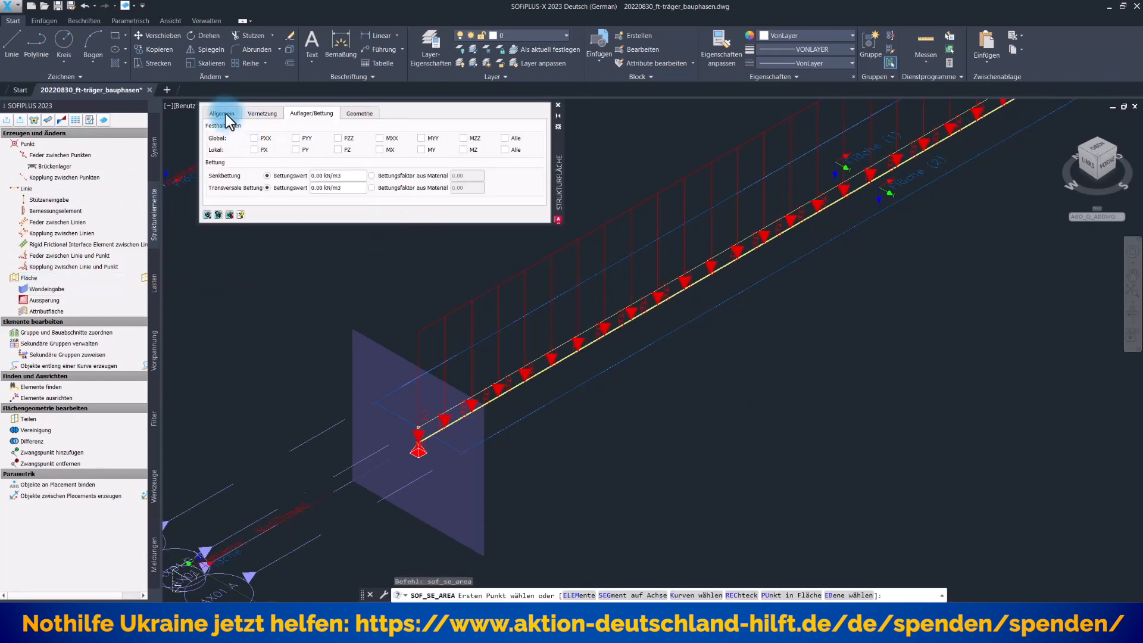
left_click(221, 113)
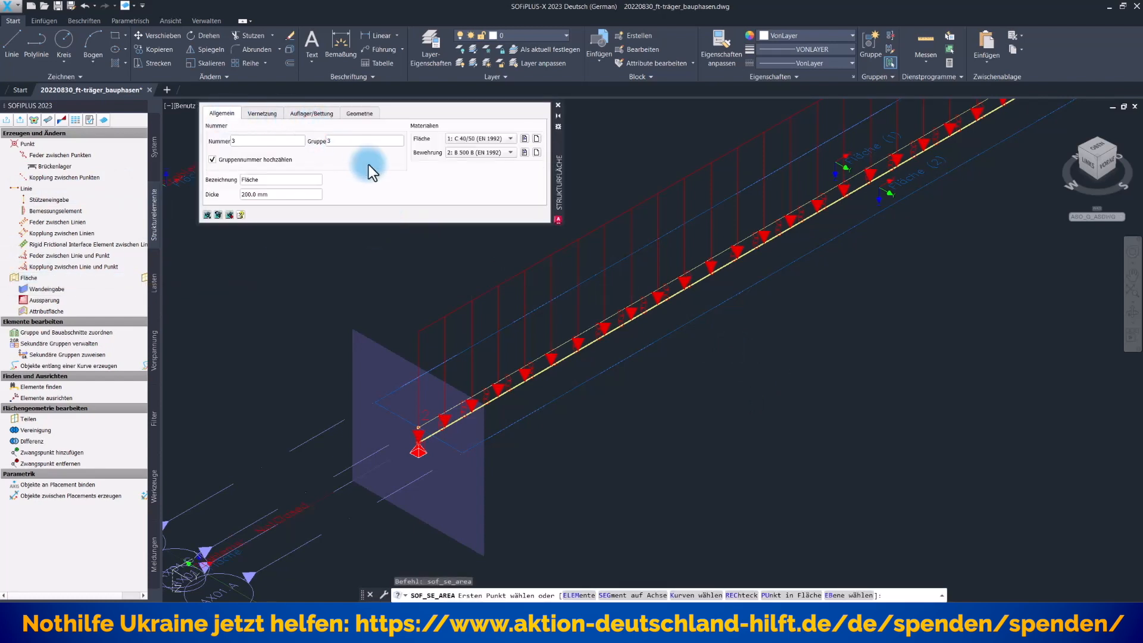
right_click(612, 134)
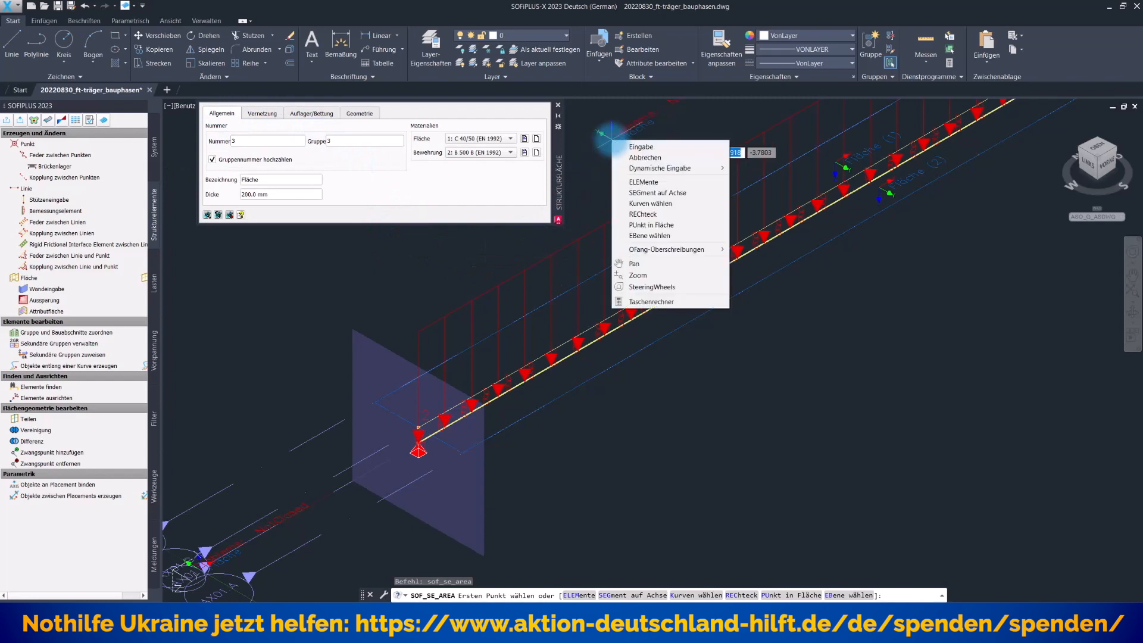
mouse_move(655, 193)
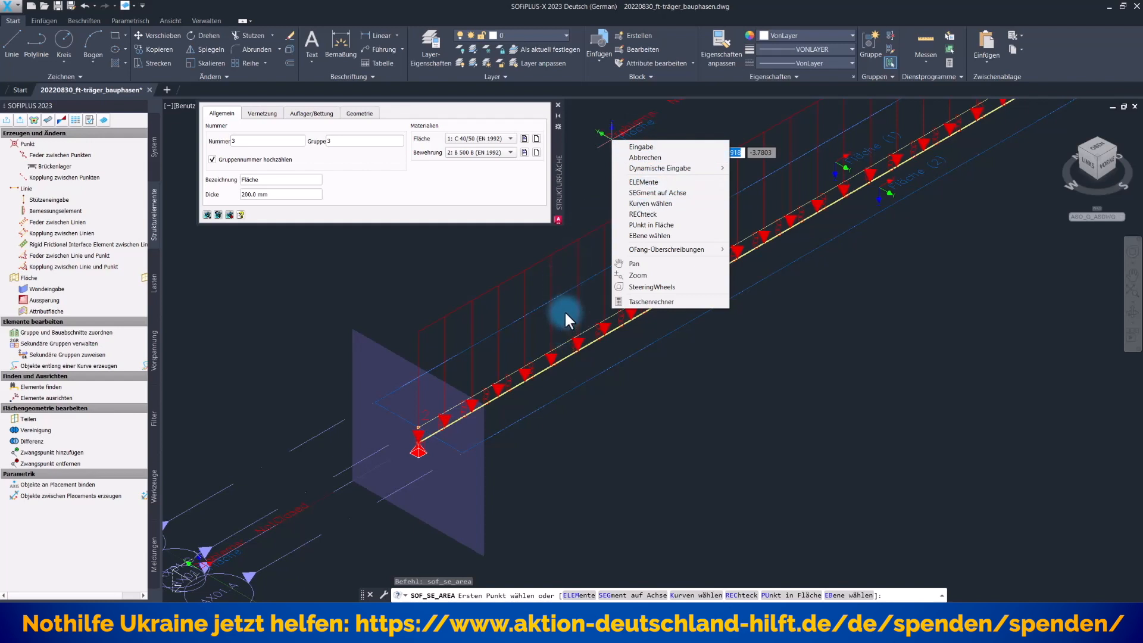
left_click(644, 157)
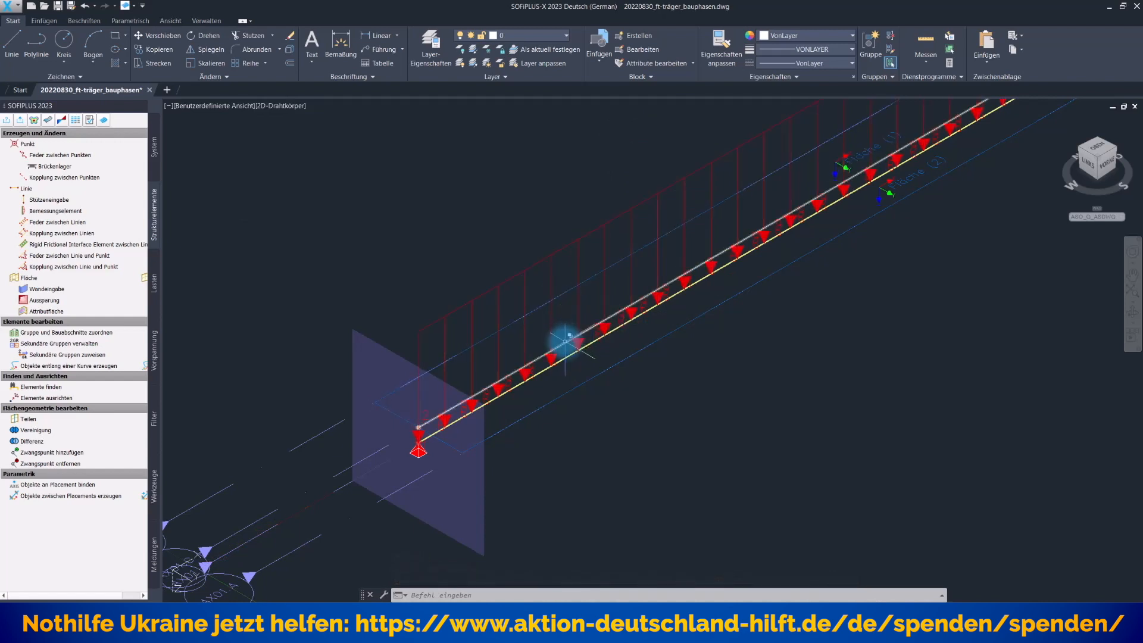
mouse_move(567, 339)
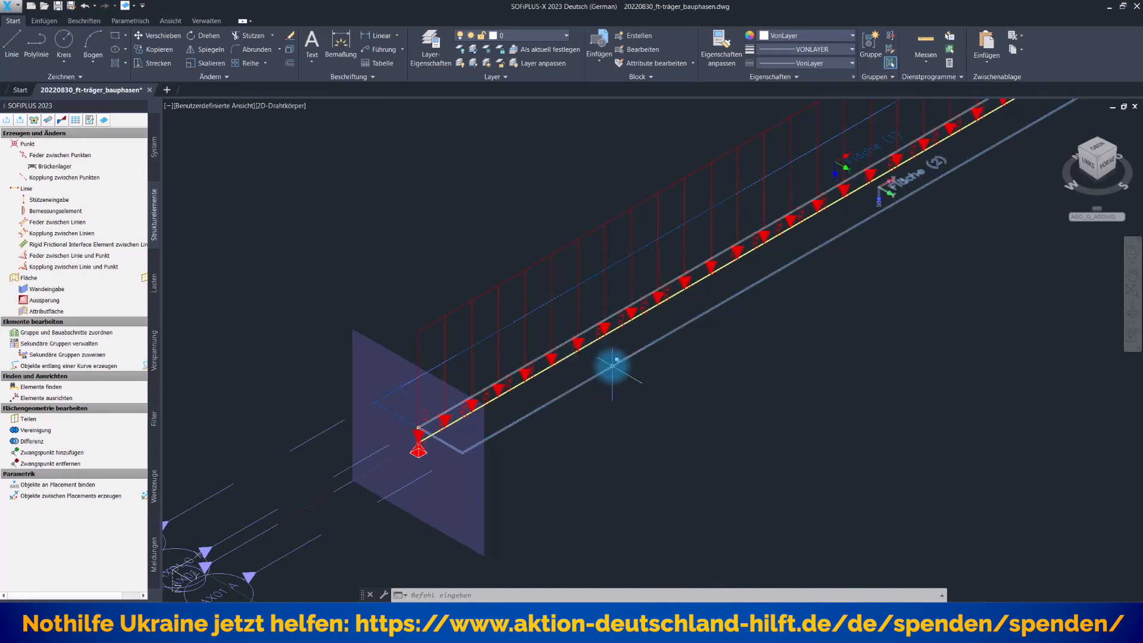
mouse_move(616, 361)
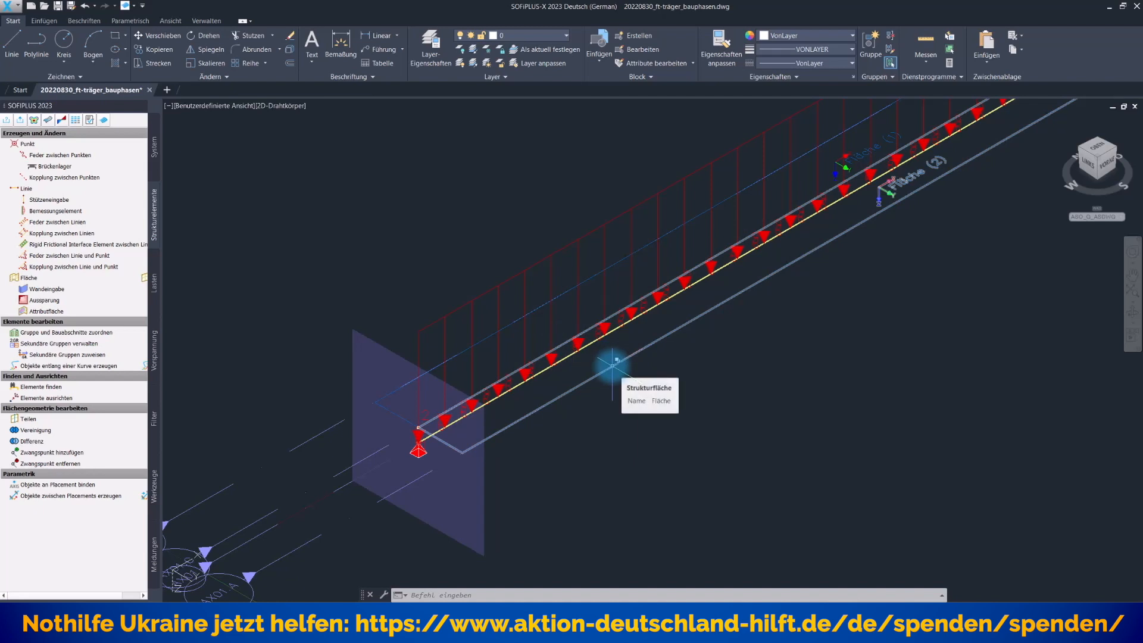
Review structural area 2's properties: group 30, C 30/37, 400 mm thick, bedding and geometry settings.
left_click(614, 359)
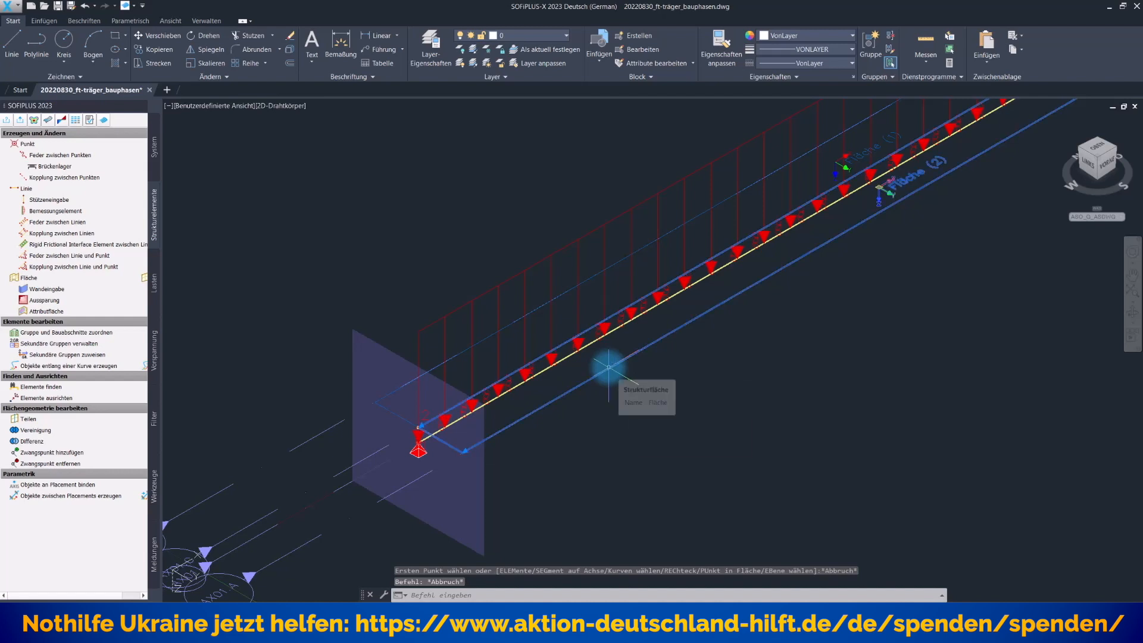
double_click(608, 365)
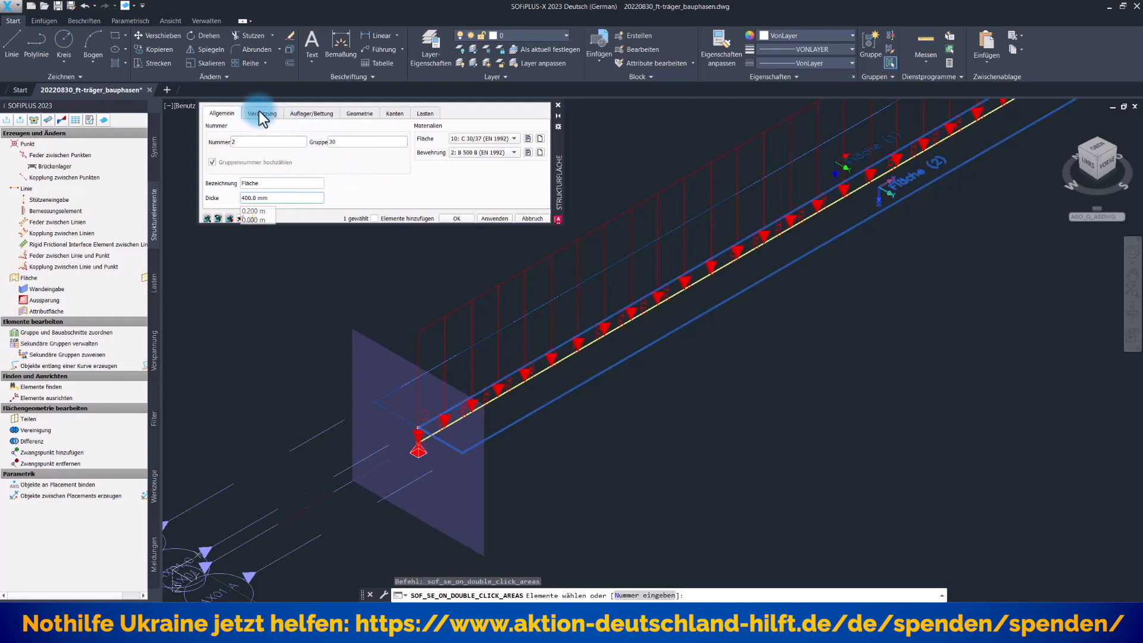
left_click(311, 113)
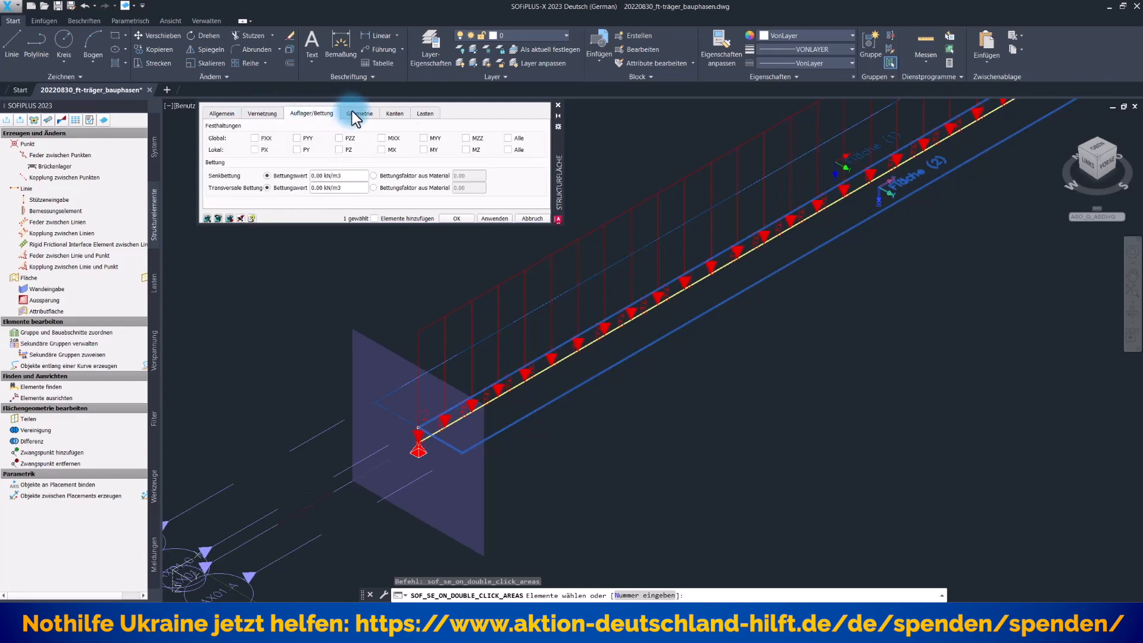
left_click(358, 113)
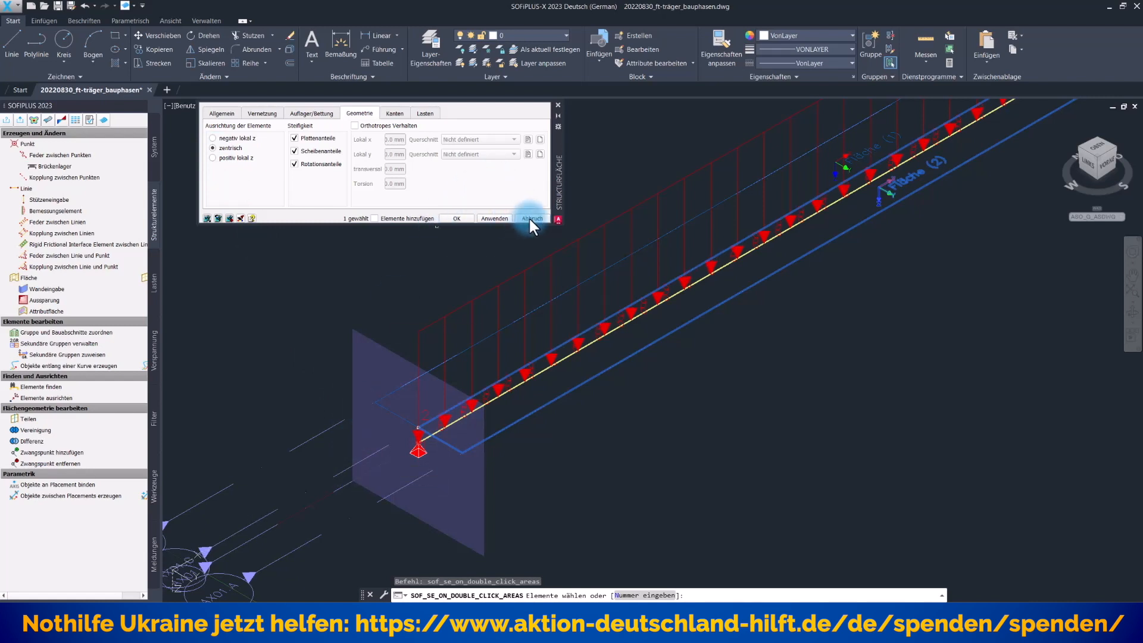
Cancel the area properties dialog, leaving structural area 2 unchanged.
left_click(532, 218)
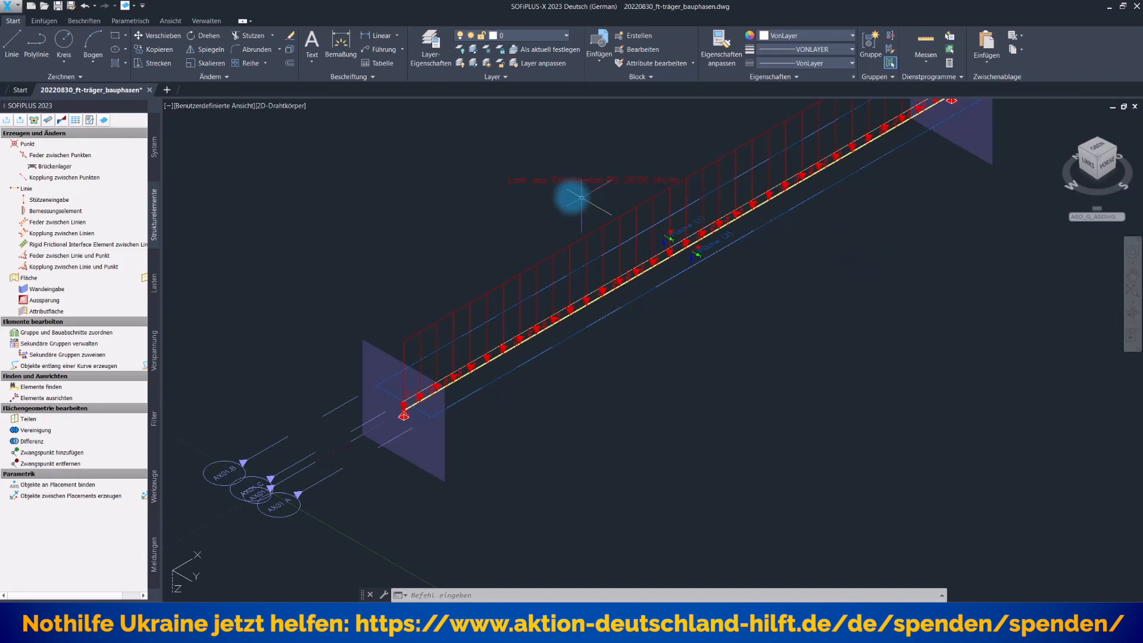
mouse_move(371, 342)
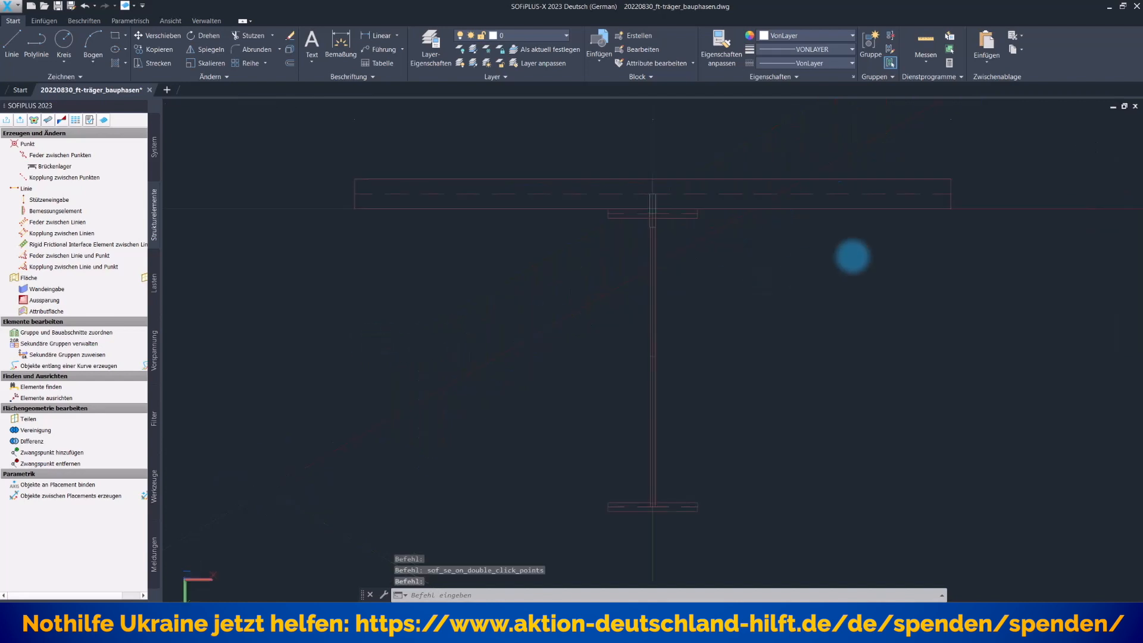
Open the cross-section editor for AX01 at placement P1, station 5 m, showing the I-girder with supports.
double_click(652, 212)
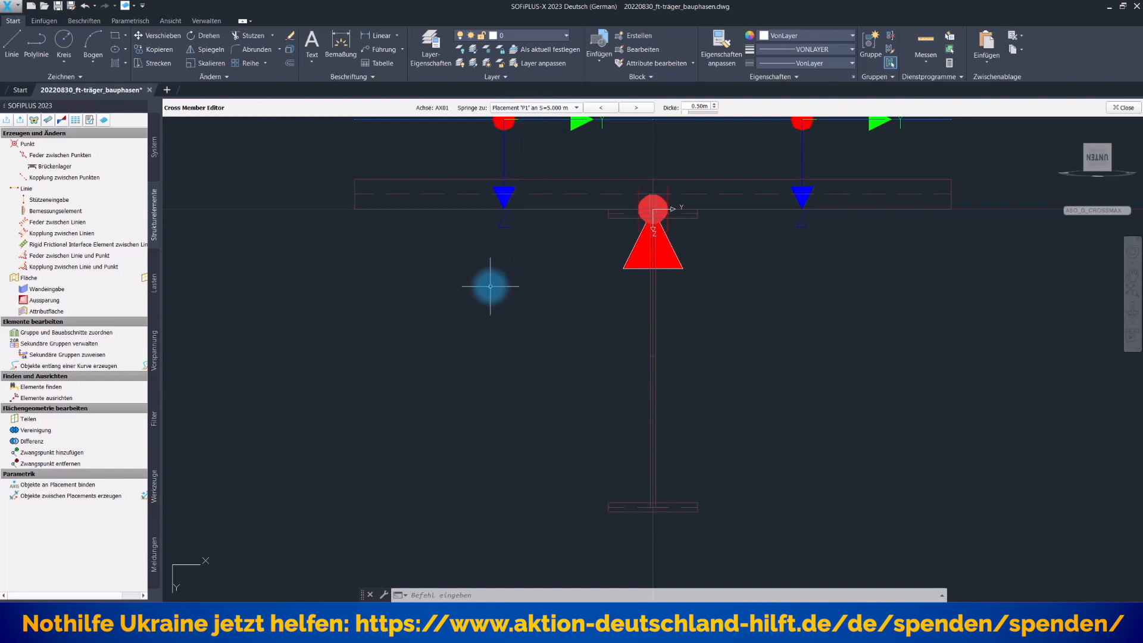
mouse_move(989, 196)
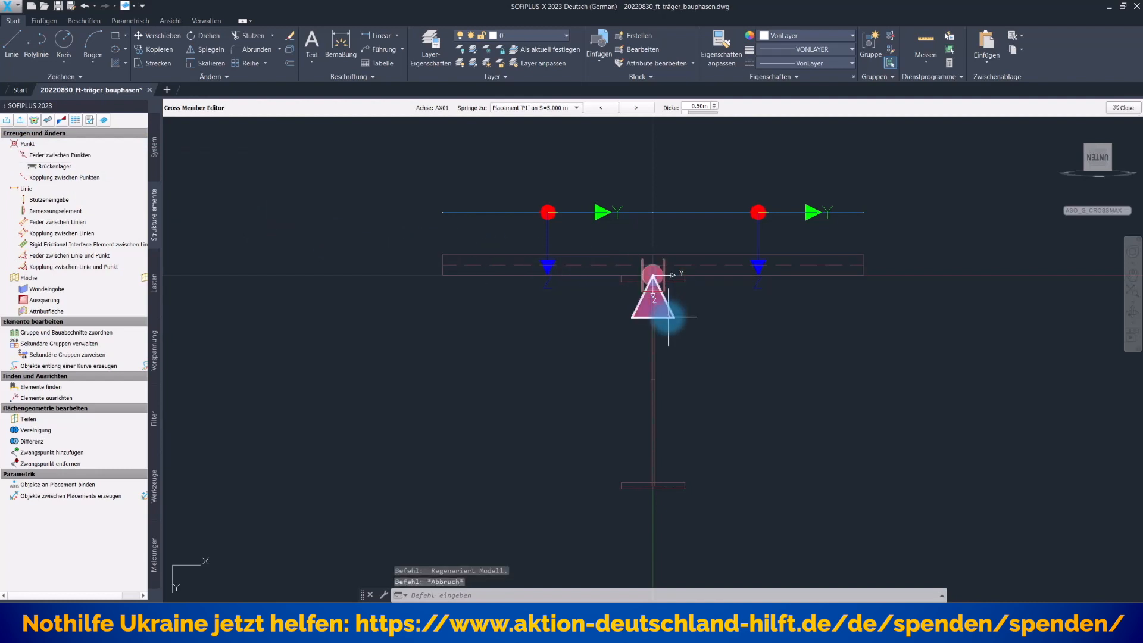
Review the P1 girder support's fixities PXX, PYY, PZZ, MXX in its properties.
double_click(652, 299)
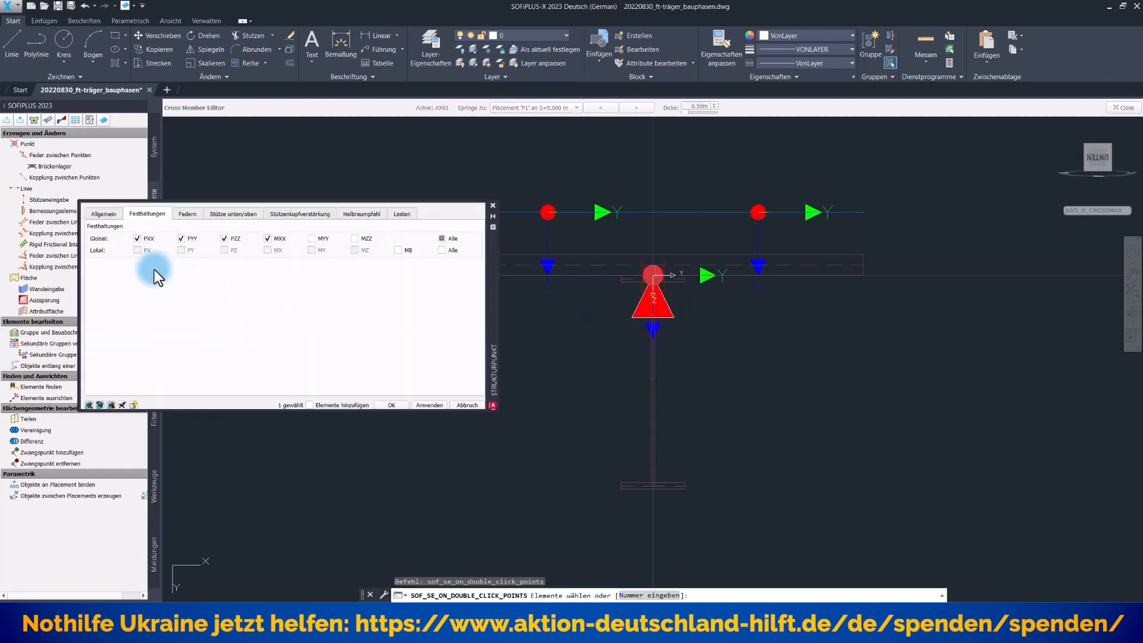
left_click(138, 240)
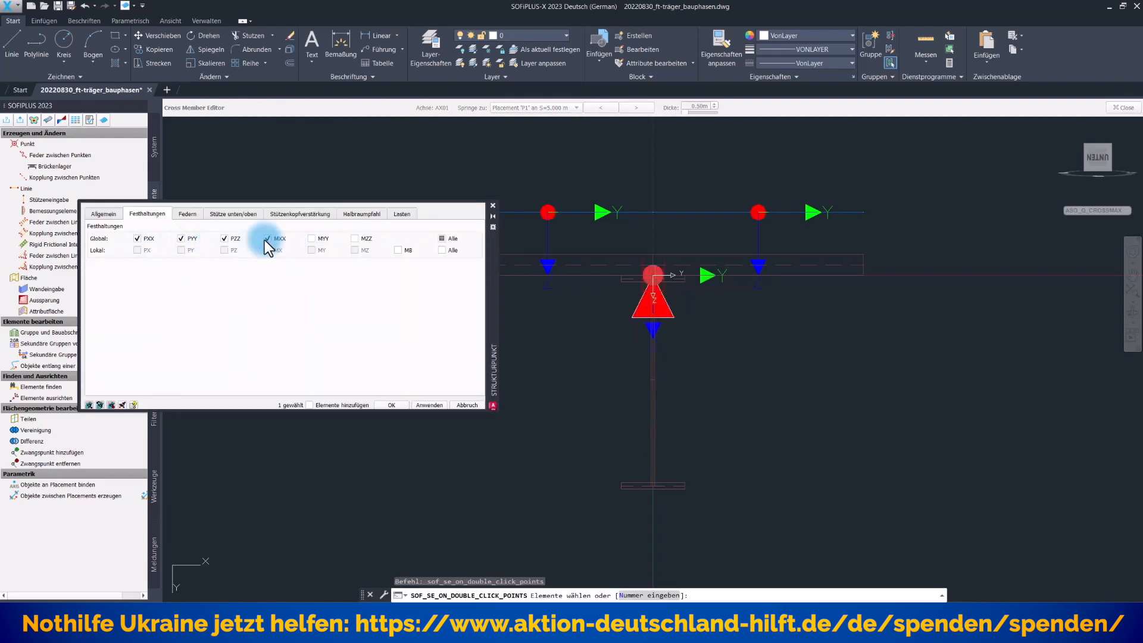
left_click(267, 238)
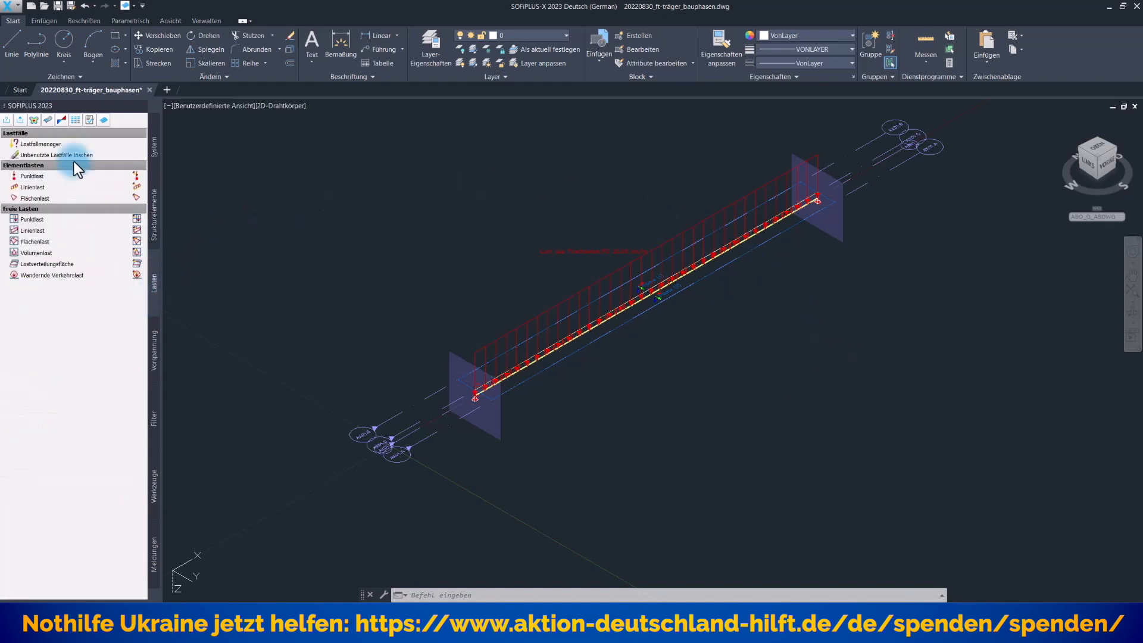
Delete the predefined actions G and Q in the Lastfallmanager so no actions remain.
left_click(42, 144)
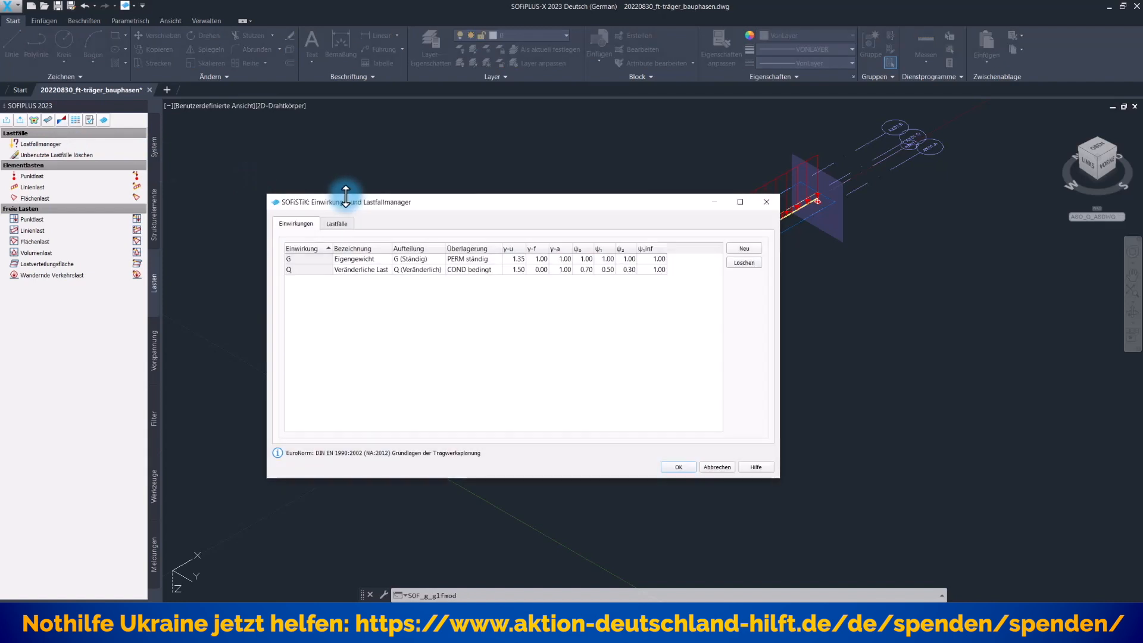
left_click(306, 258)
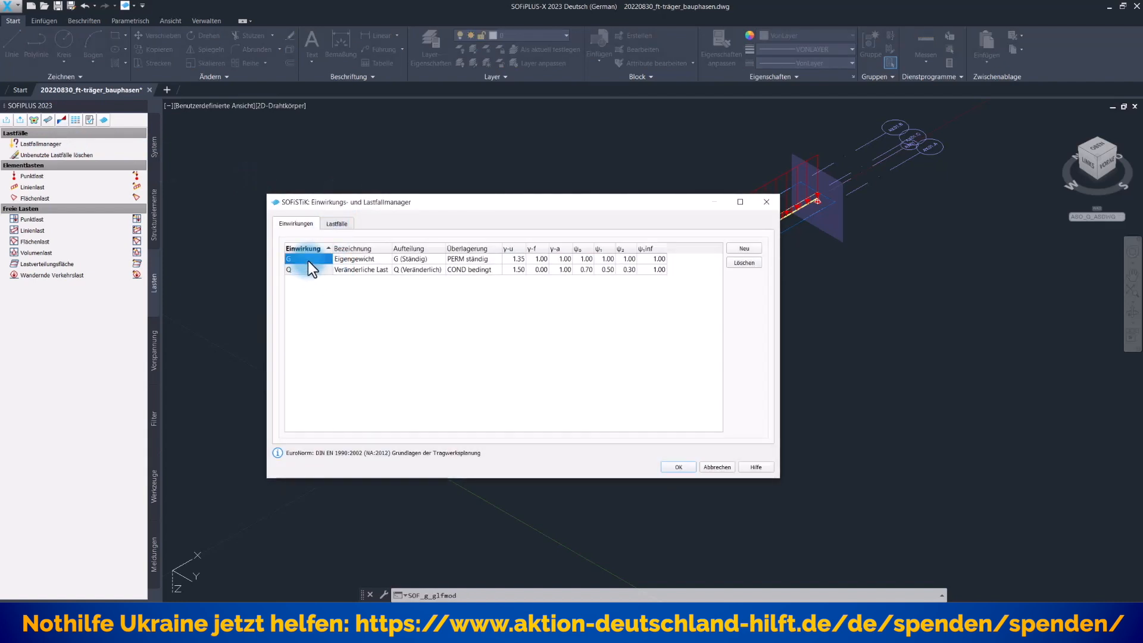
left_click(743, 262)
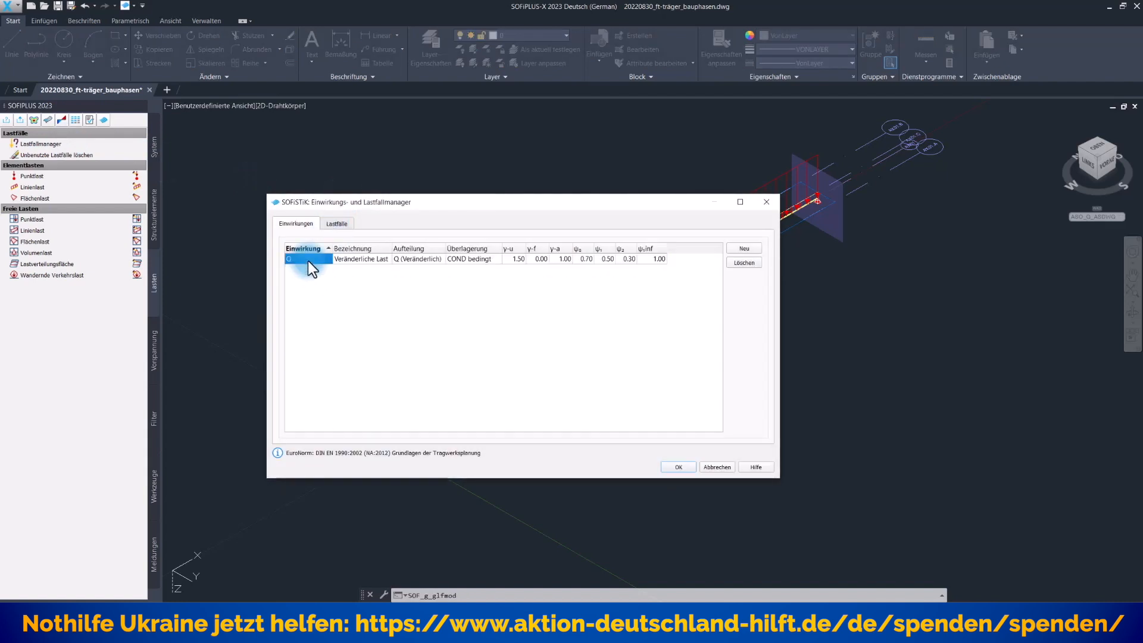
left_click(742, 262)
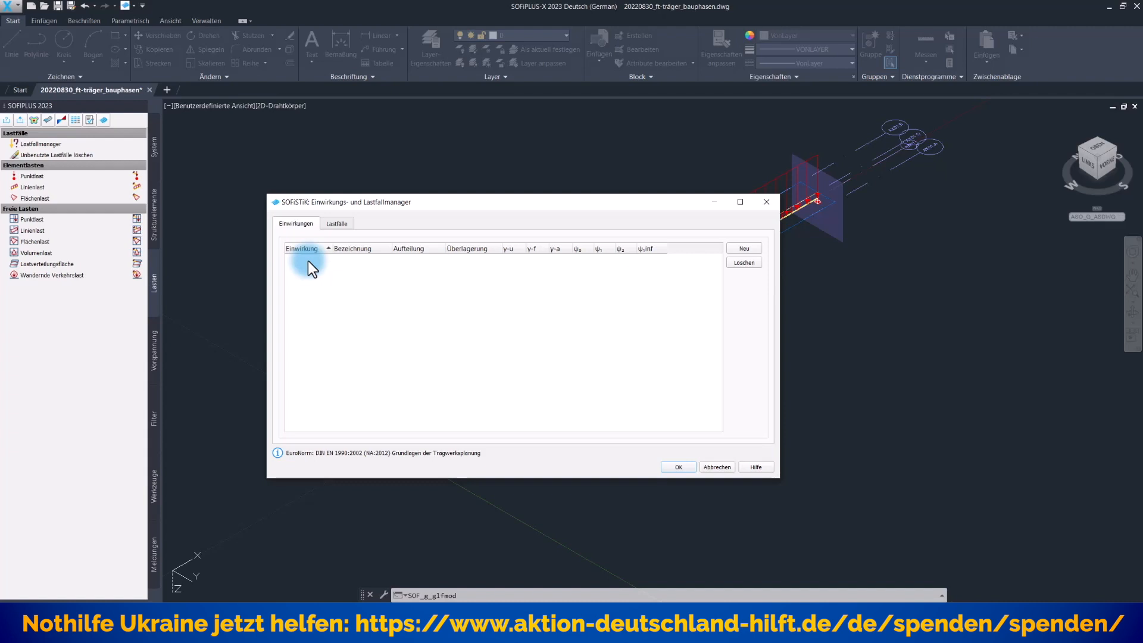
mouse_move(305, 275)
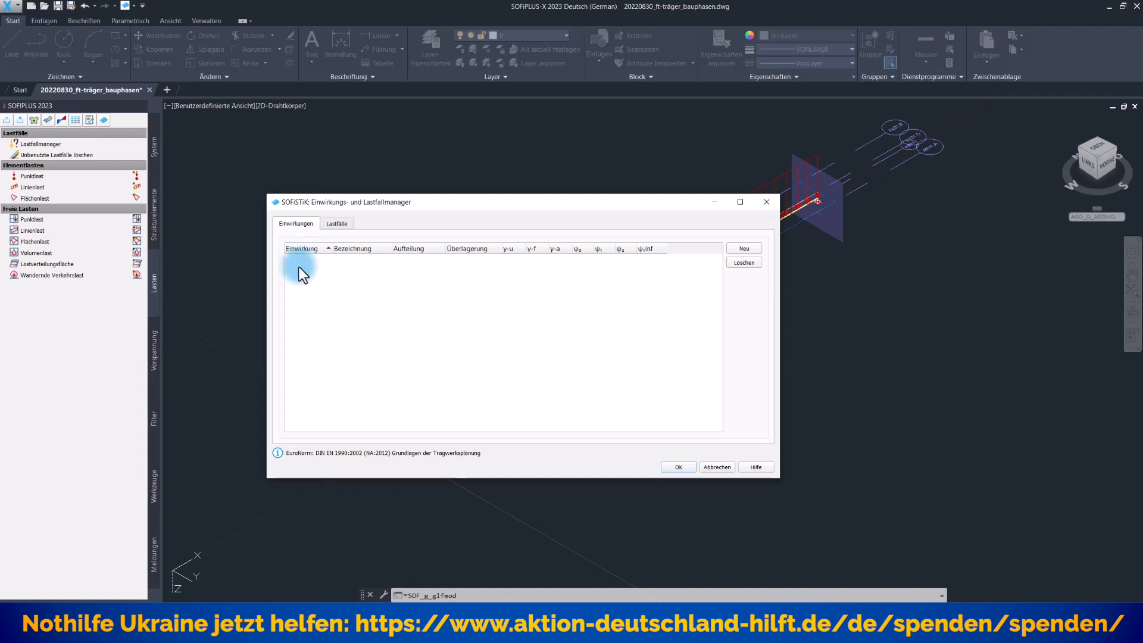
mouse_move(333, 347)
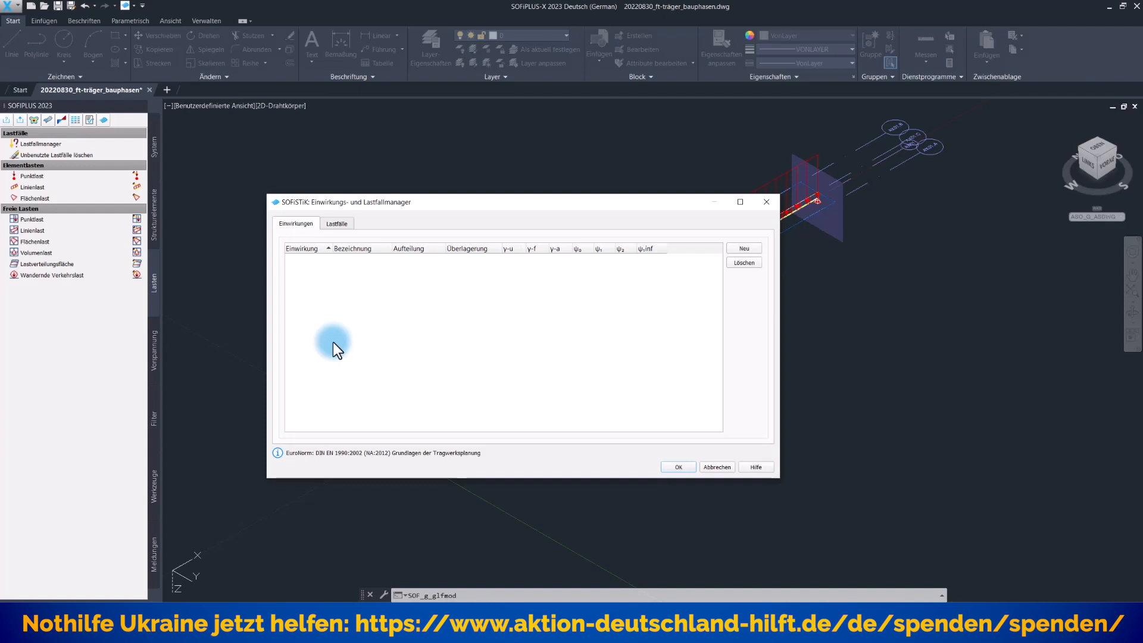
mouse_move(316, 298)
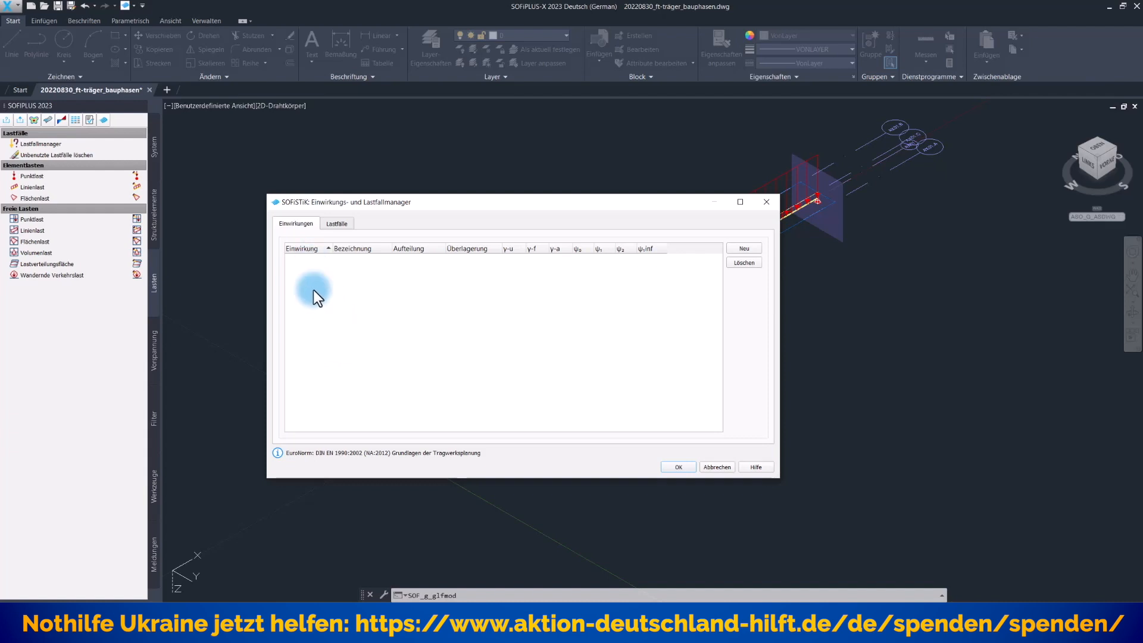
mouse_move(320, 344)
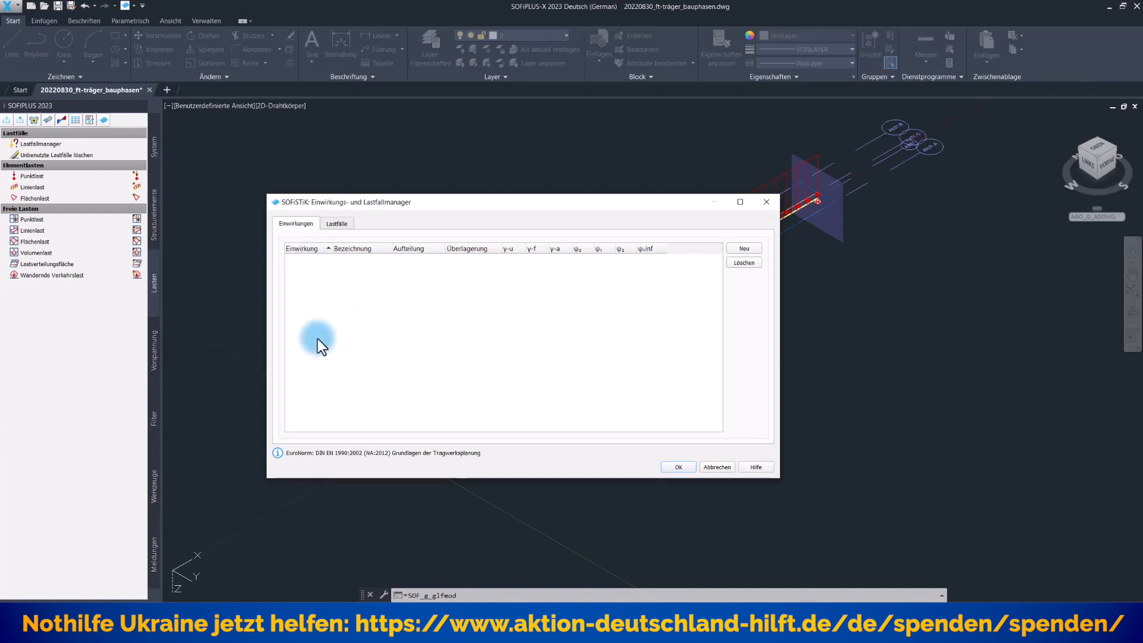
Keep load case 20 'Last aus Frischbeton' with Einwirkung 'nicht berücksichtigen' and confirm the manager.
left_click(336, 222)
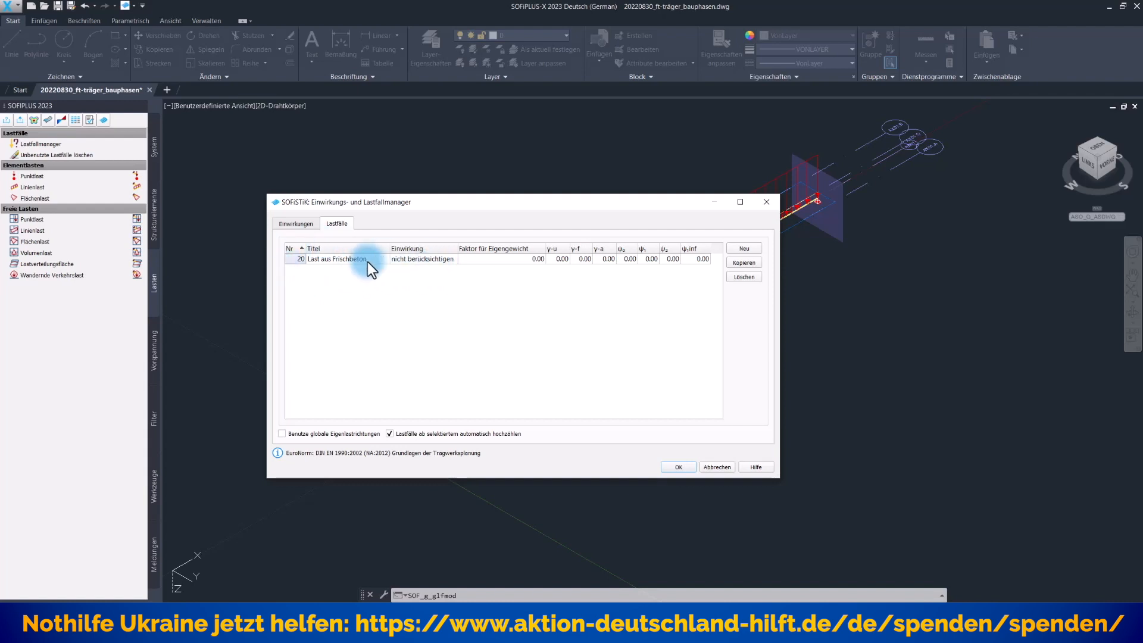
mouse_move(412, 268)
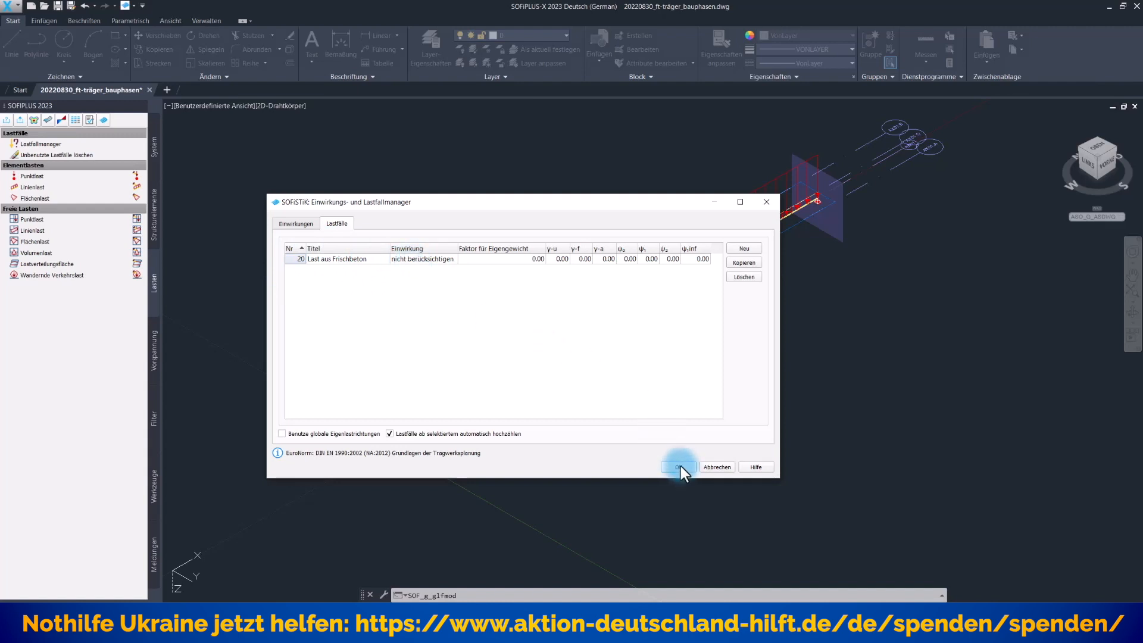
left_click(673, 466)
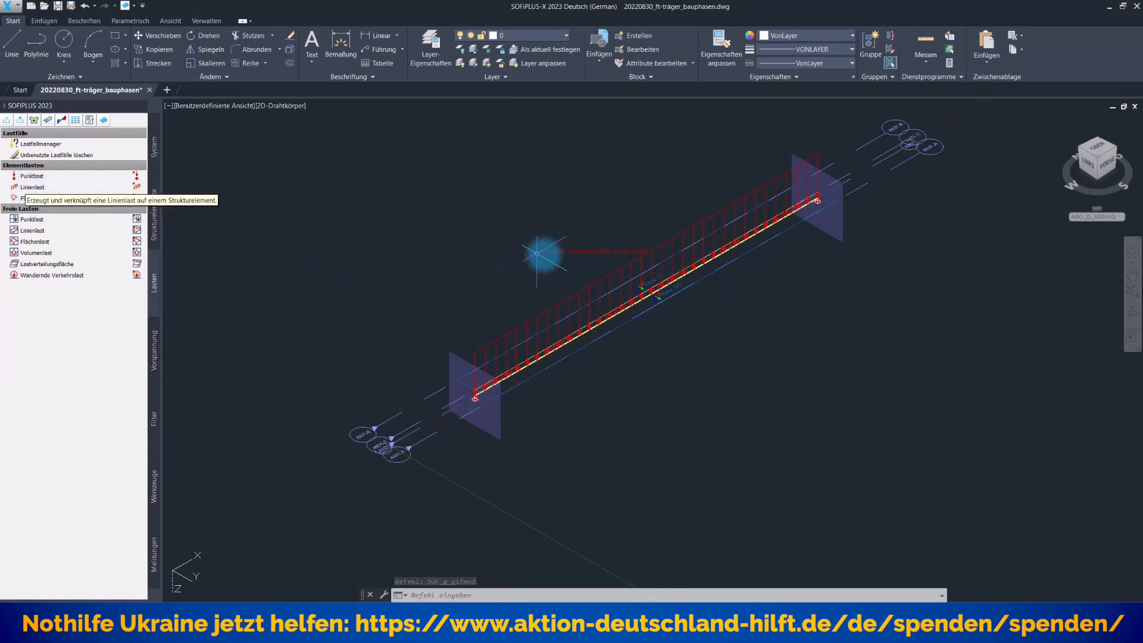
left_click(32, 187)
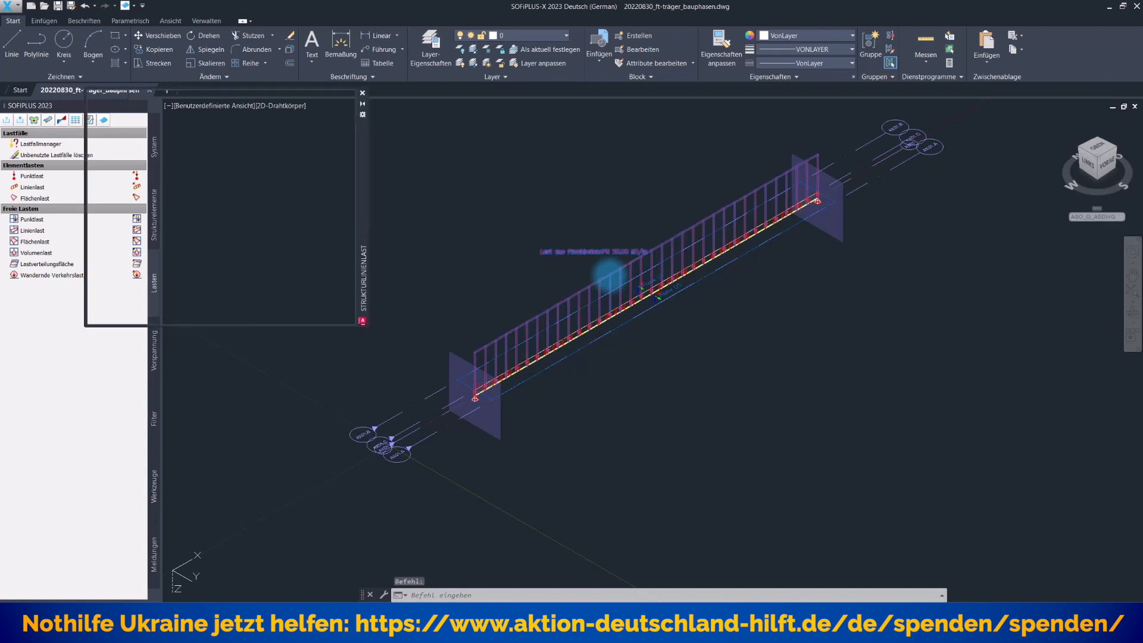
double_click(634, 291)
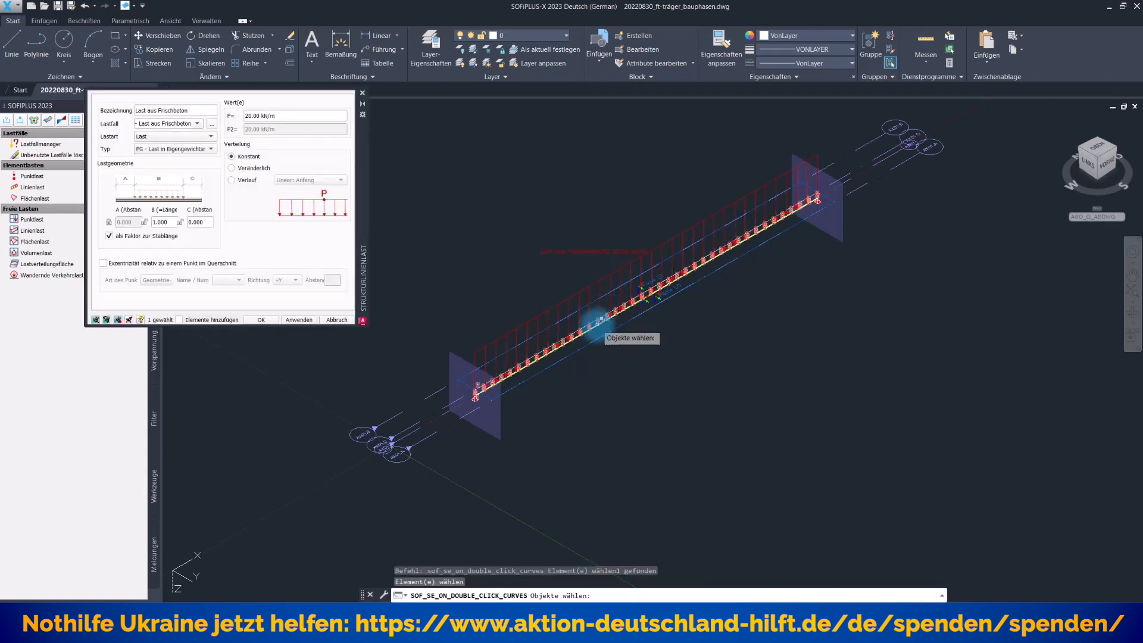
mouse_move(283, 234)
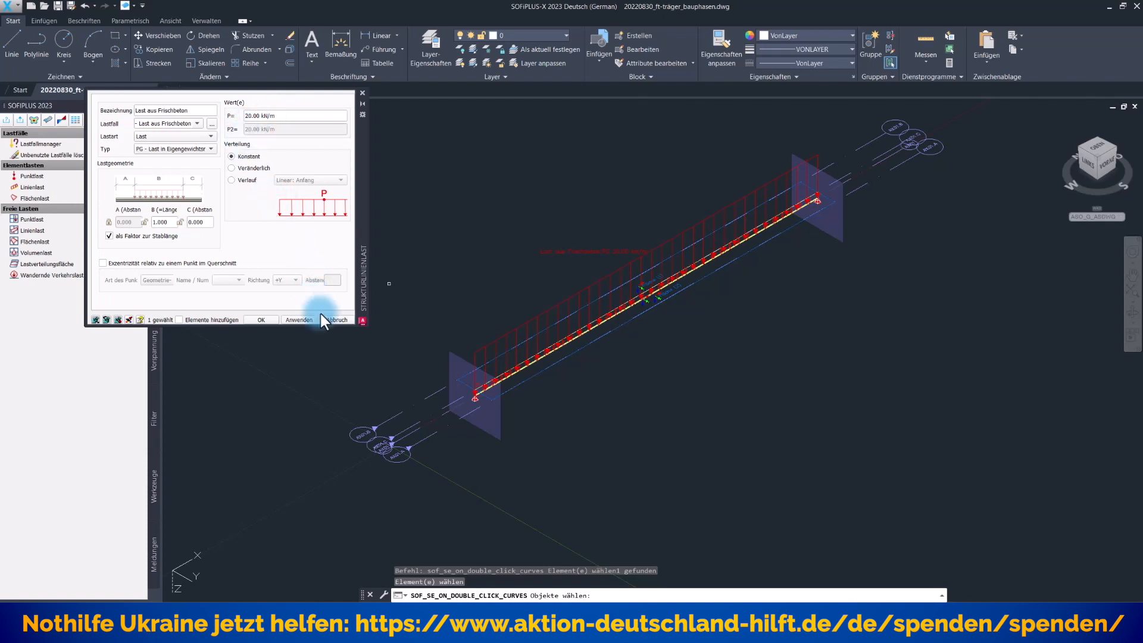
mouse_move(336, 322)
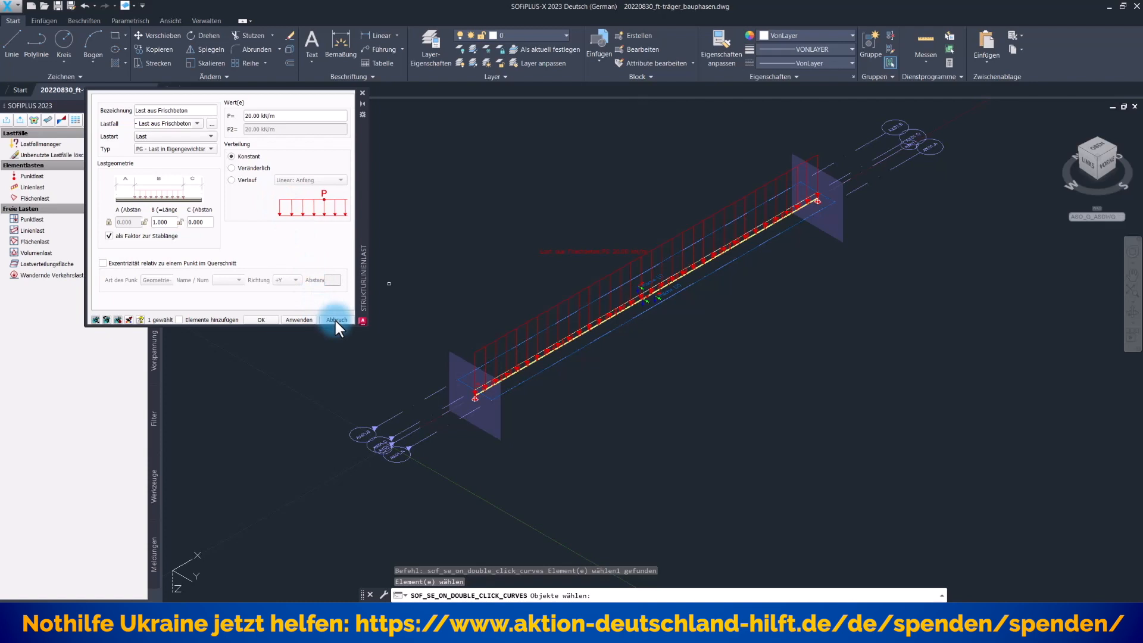
left_click(336, 319)
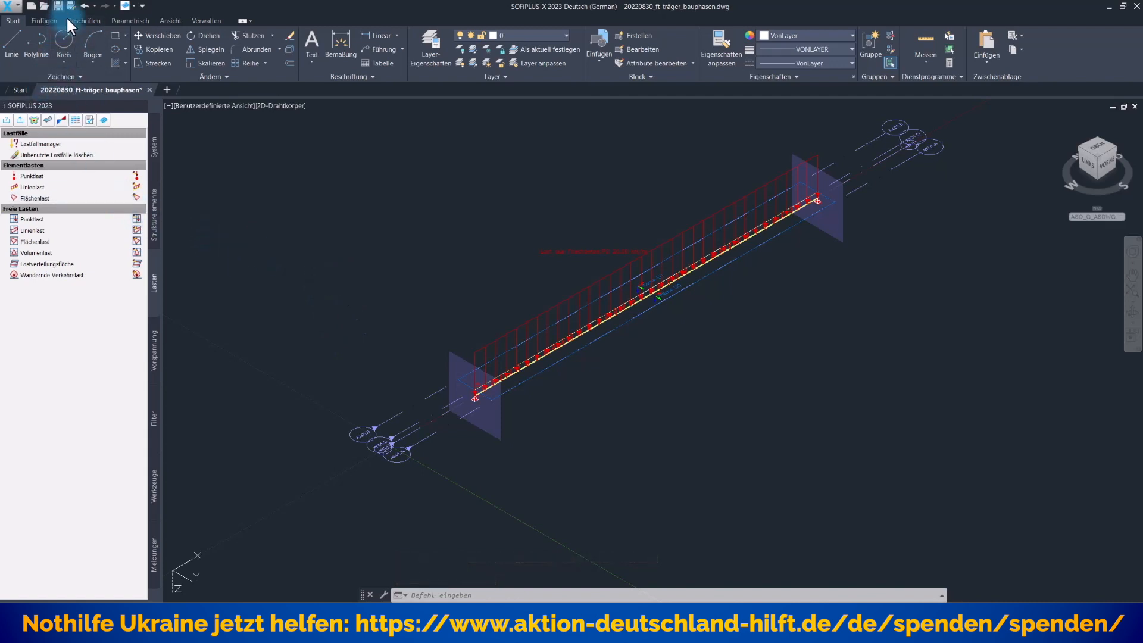
Export the Gesamtsystem with System and Lasten and Sofort ausführen, starting the calculation.
left_click(58, 6)
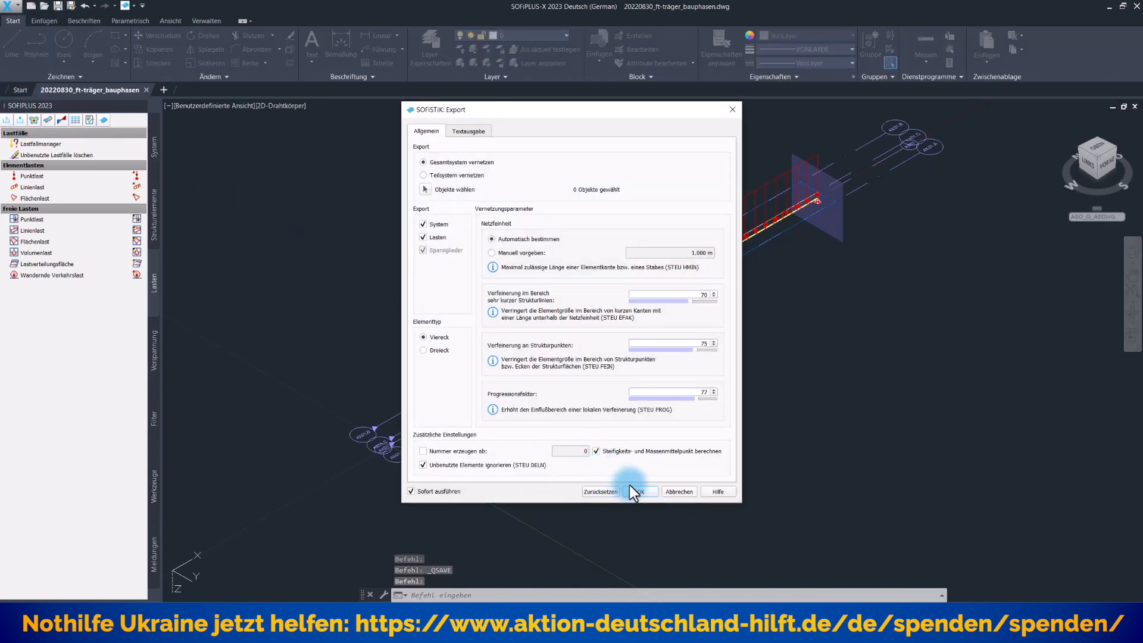
left_click(634, 491)
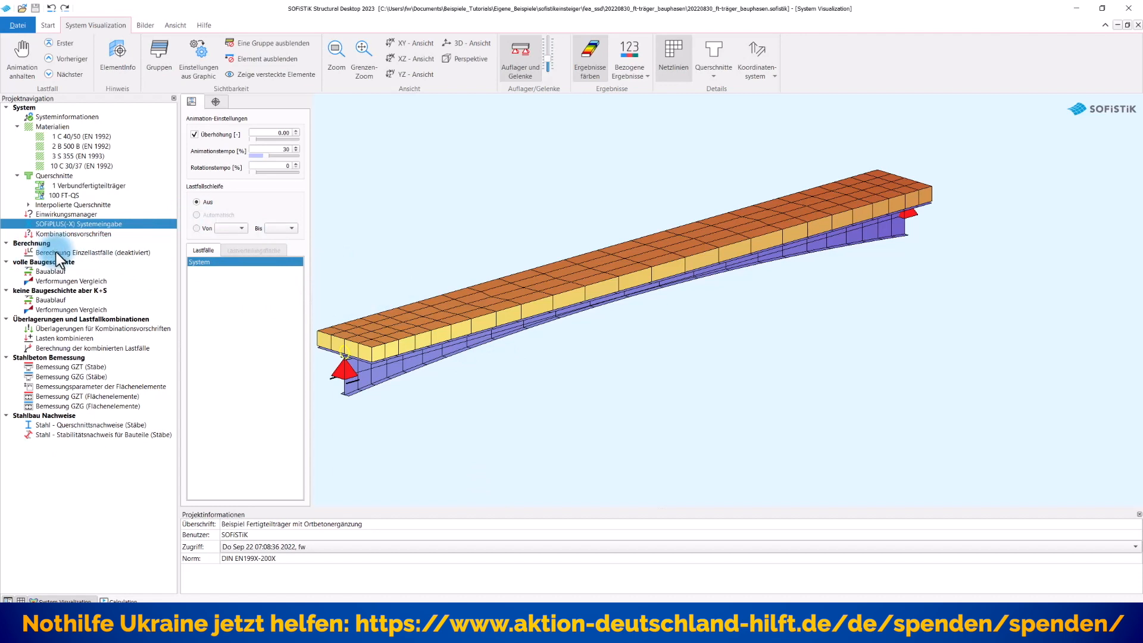
left_click(91, 252)
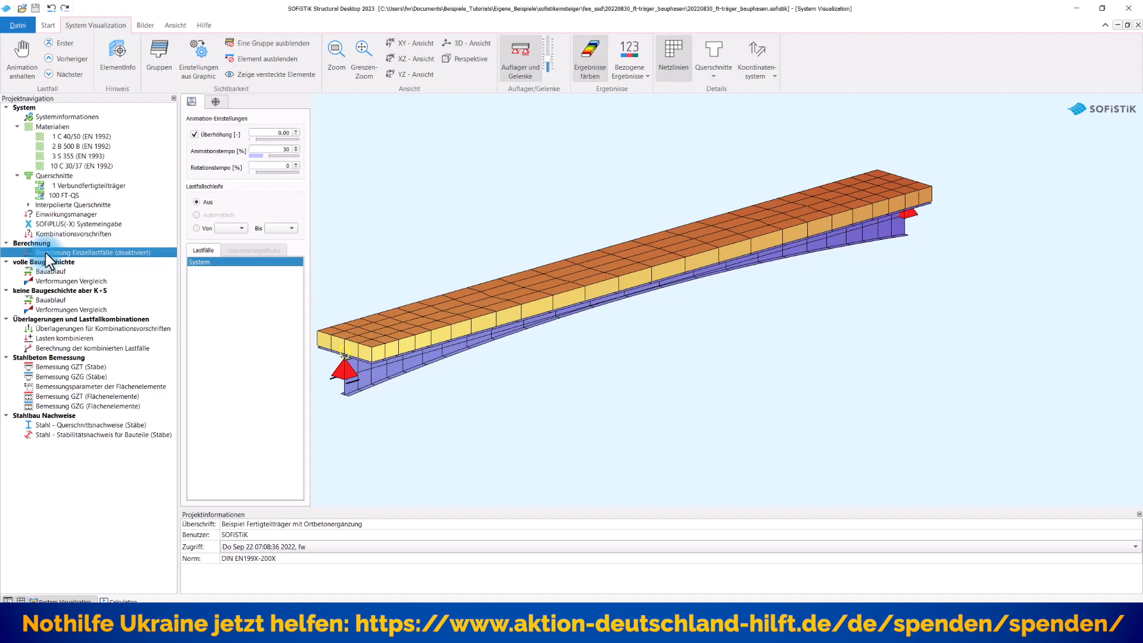
Toggle the Berechnung Einzellastfälle task via Task Ein/Aus in its context menu.
right_click(87, 251)
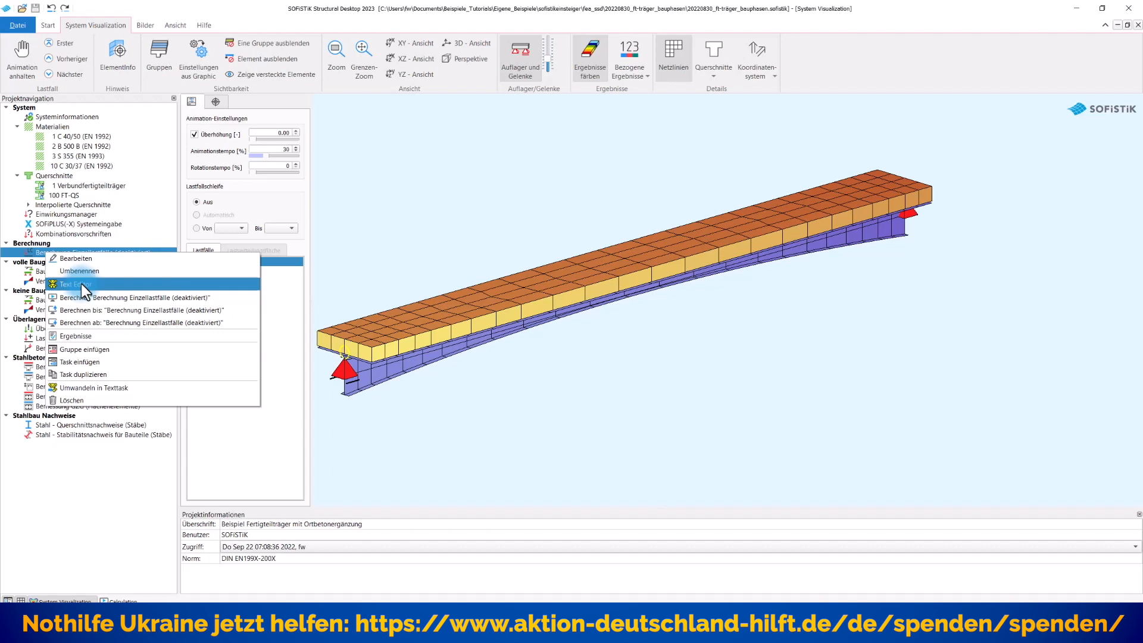
left_click(72, 283)
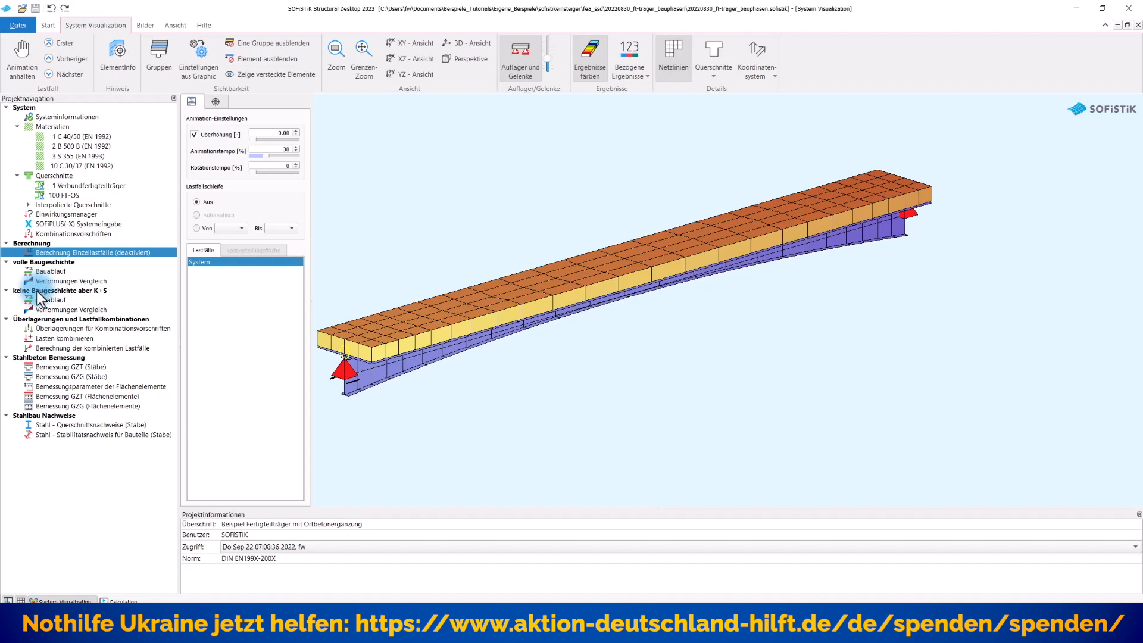
Open the Bauablauf of the 'keine Baugeschichte aber K+S' variant with stages 10, 15 and 25.
left_click(50, 300)
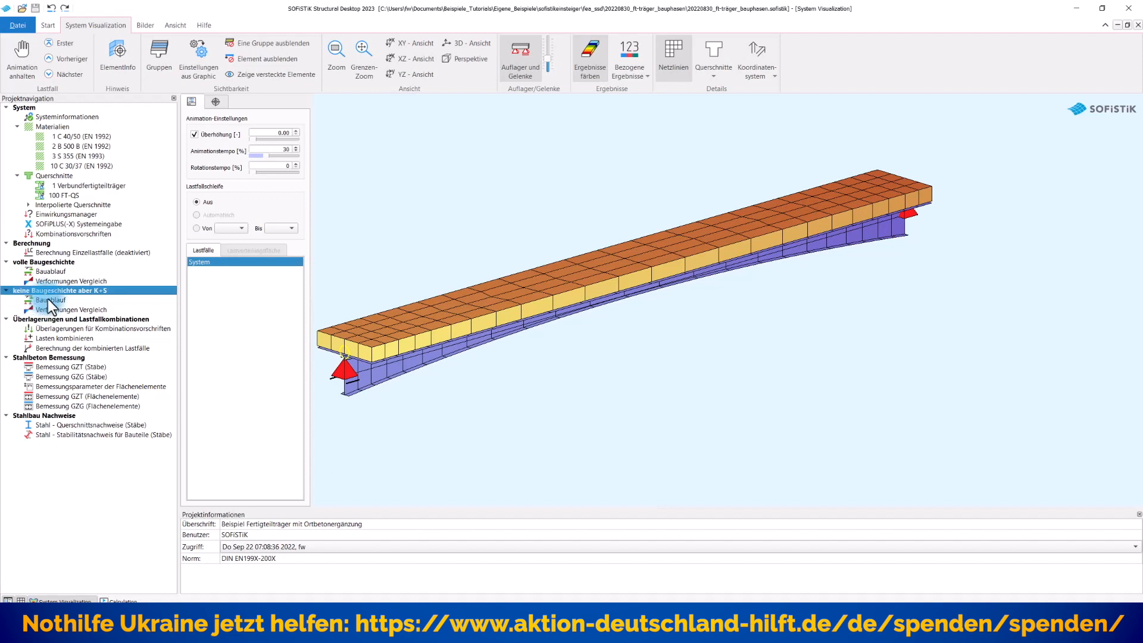
double_click(51, 300)
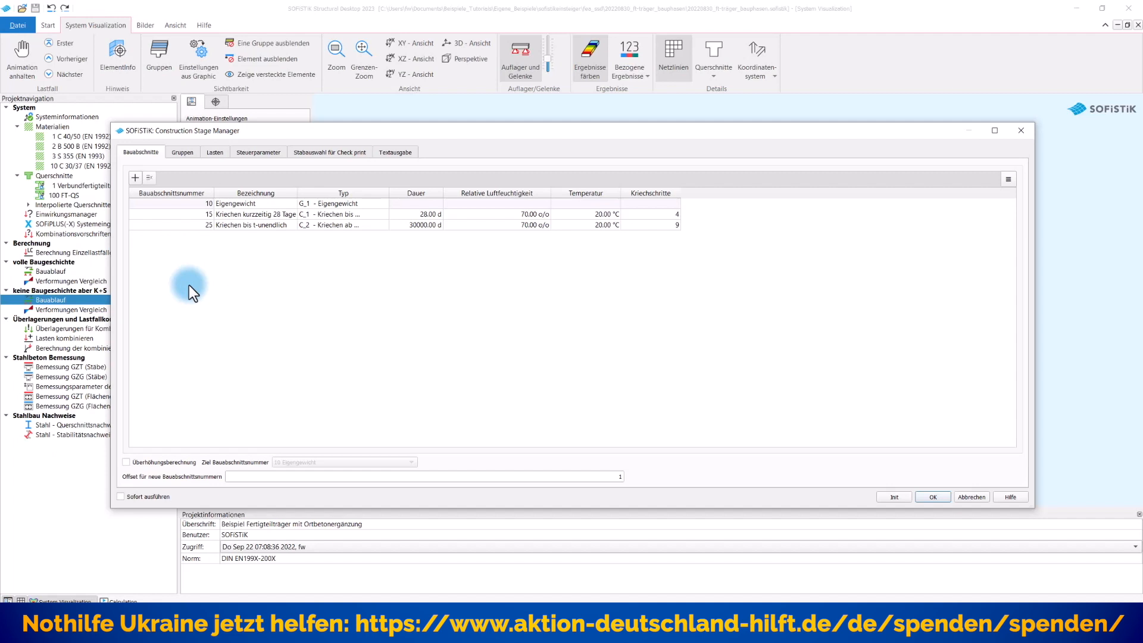
mouse_move(197, 285)
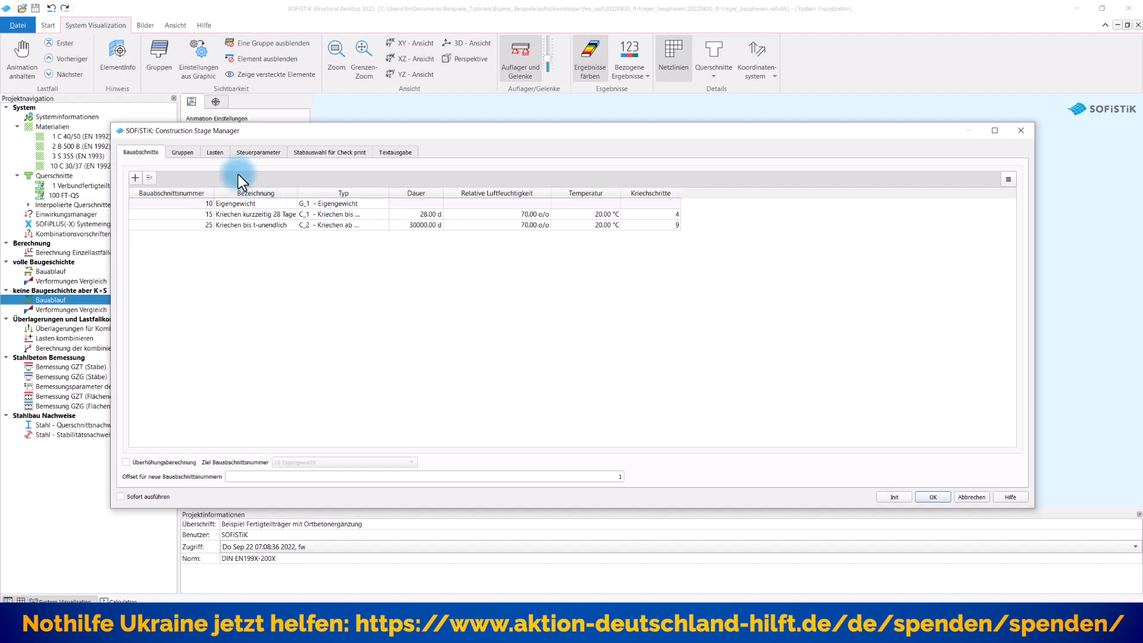
Review Gruppen 0, 10, 30 active at stage 10, the empty stage Lasten and the Steuerparameter.
left_click(182, 151)
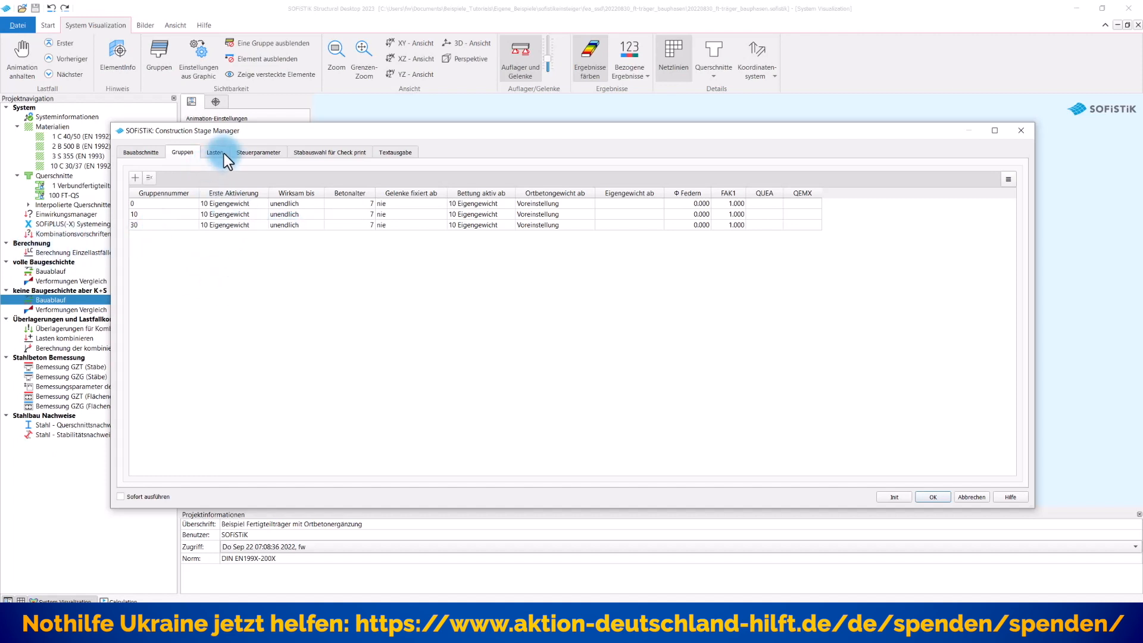
left_click(213, 151)
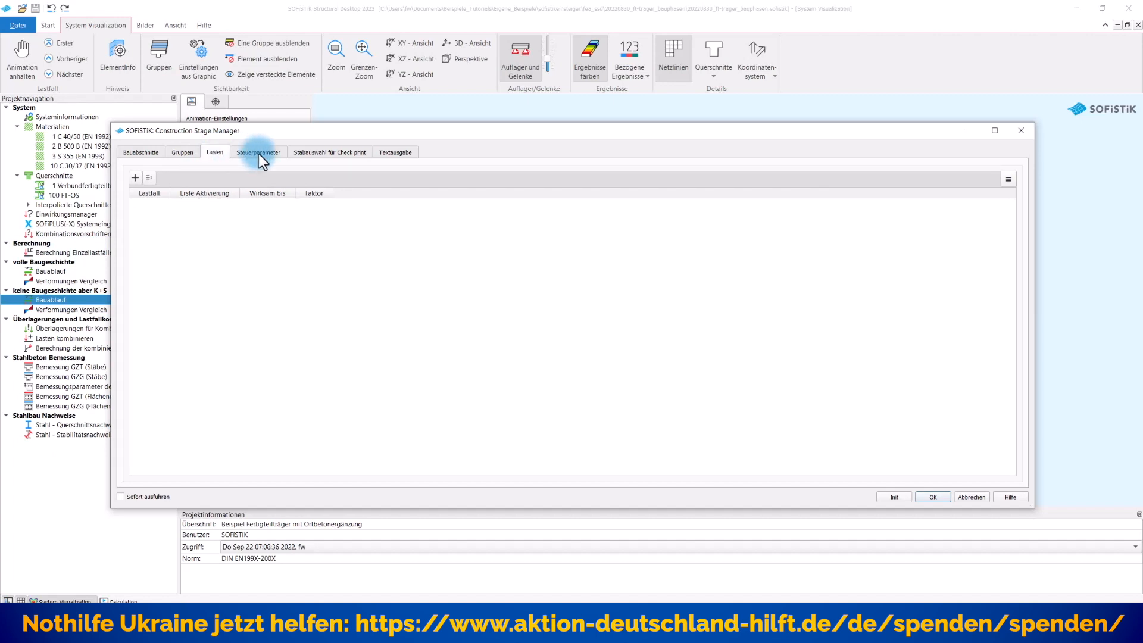
left_click(259, 151)
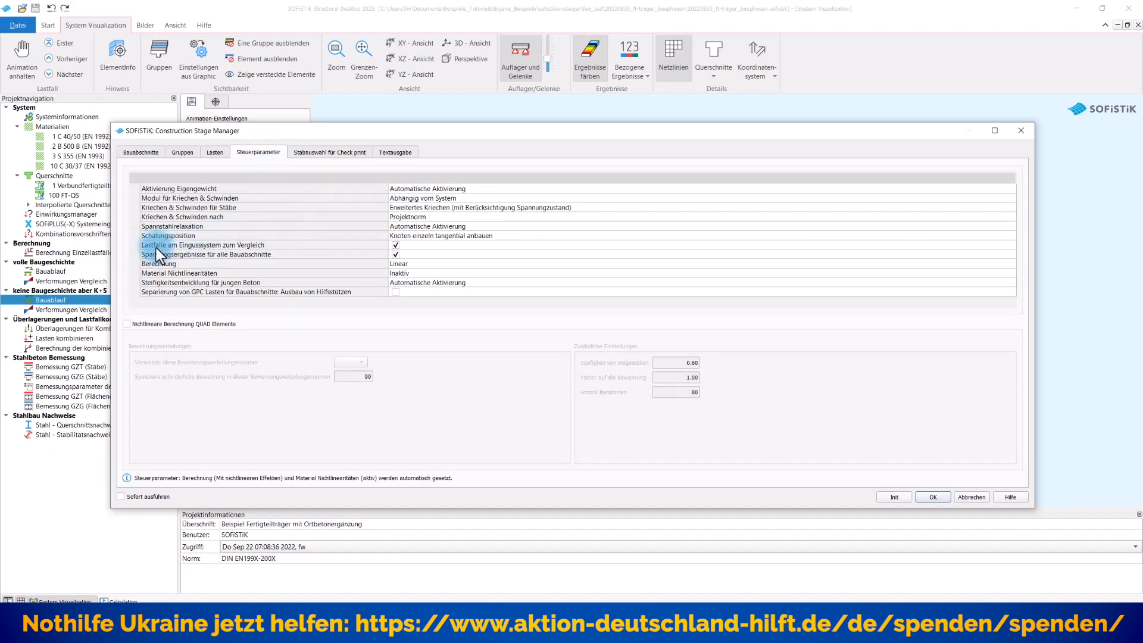
mouse_move(250, 252)
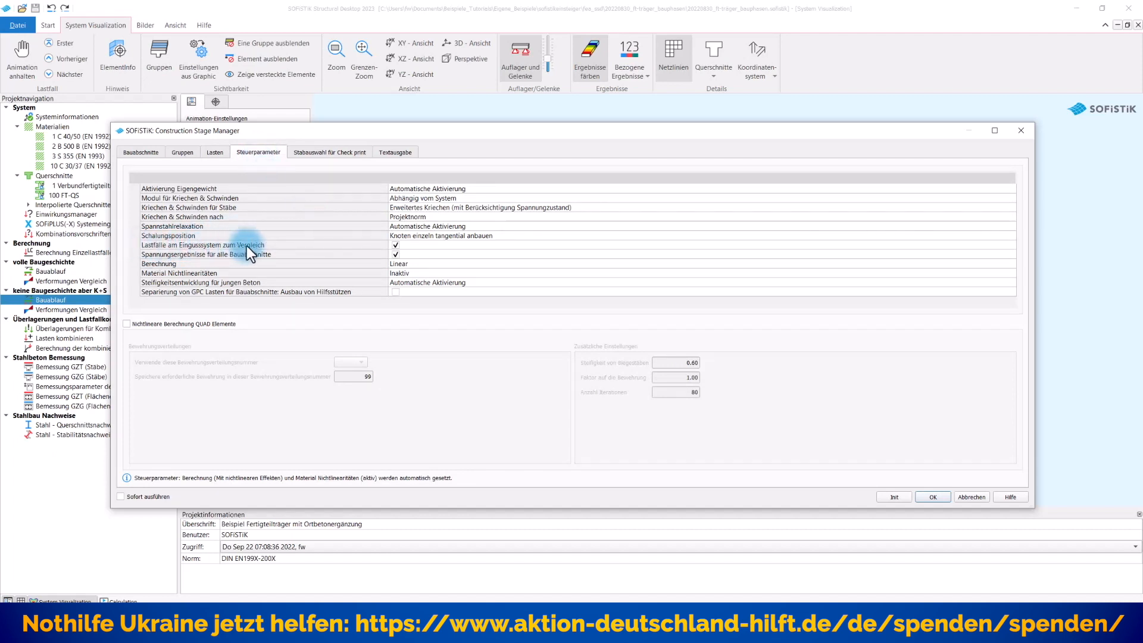
mouse_move(419, 253)
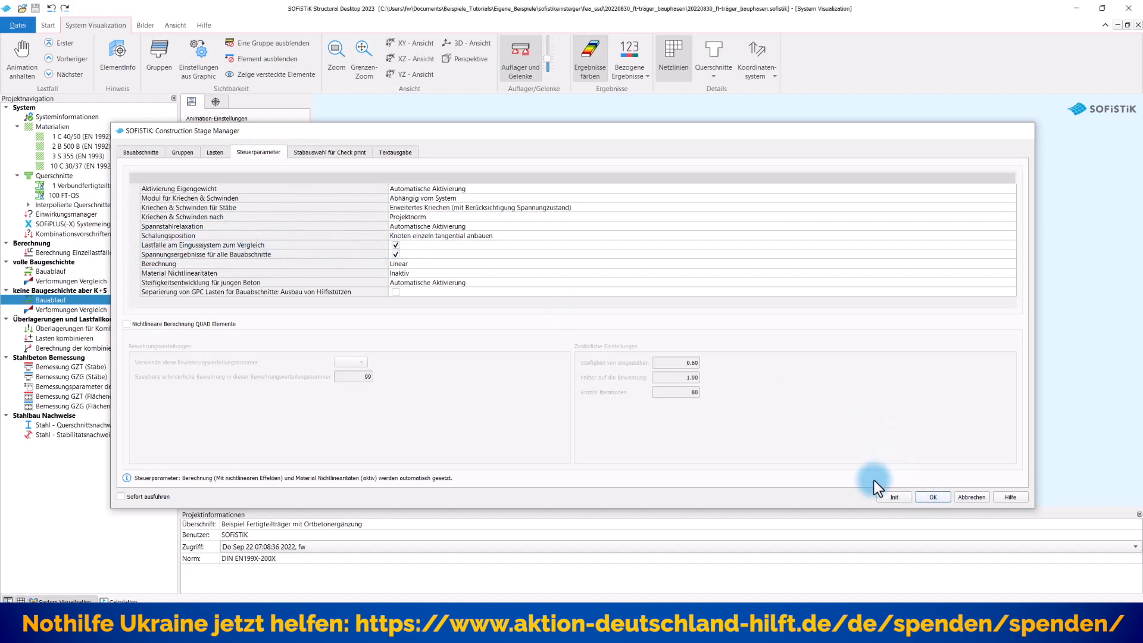
Calculate the Bauablauf of this variant error-free and bring up its Verformungen Vergleich.
left_click(931, 497)
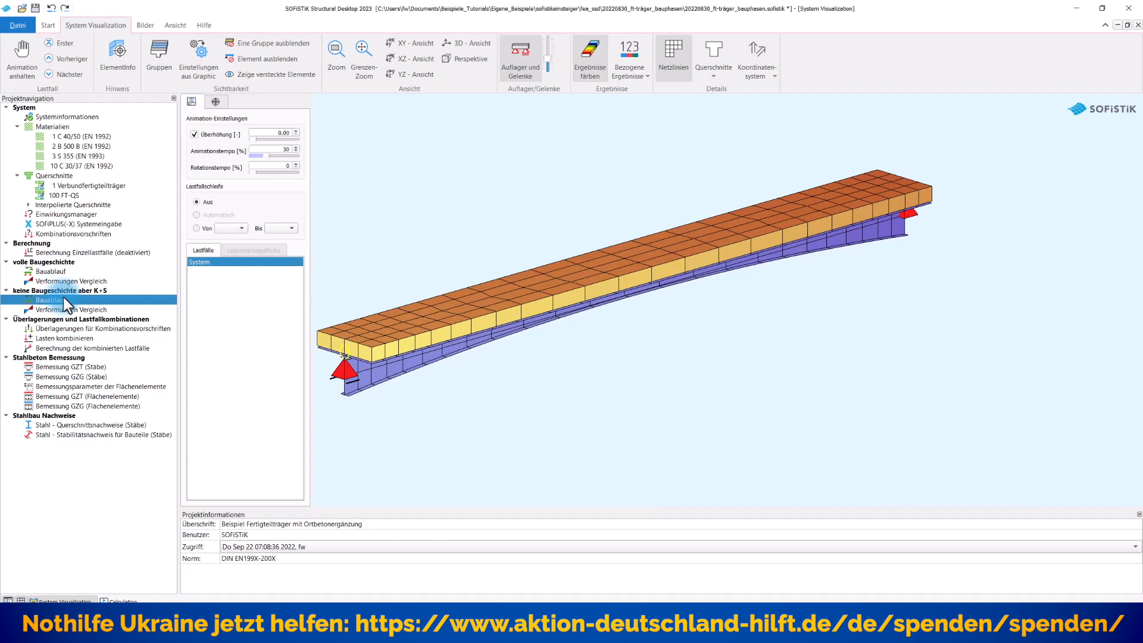
right_click(51, 300)
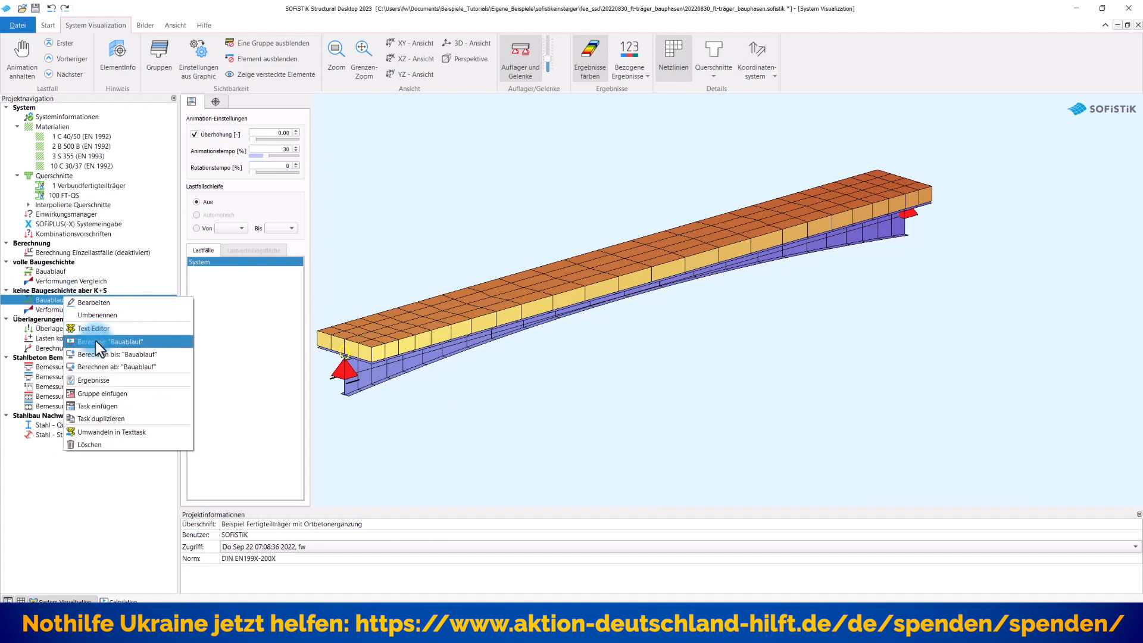
left_click(107, 341)
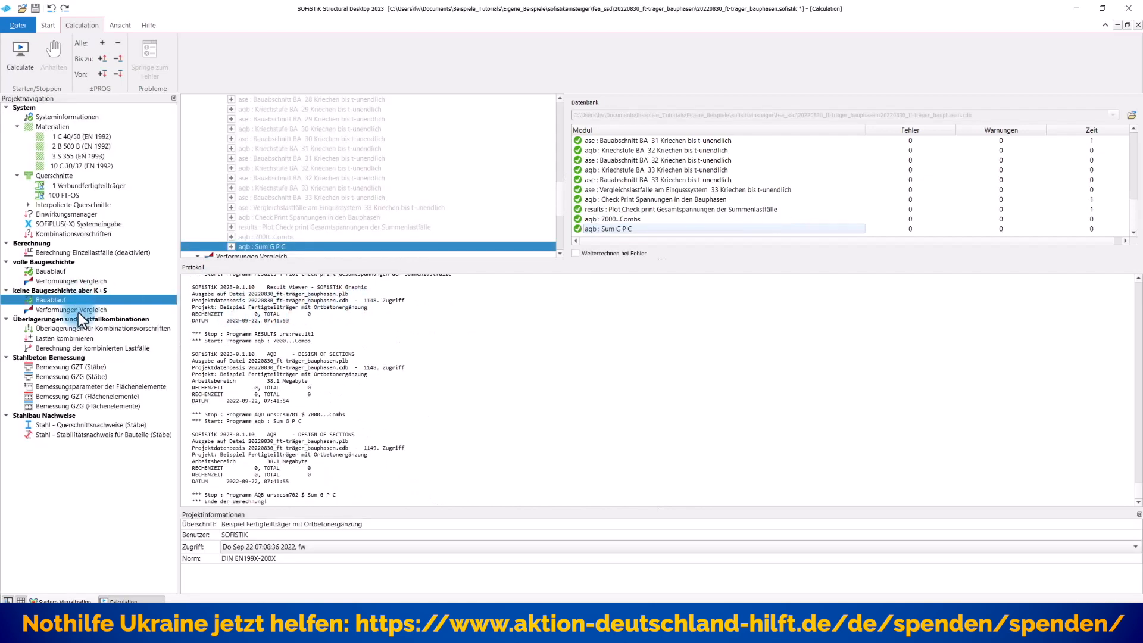
left_click(69, 310)
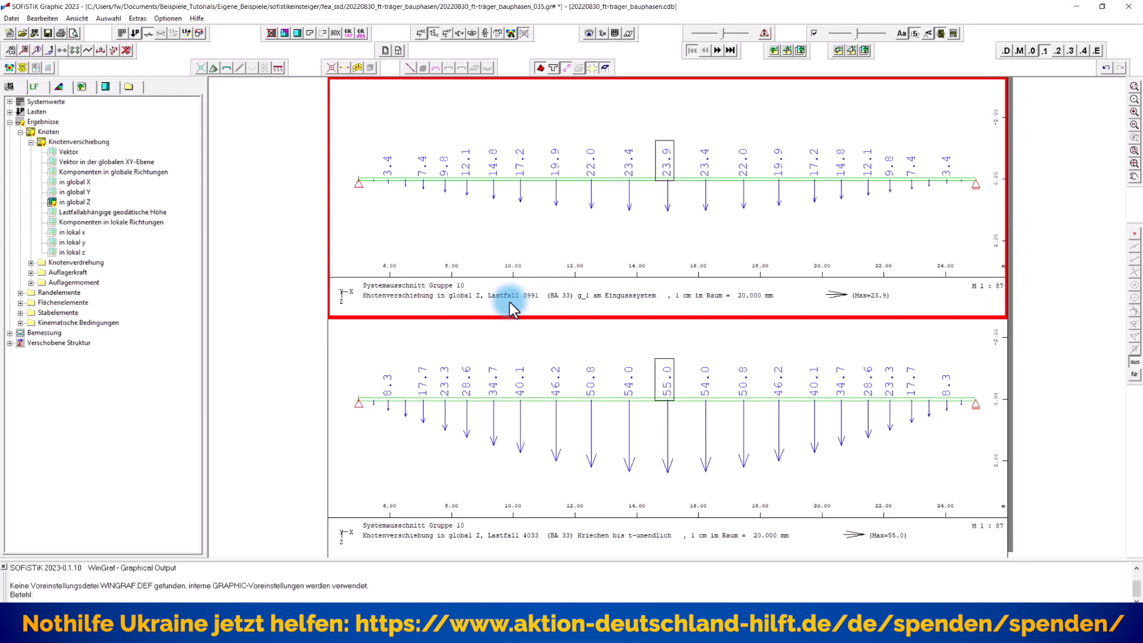
mouse_move(669, 202)
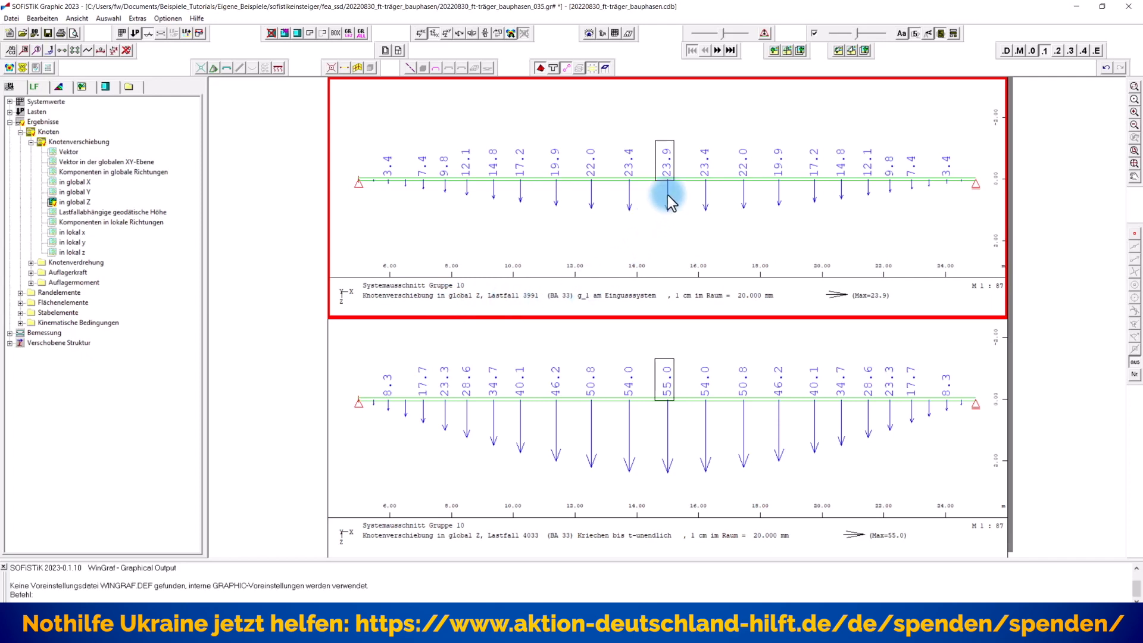
mouse_move(669, 195)
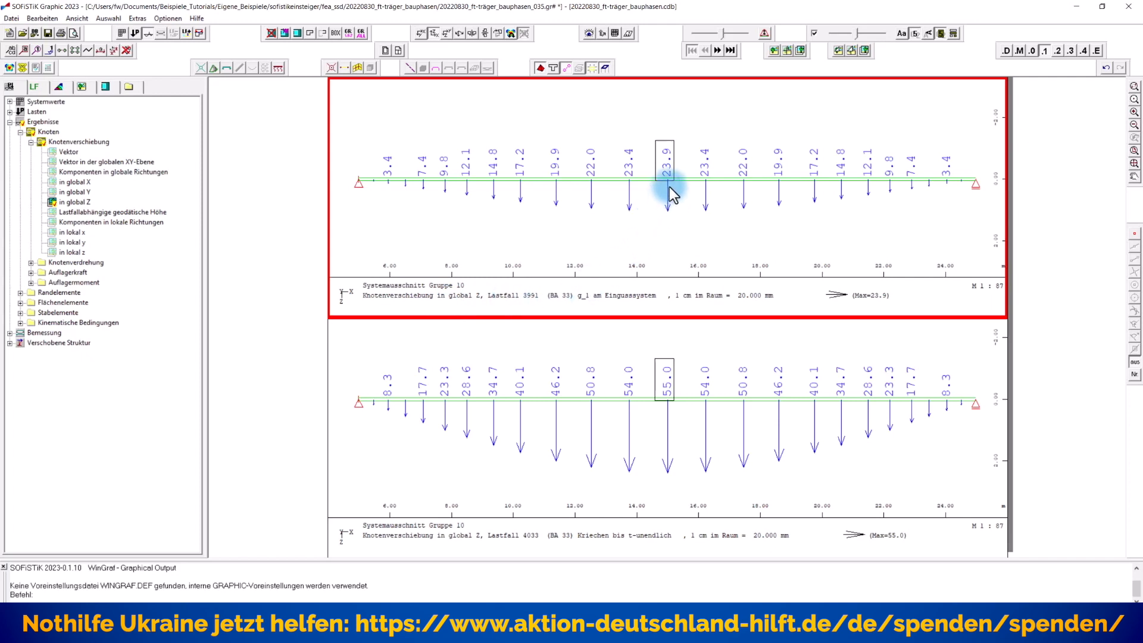
mouse_move(732, 473)
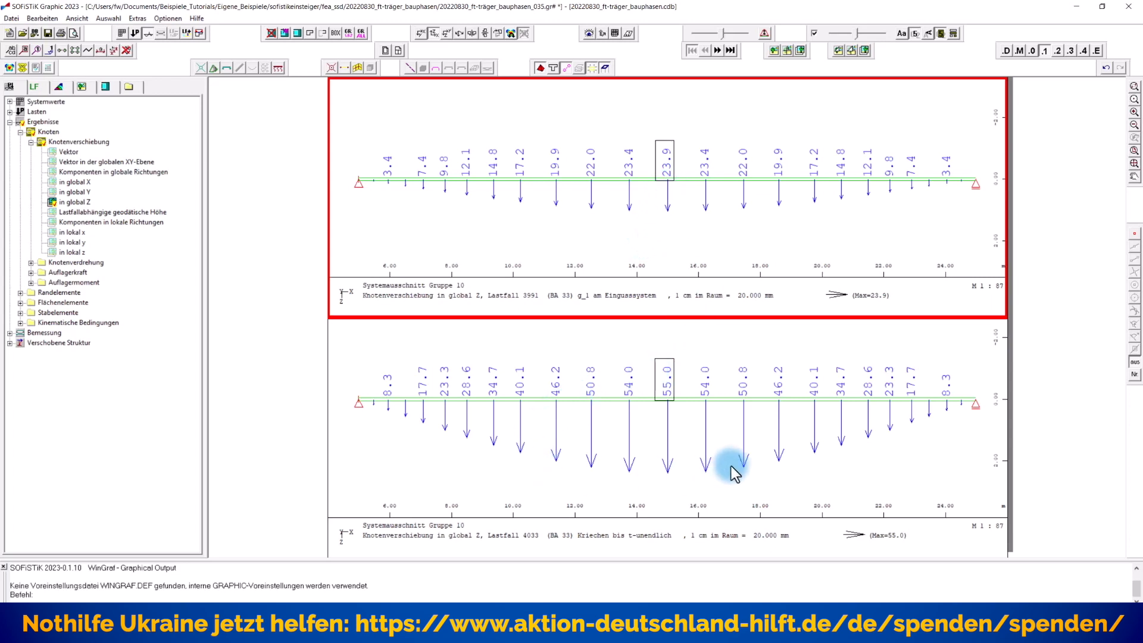
mouse_move(735, 470)
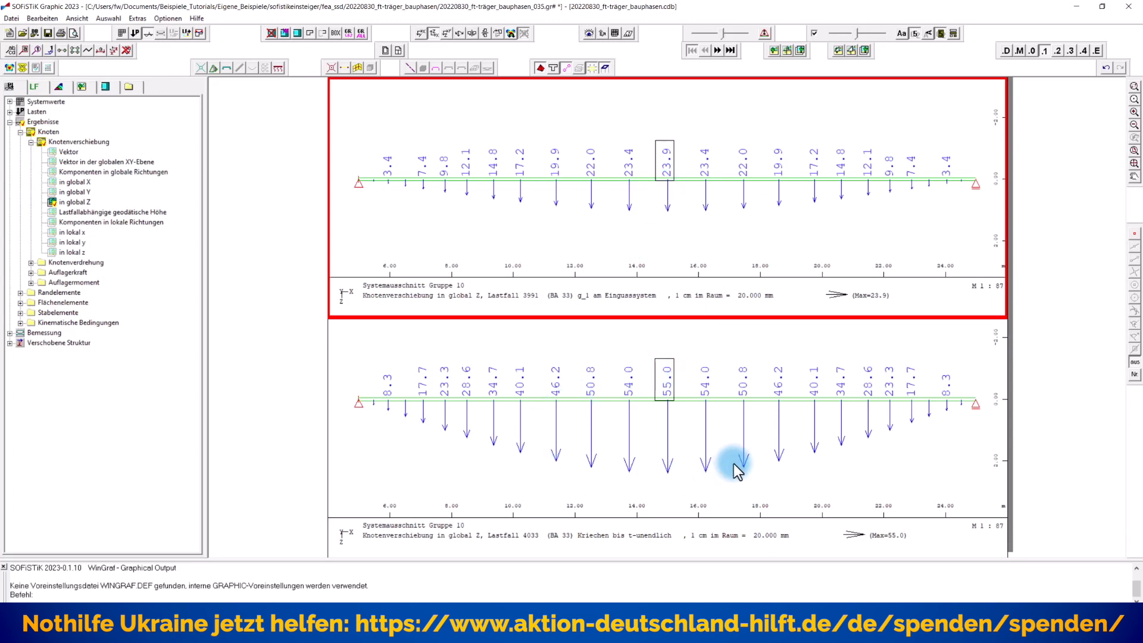
mouse_move(667, 397)
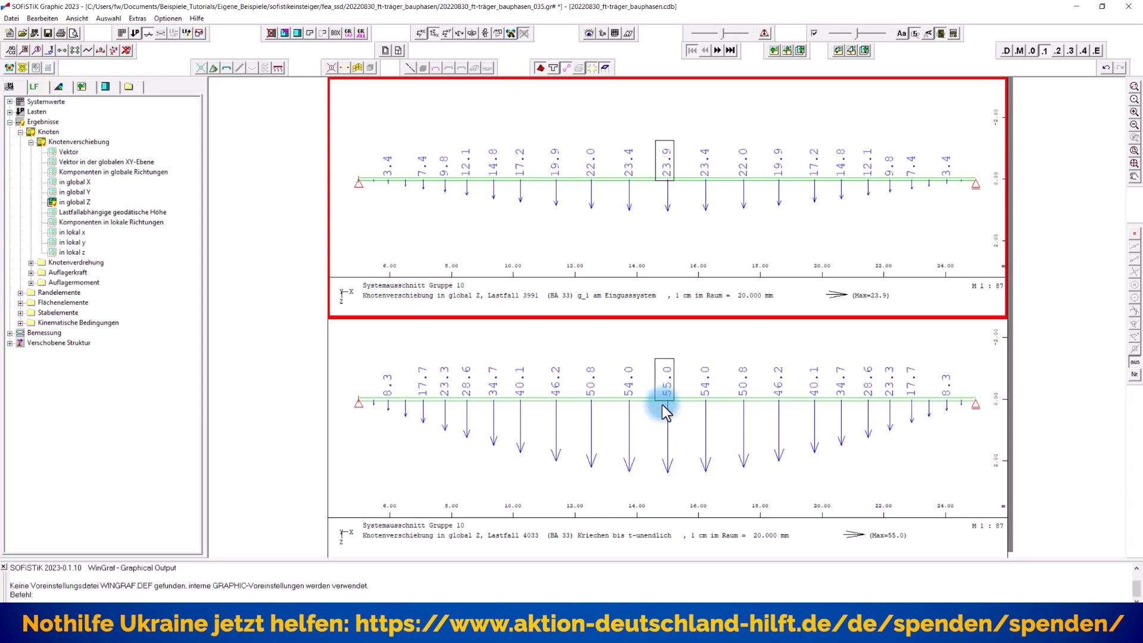
mouse_move(867, 245)
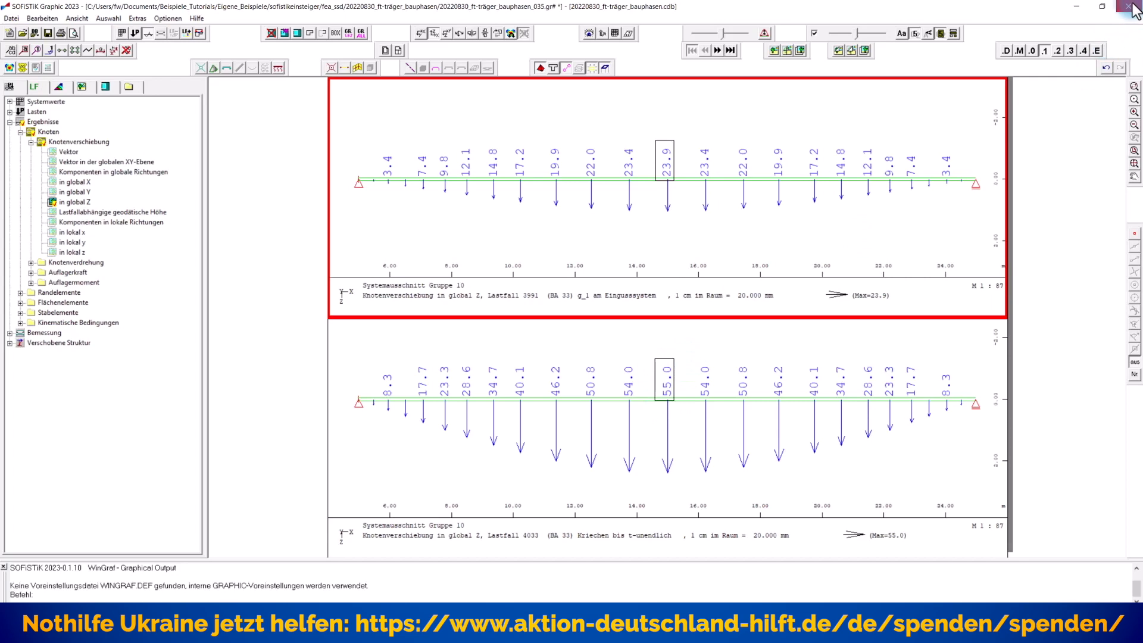
Close WinGraf answering Nein to saving and move to the volle Baugeschichte Bauablauf.
left_click(1134, 7)
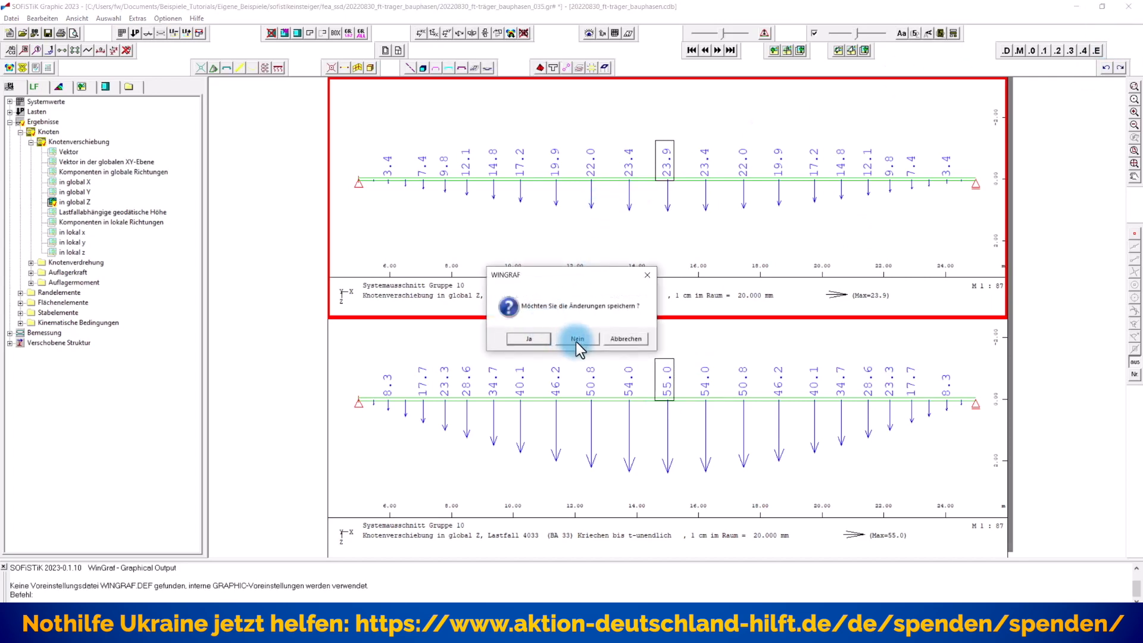
left_click(576, 338)
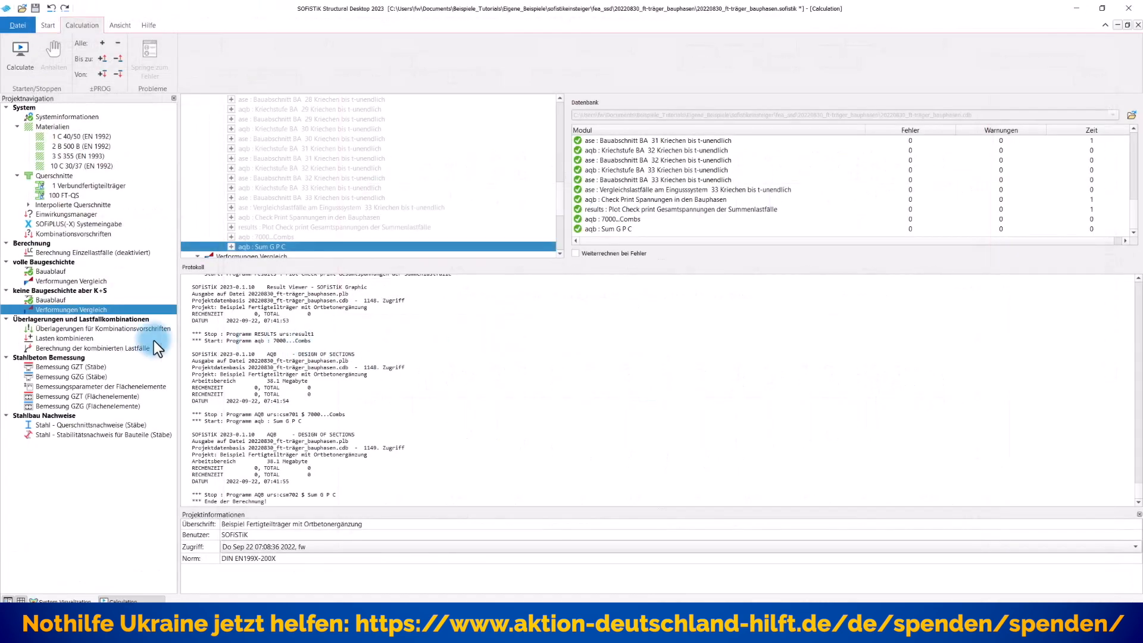
left_click(50, 271)
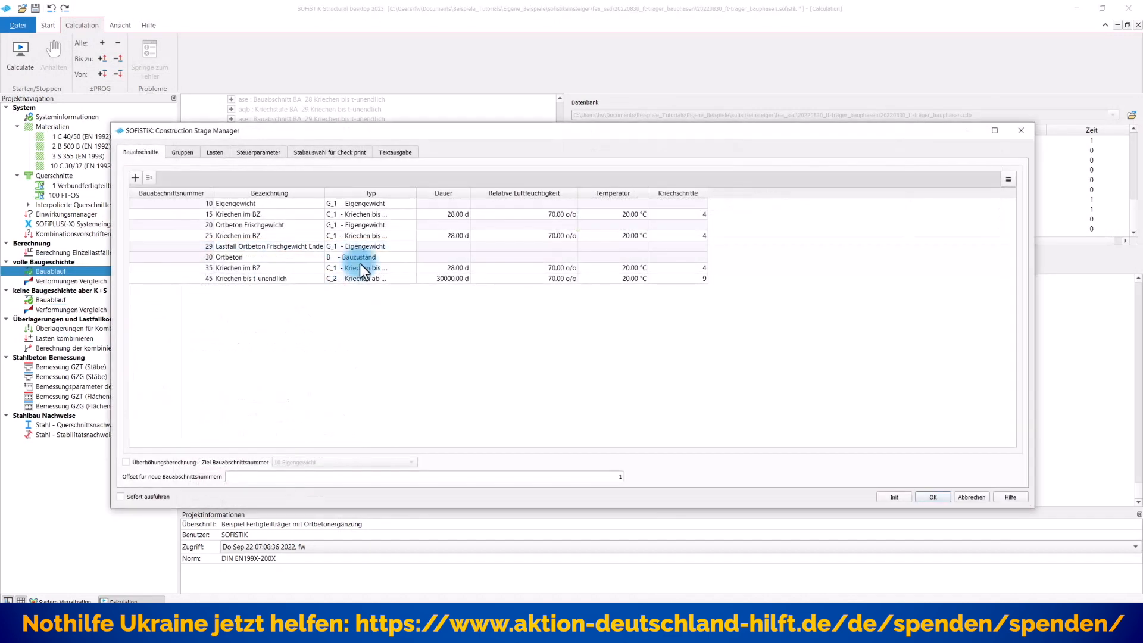
Step through Bauabschnitte 30 Ortbeton, 10 Eigengewicht, 25 Kriechen, 30 and 29 fresh concrete.
left_click(219, 203)
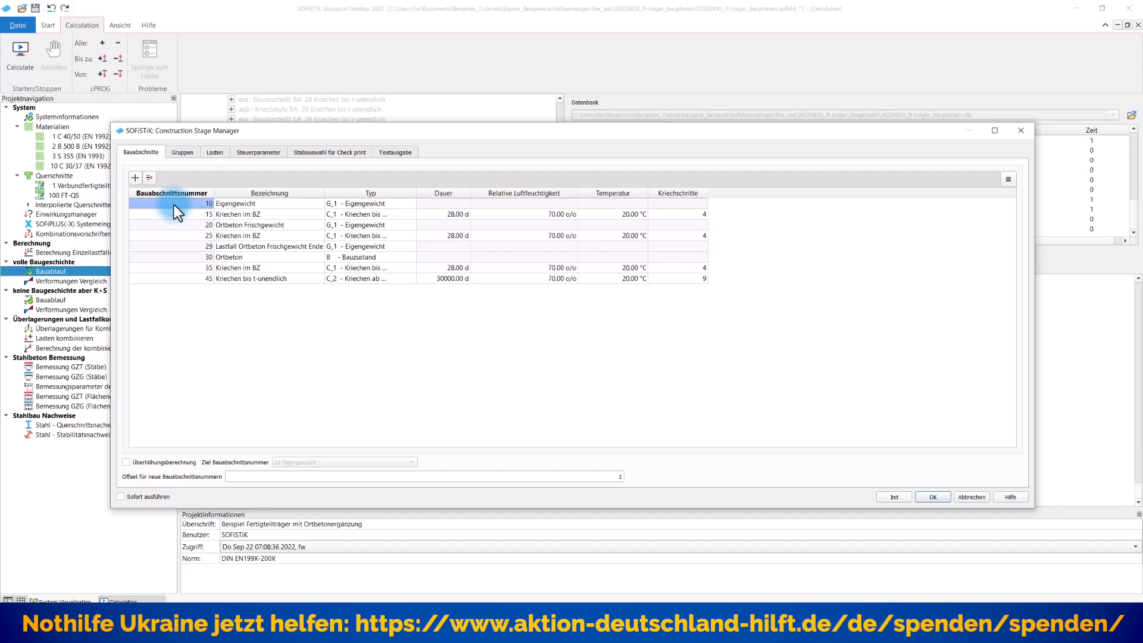
left_click(175, 213)
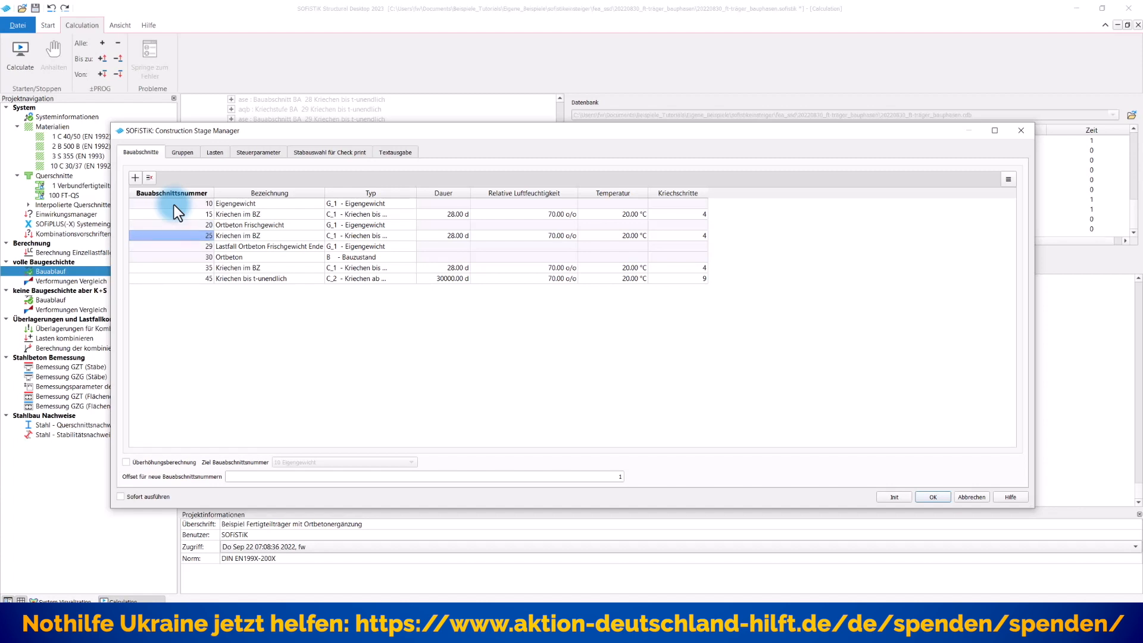
left_click(248, 245)
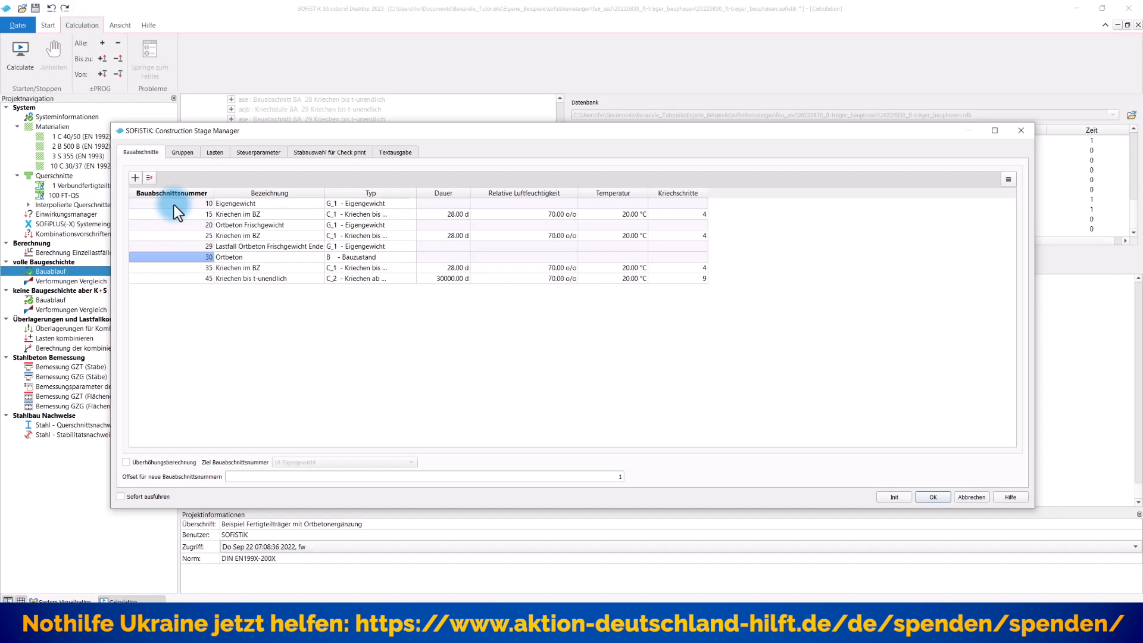
left_click(255, 246)
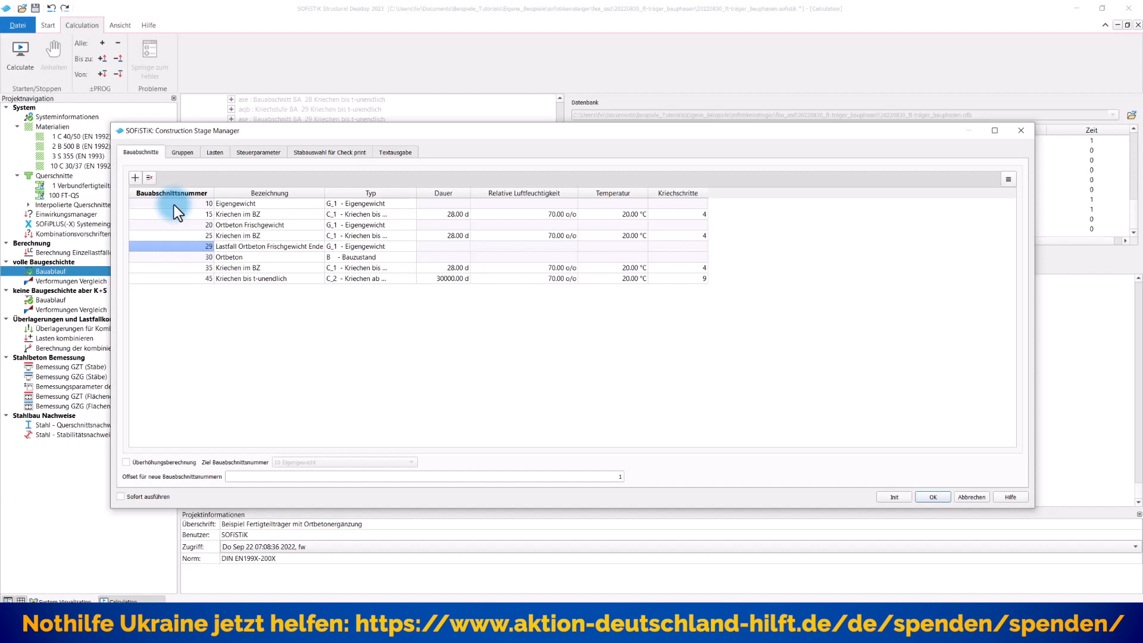
left_click(228, 258)
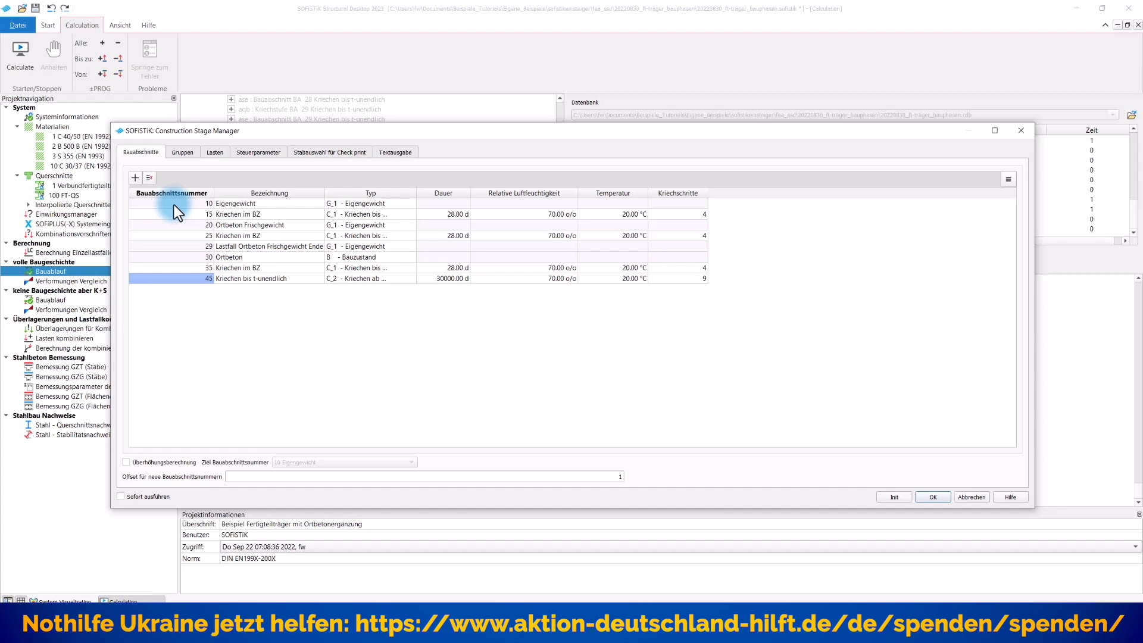
mouse_move(595, 140)
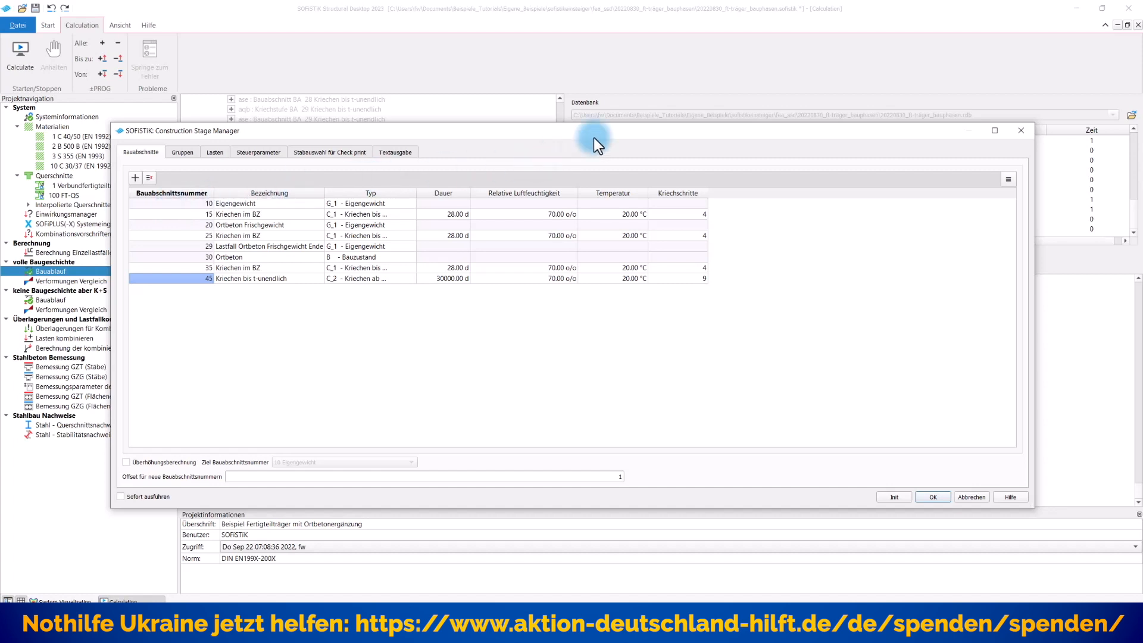
mouse_move(265, 267)
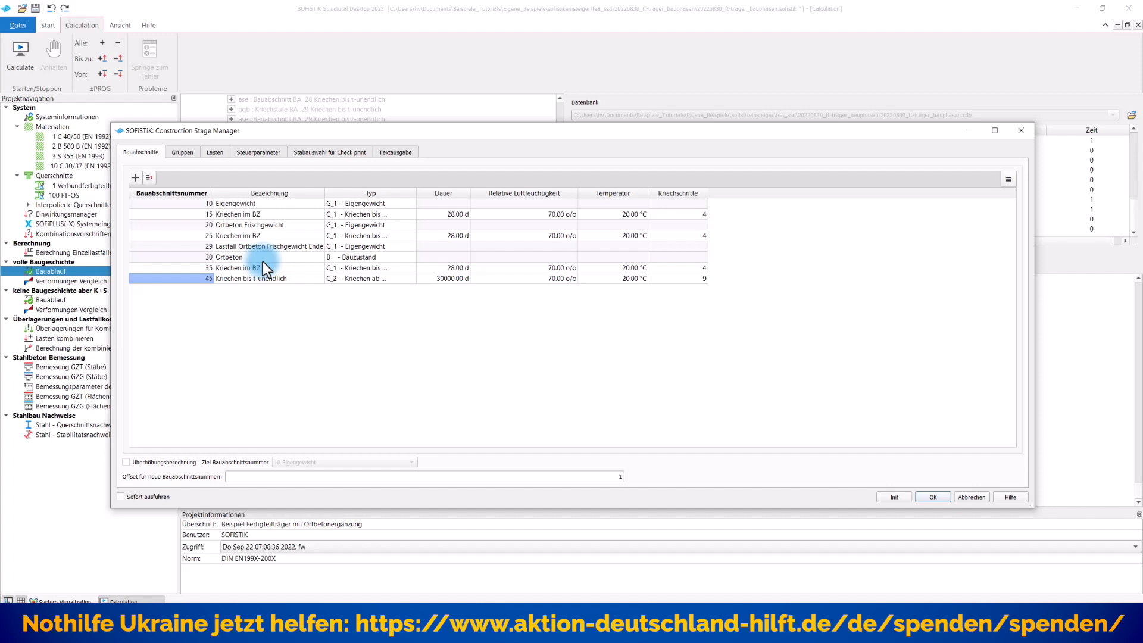
Step through creep stages 15, 25 and final 45, then show the stage Gruppen table.
left_click(240, 214)
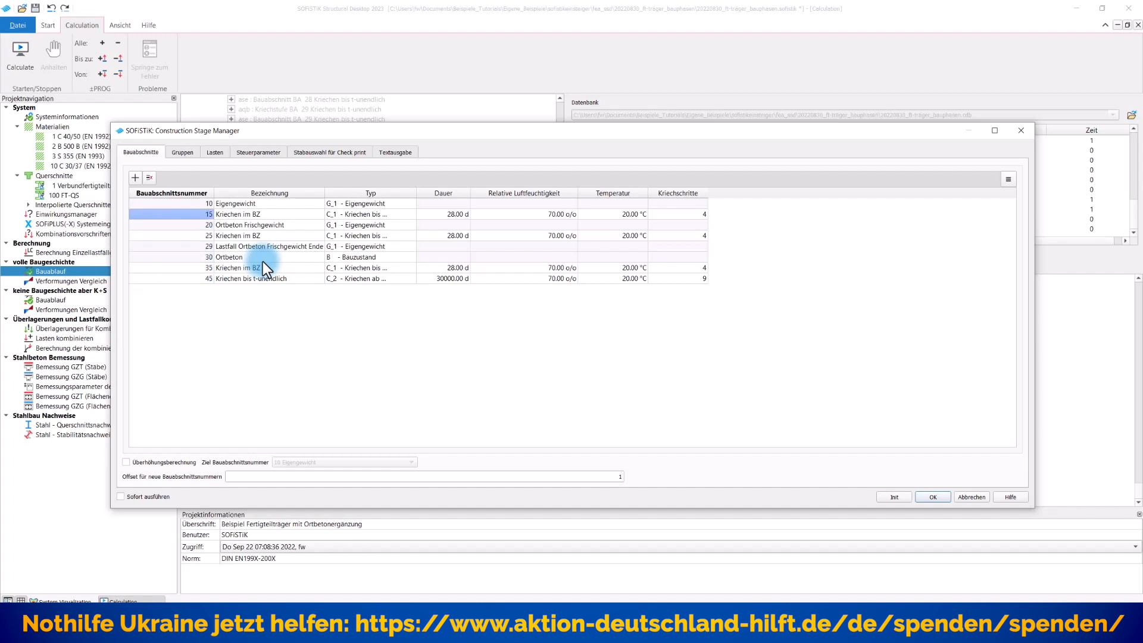
left_click(233, 204)
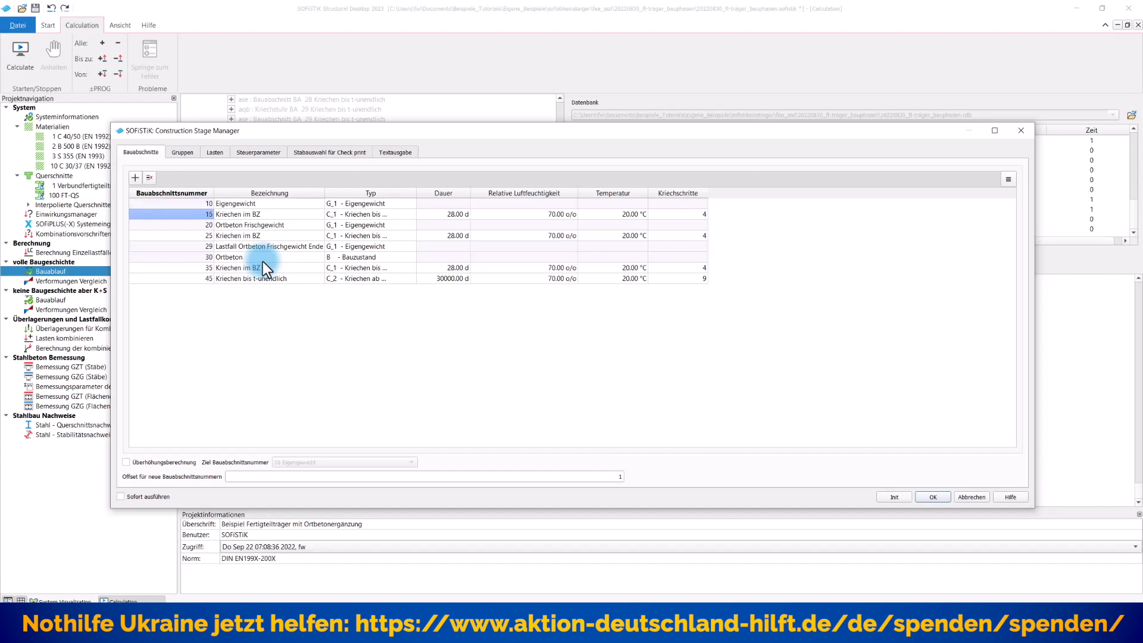
left_click(237, 235)
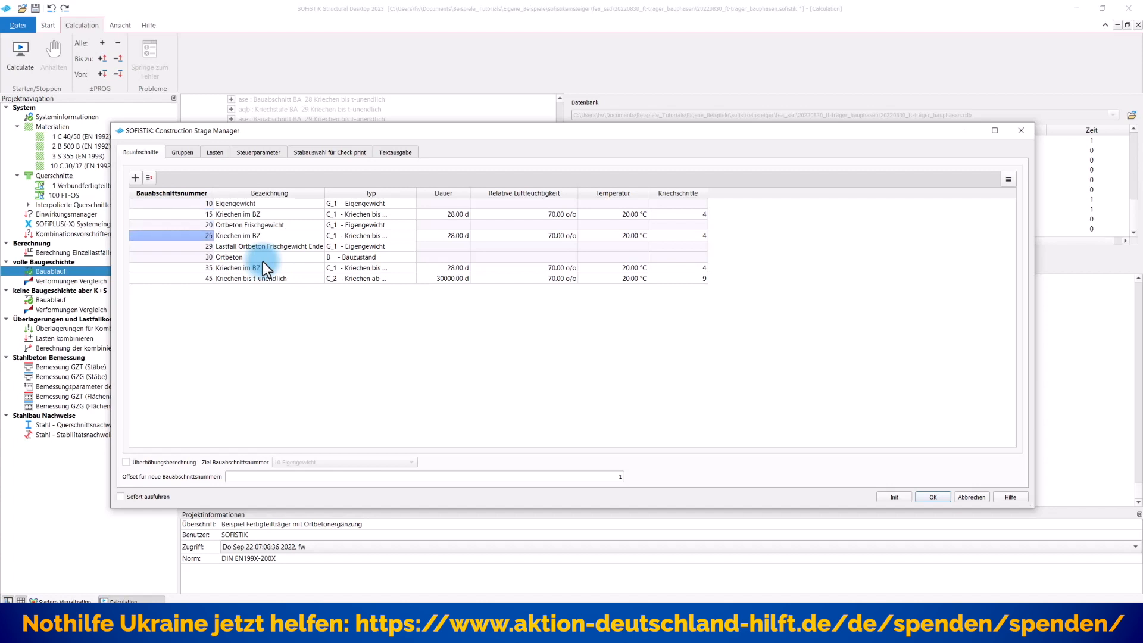
left_click(228, 257)
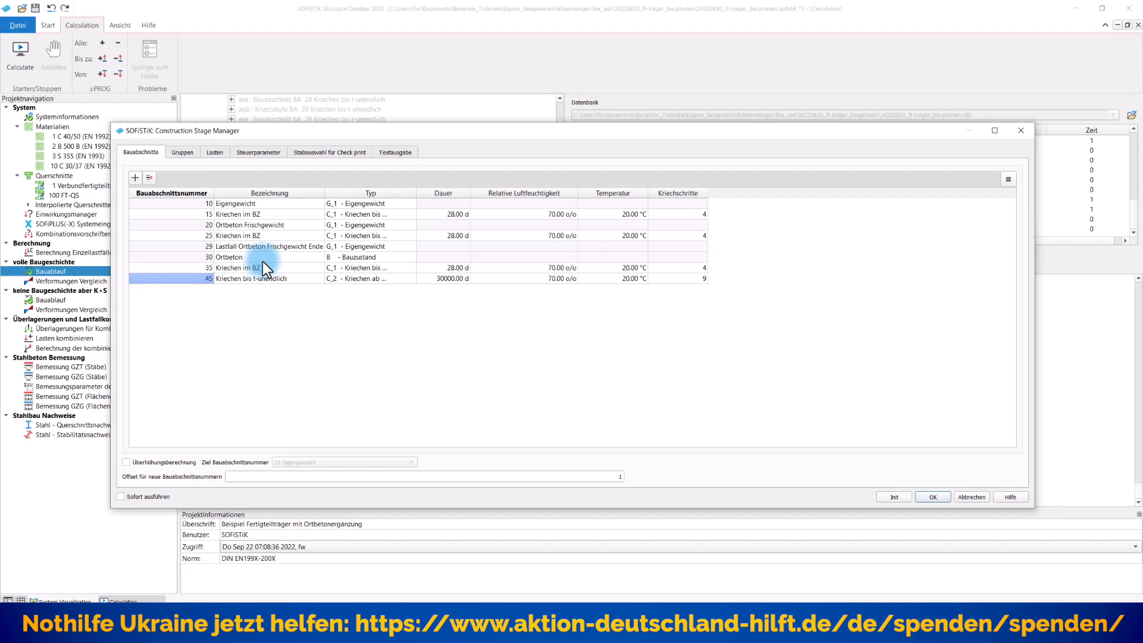
left_click(182, 153)
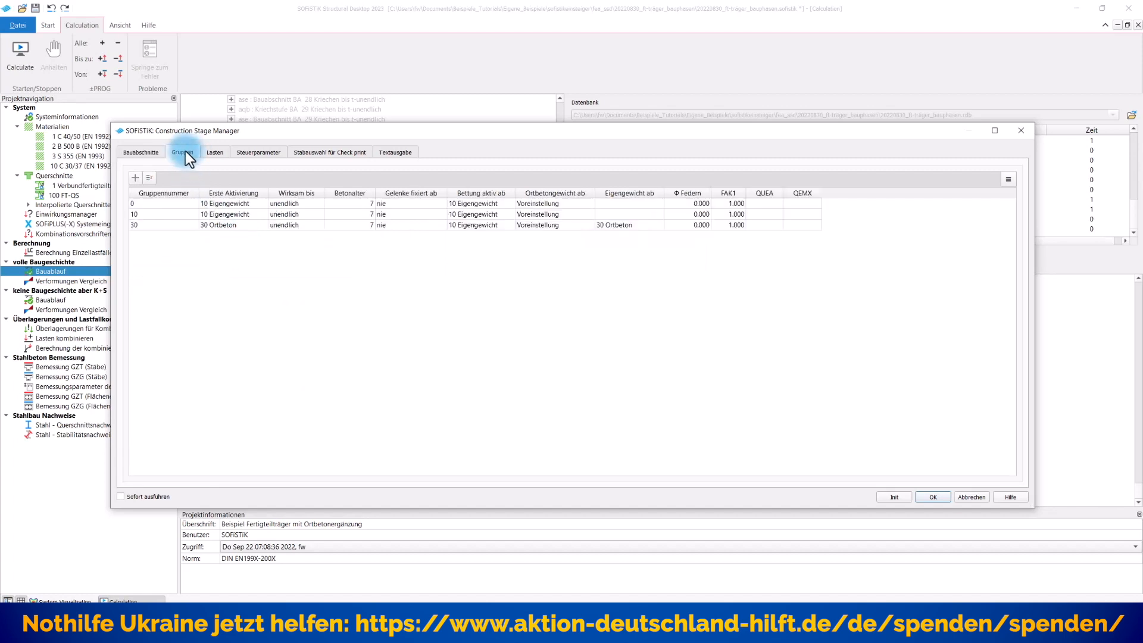
mouse_move(172, 221)
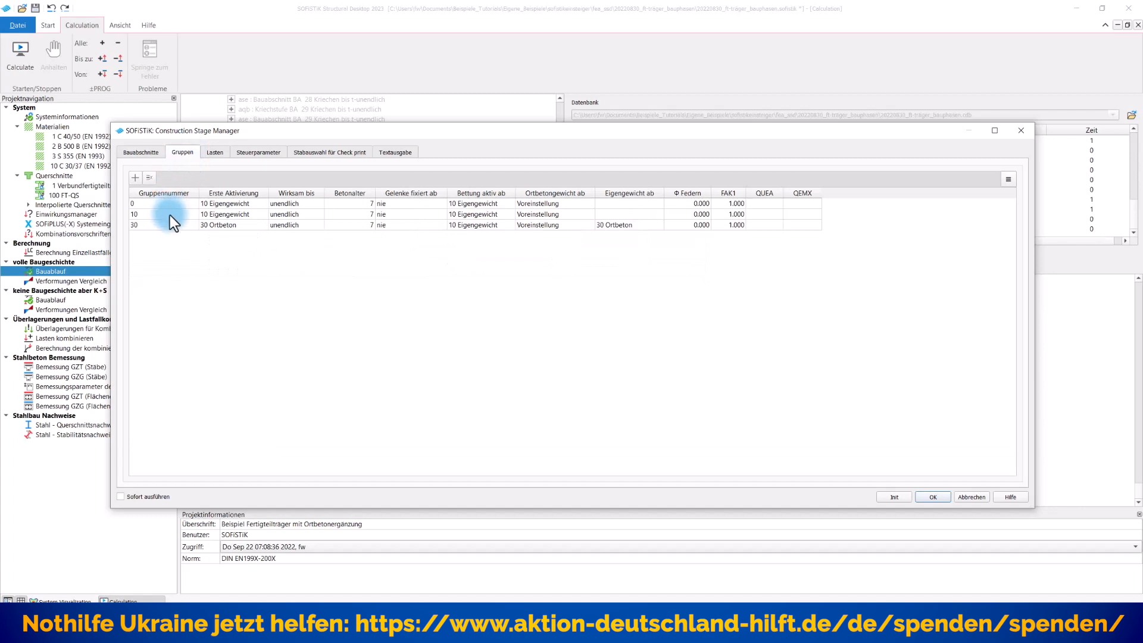
mouse_move(180, 221)
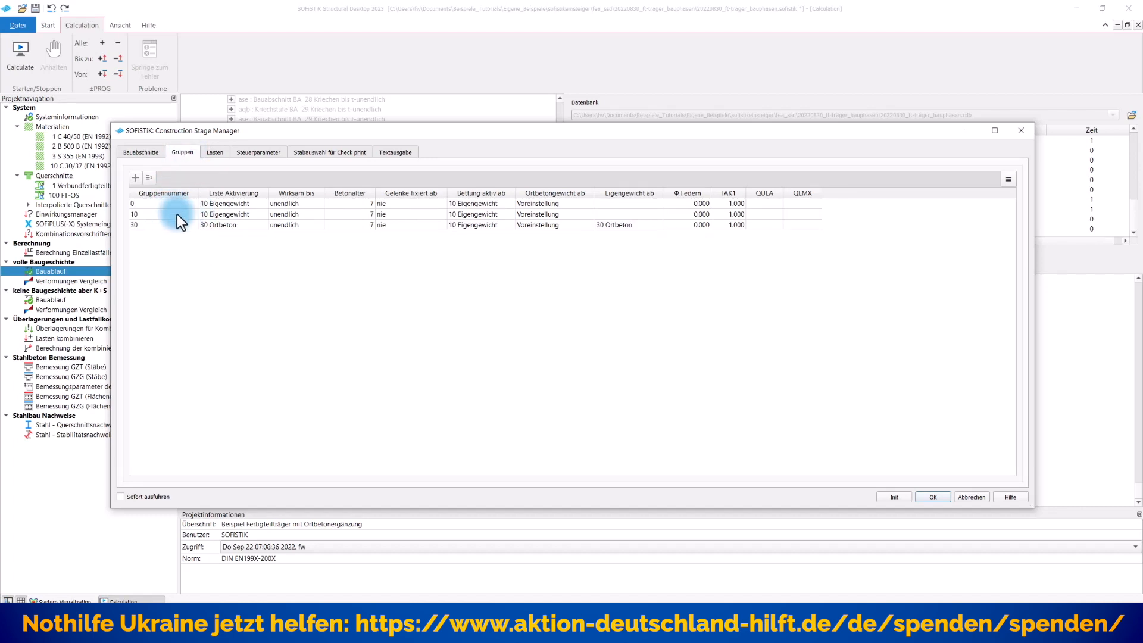
left_click(164, 213)
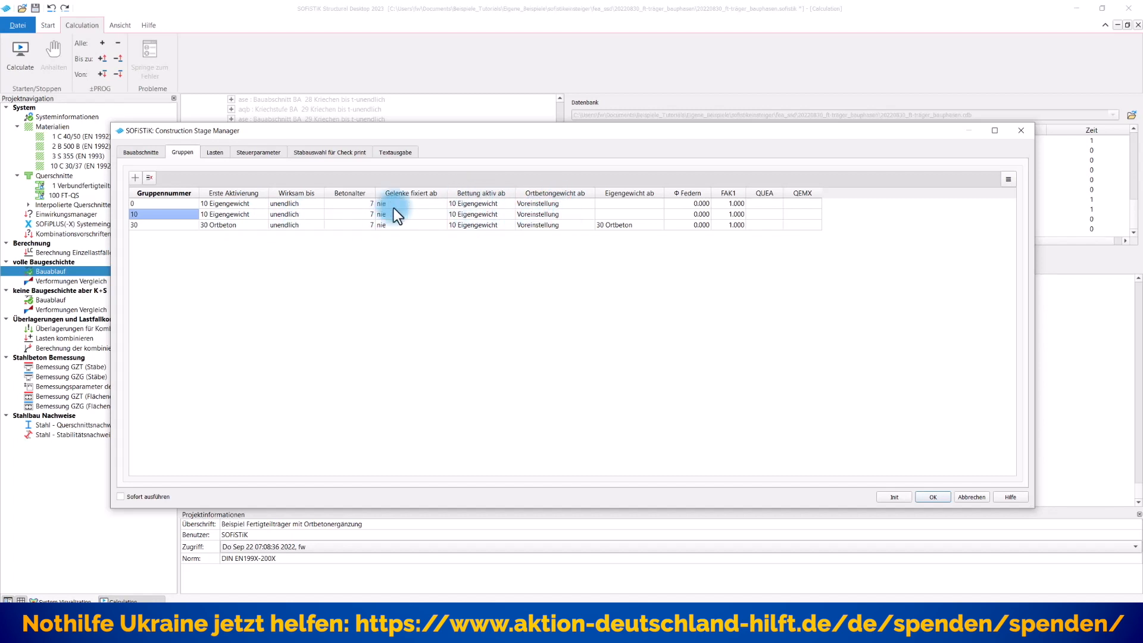
left_click(164, 225)
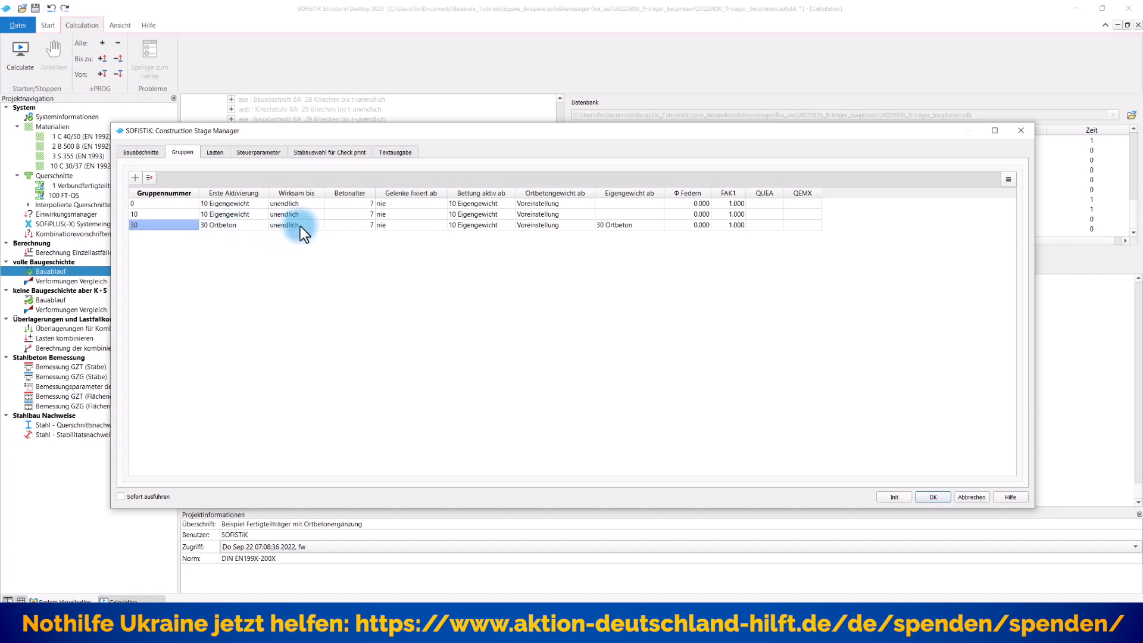
mouse_move(637, 202)
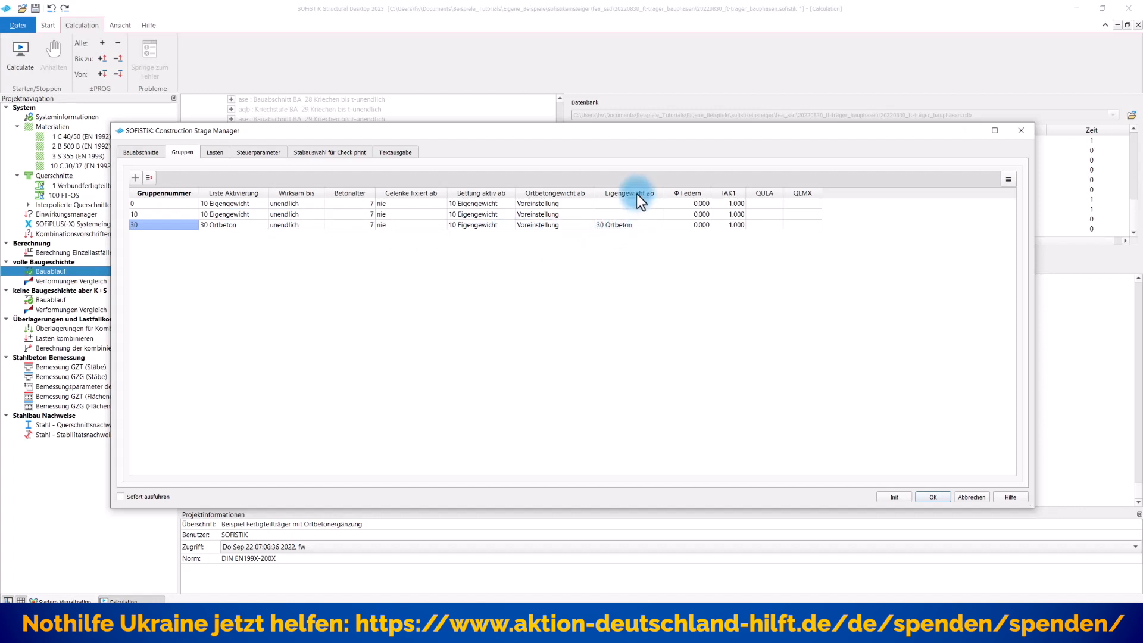
mouse_move(638, 234)
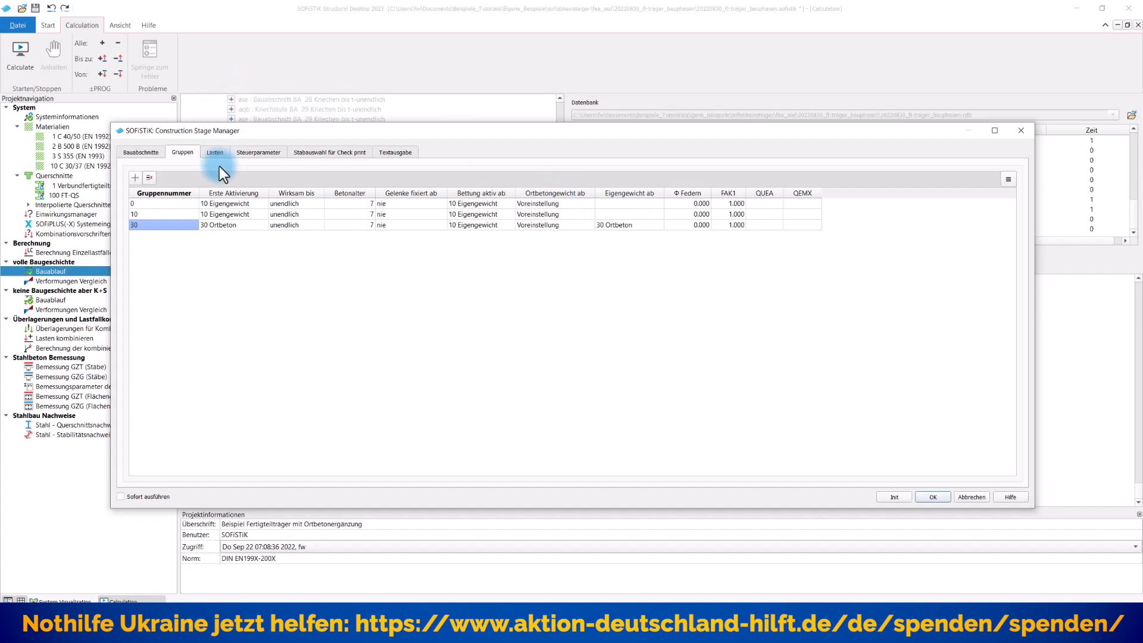
left_click(214, 151)
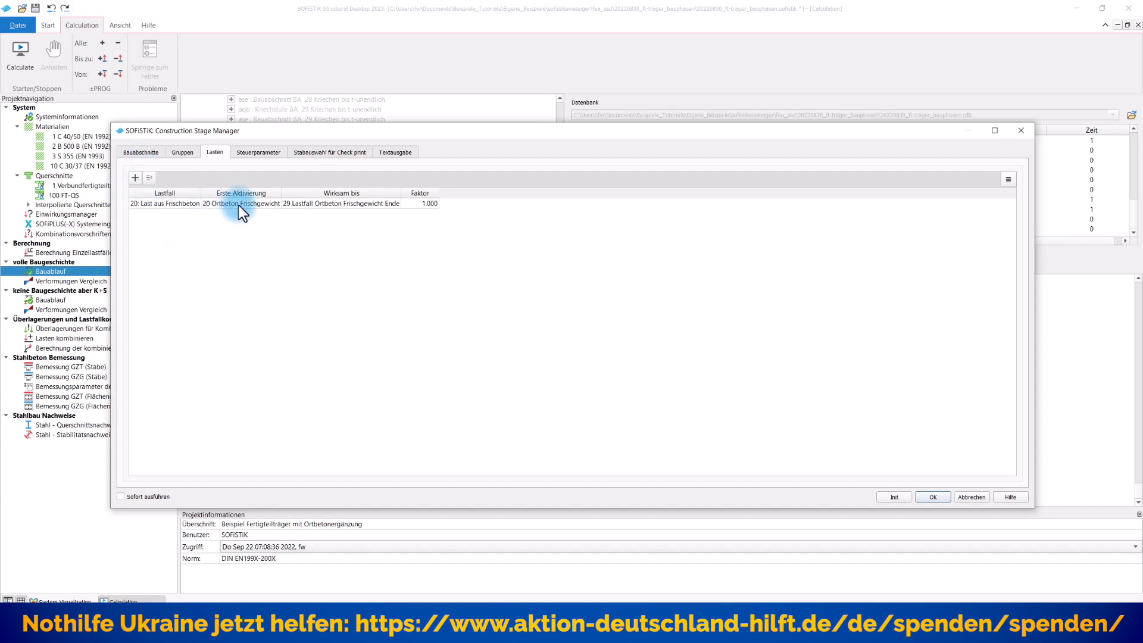
mouse_move(320, 212)
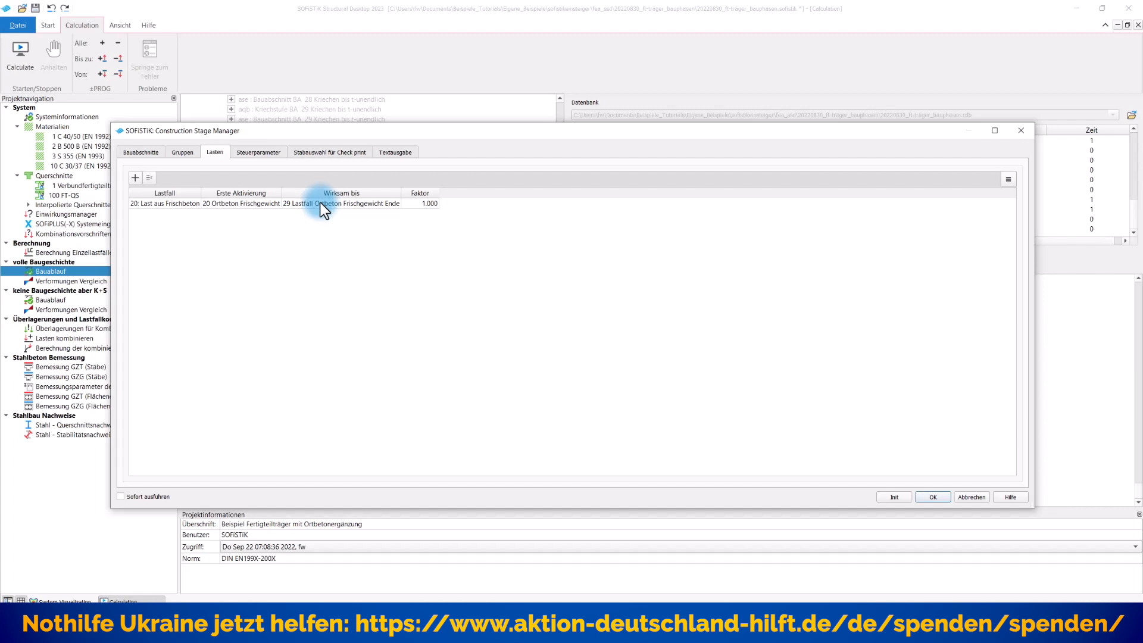
mouse_move(266, 217)
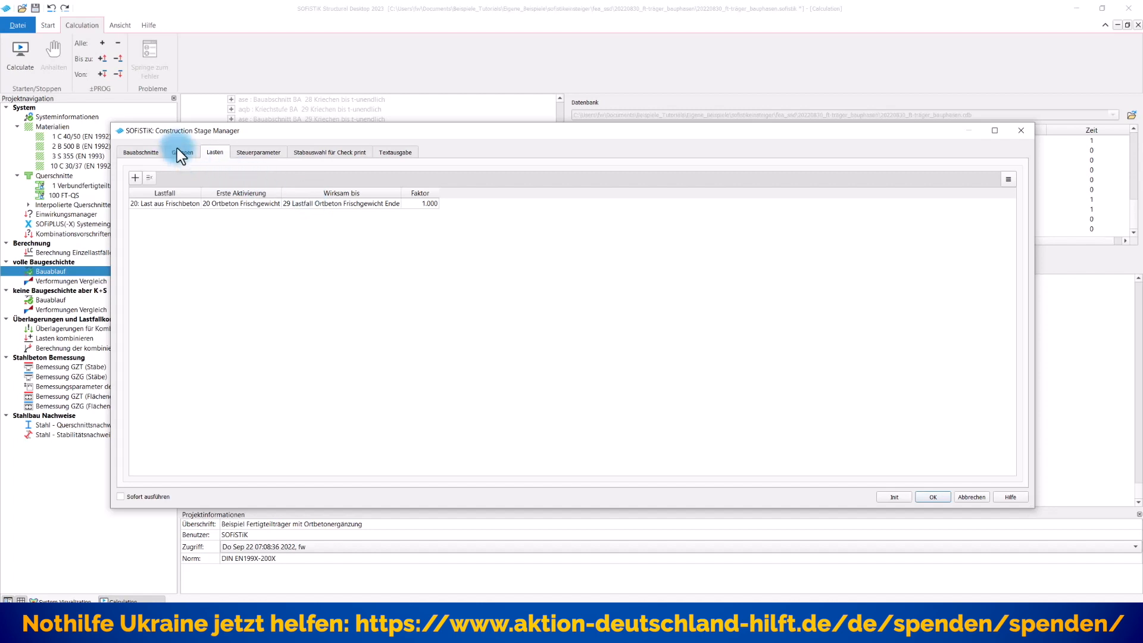
Return to Gruppen, confirm the stage manager and call up the Bauablauf task's actions.
left_click(182, 152)
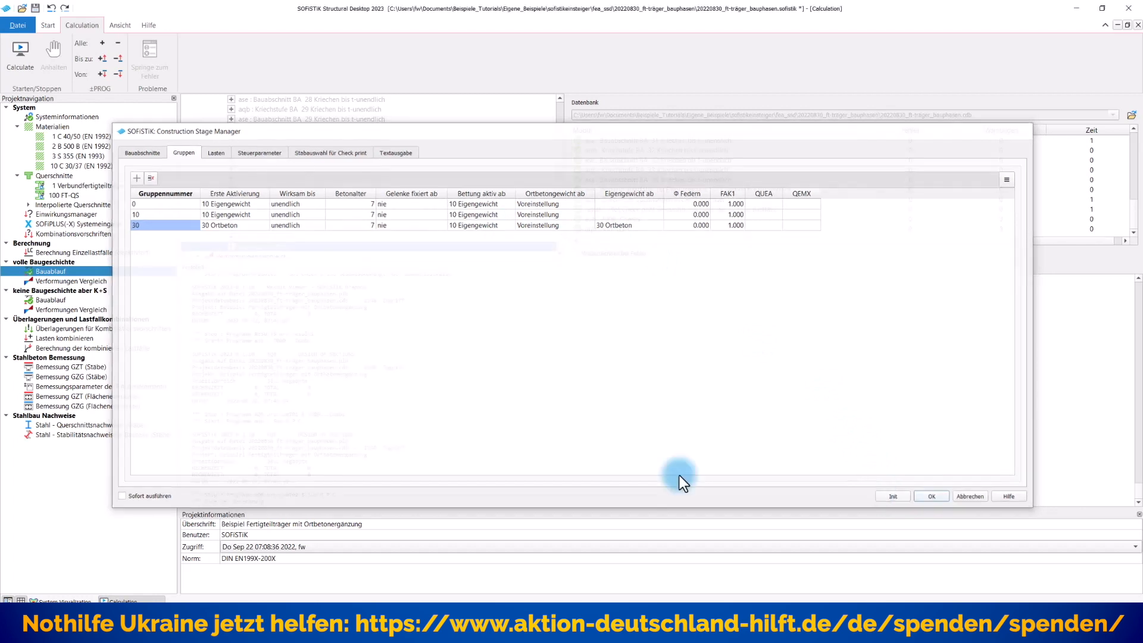
left_click(931, 495)
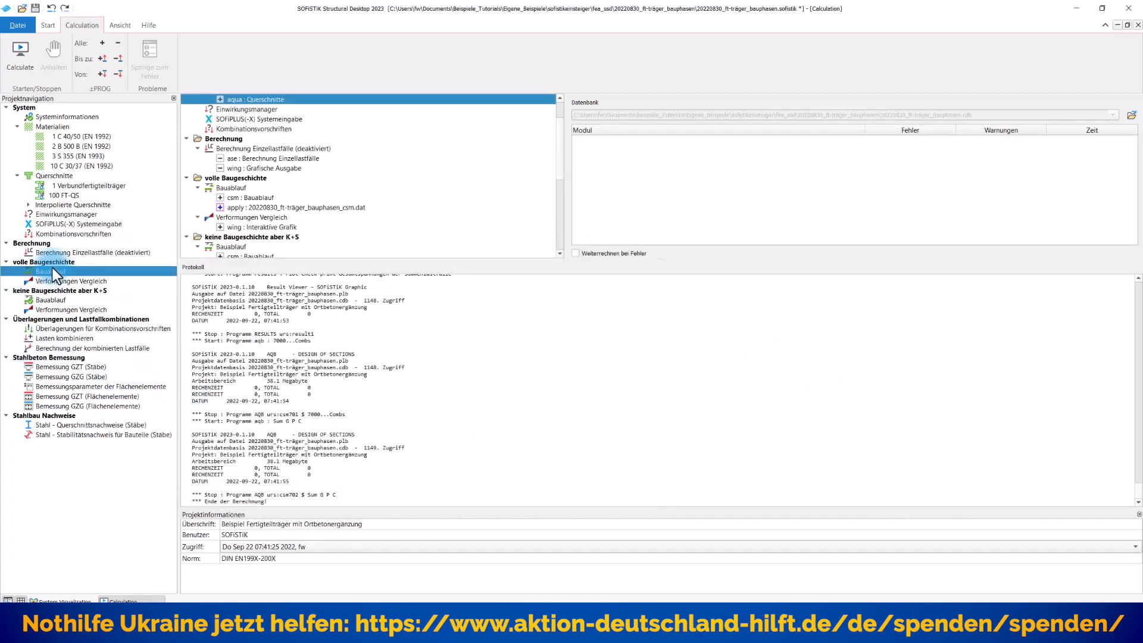
right_click(50, 272)
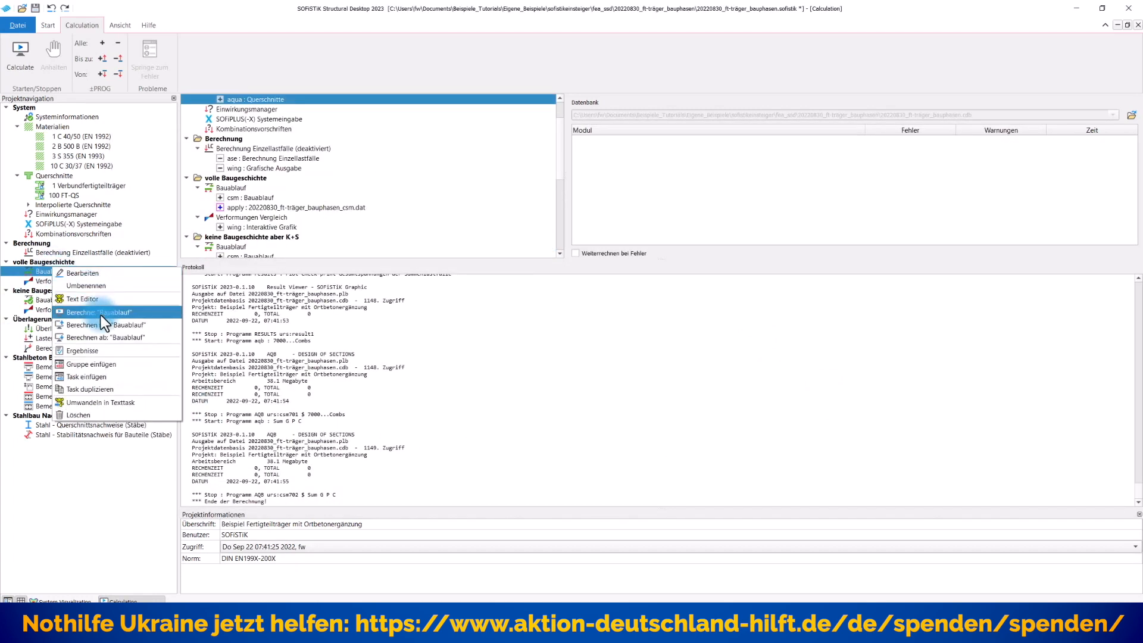
Start the Bauablauf construction-stage calculation from the context menu.
left_click(91, 312)
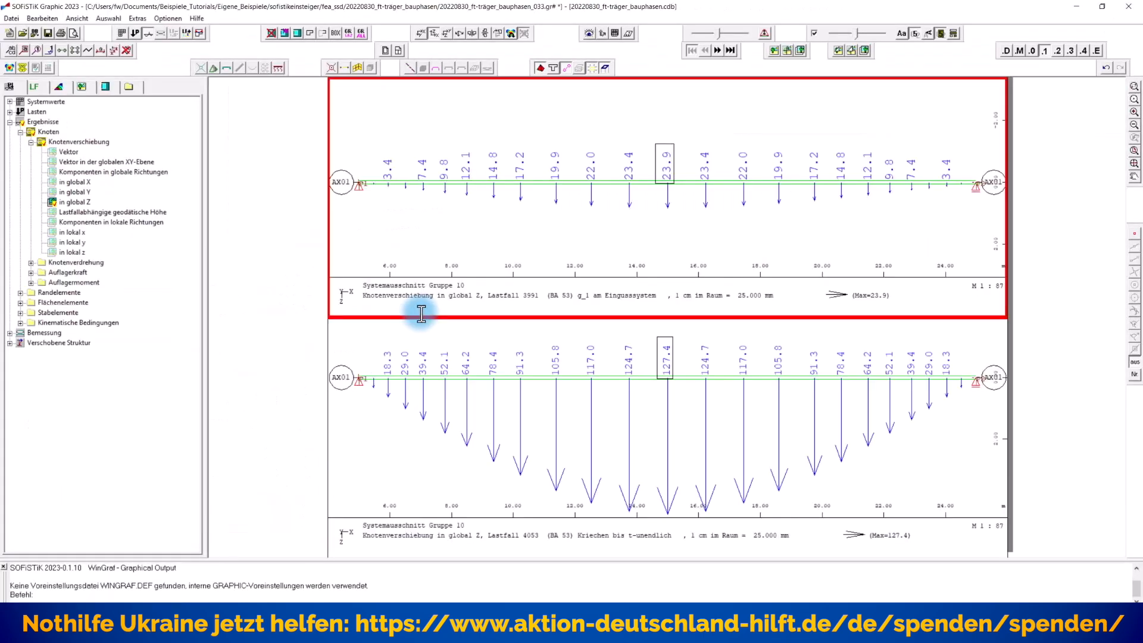
mouse_move(629, 239)
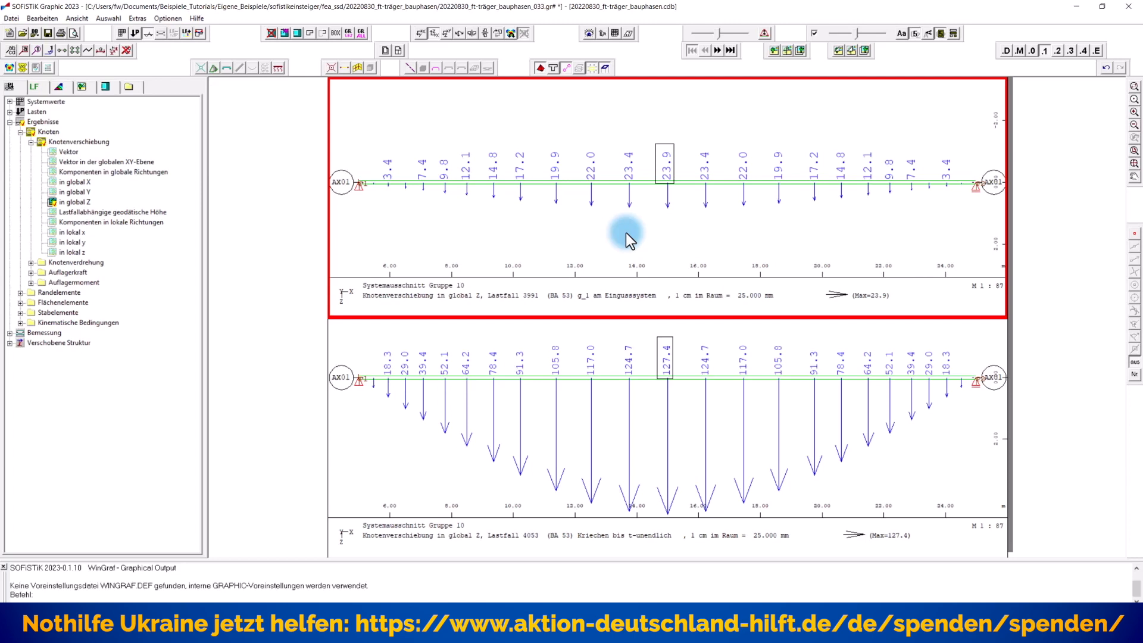
mouse_move(701, 407)
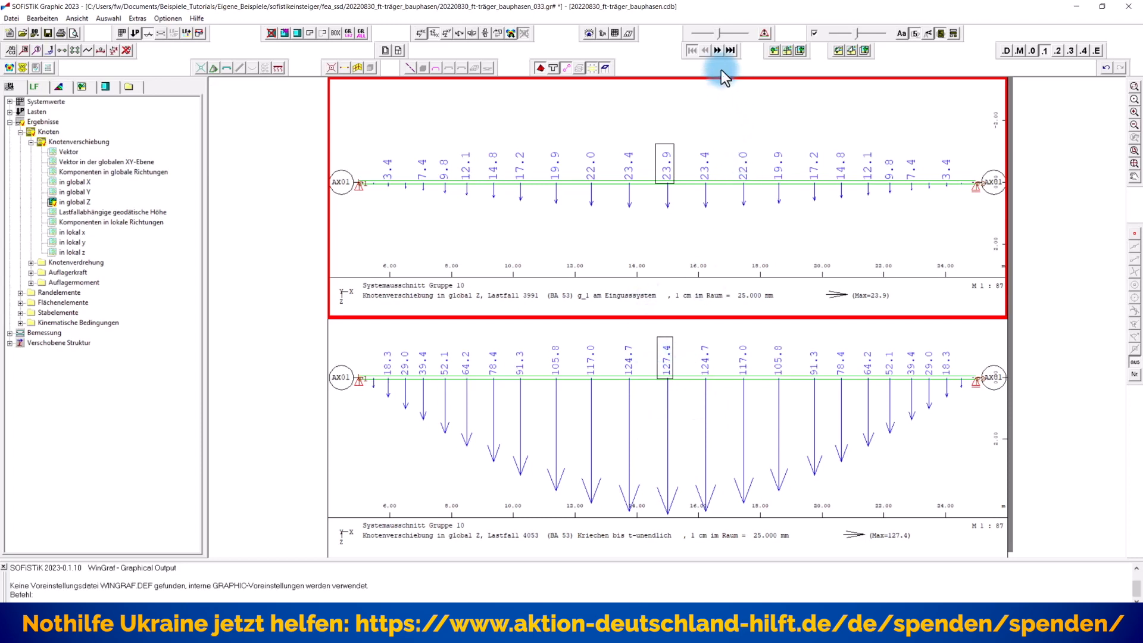
mouse_move(717, 52)
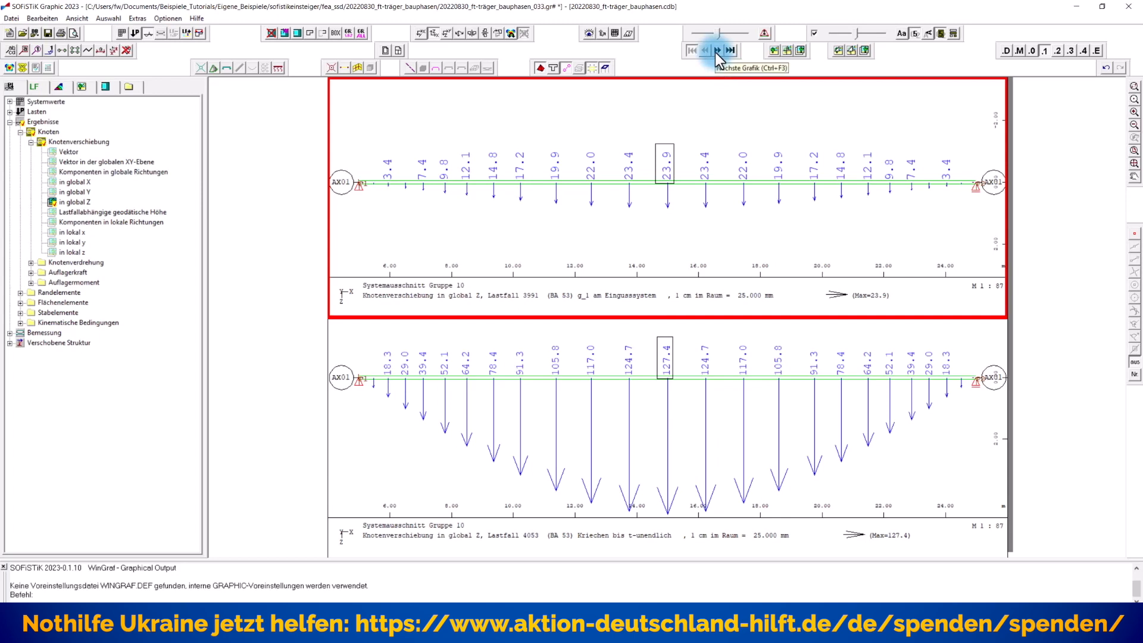
Step the lower plot to load case 4030 Ortbeton's deflection, then close WinGraf answering Nein to saving.
left_click(717, 50)
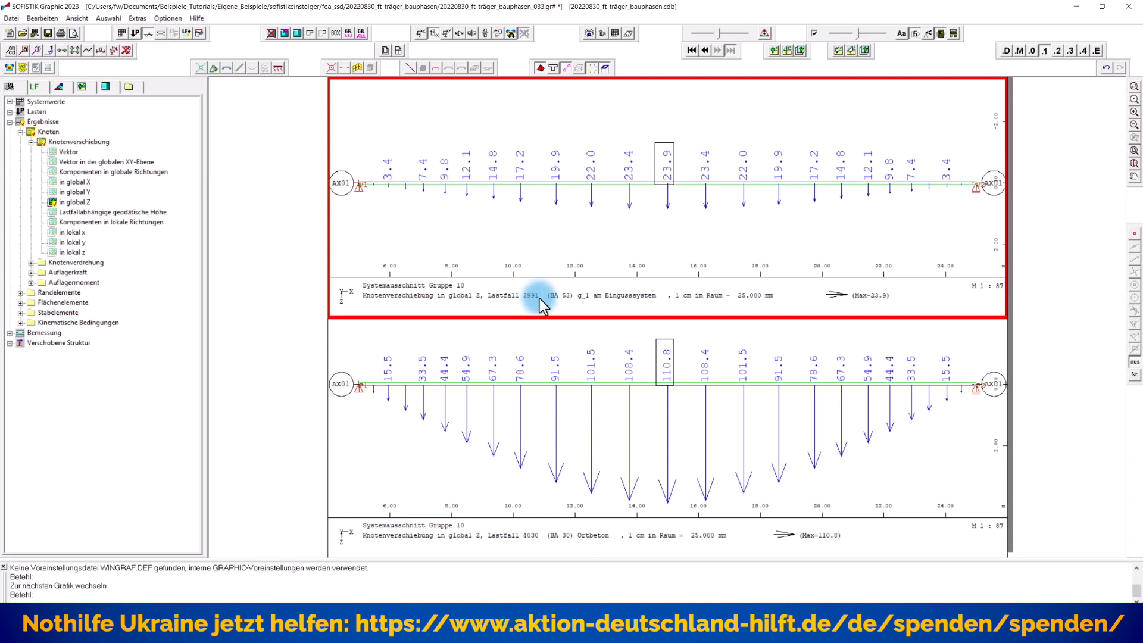
mouse_move(590, 306)
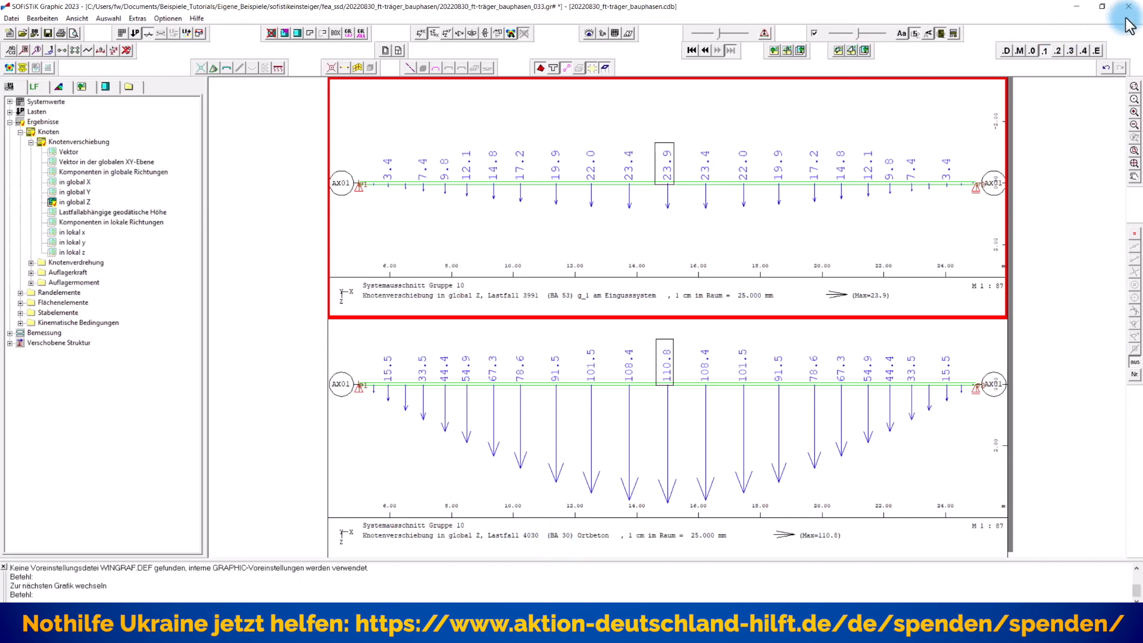
left_click(1129, 7)
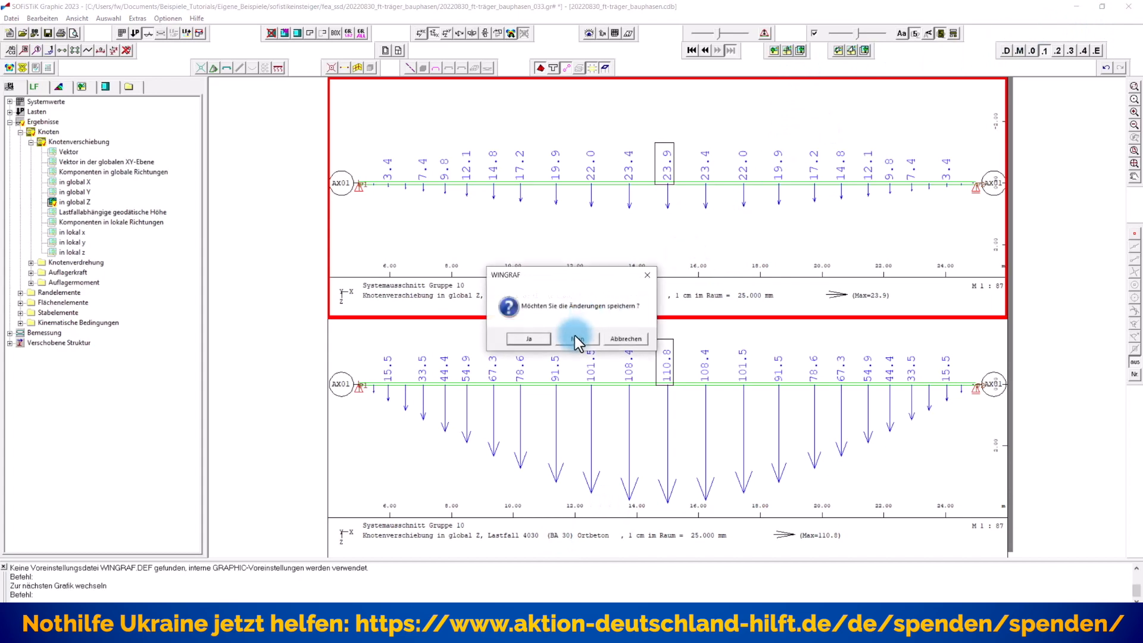
left_click(577, 338)
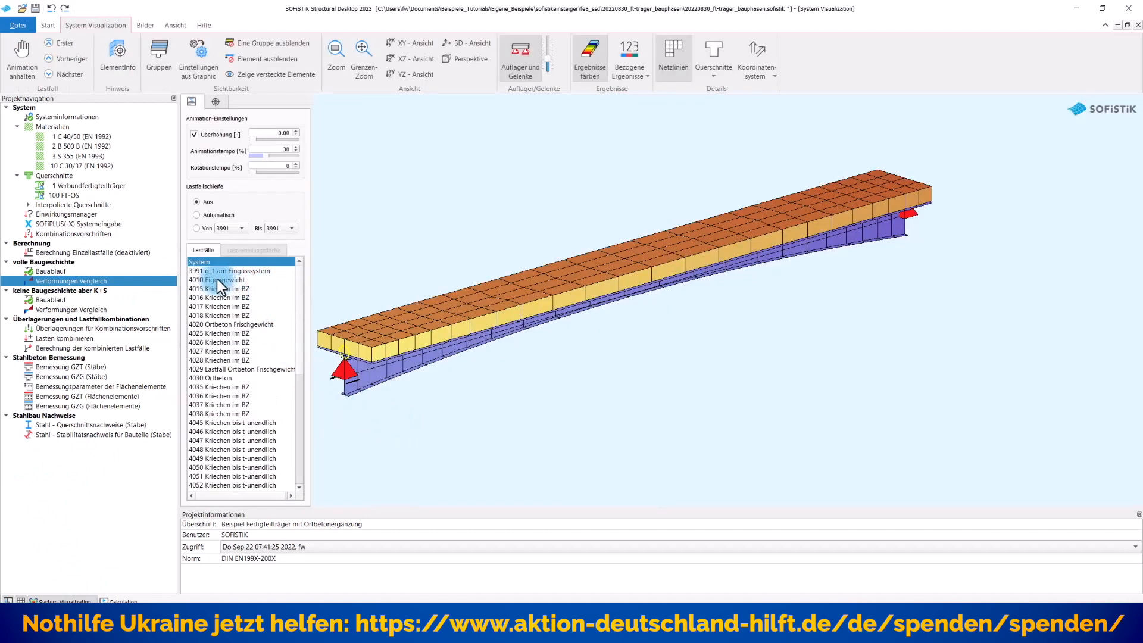
Show the 50-fold exaggerated deflection for load cases 3991 and 4010 Eigengewicht.
left_click(240, 270)
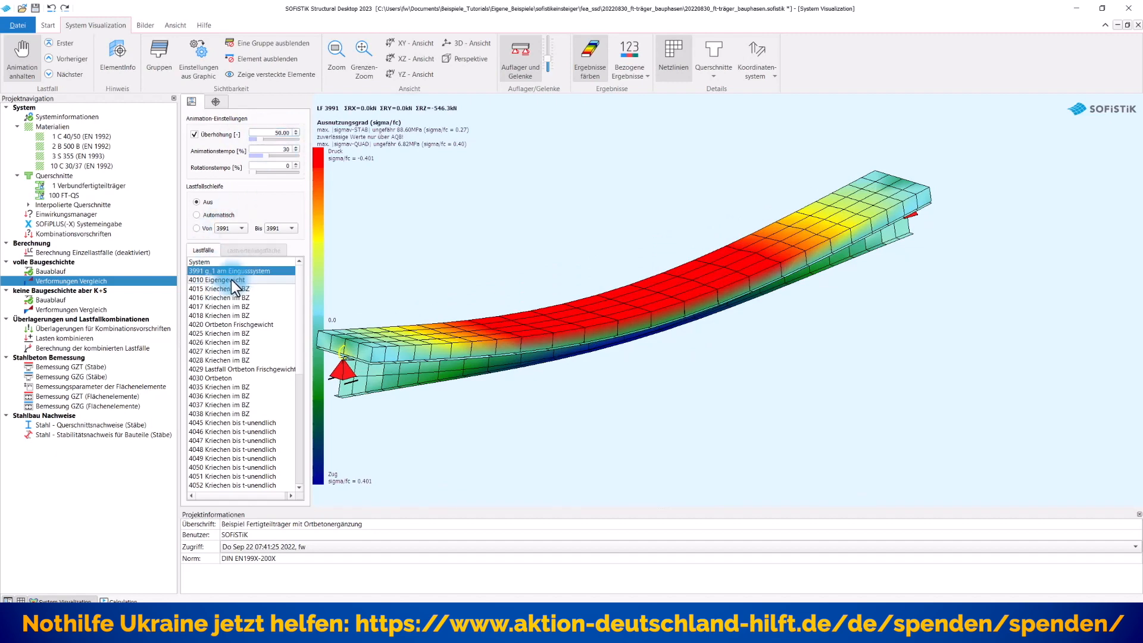
left_click(216, 279)
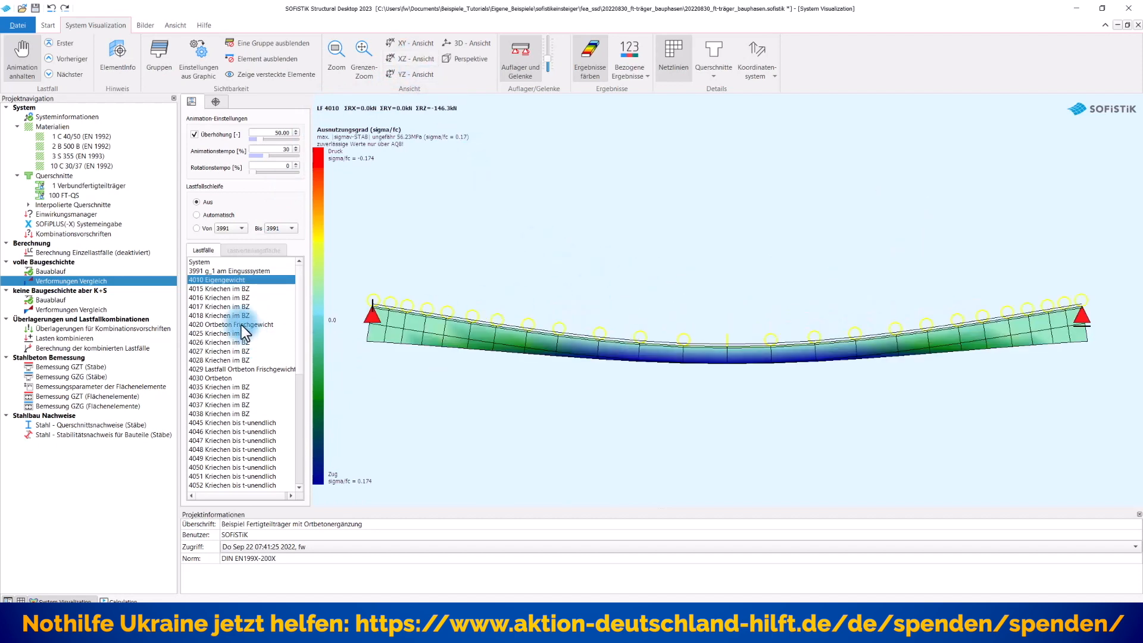
Step the deformation through 4010 Eigengewicht, creep cases 4016–4018, to 4020 Ortbeton Frischgewicht.
left_click(233, 270)
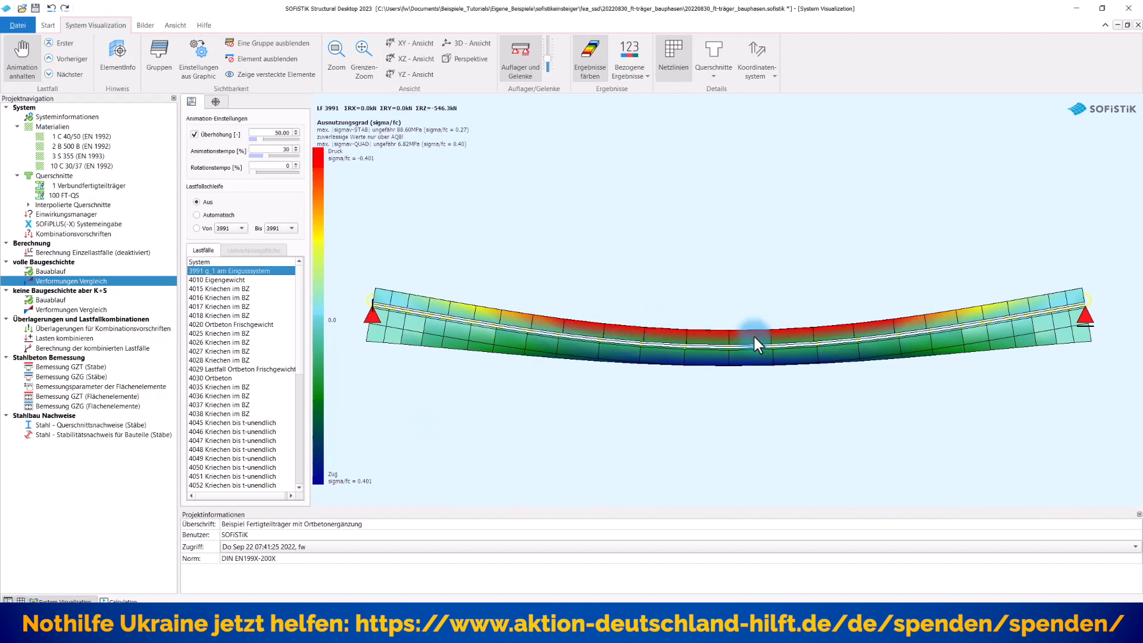
mouse_move(1046, 316)
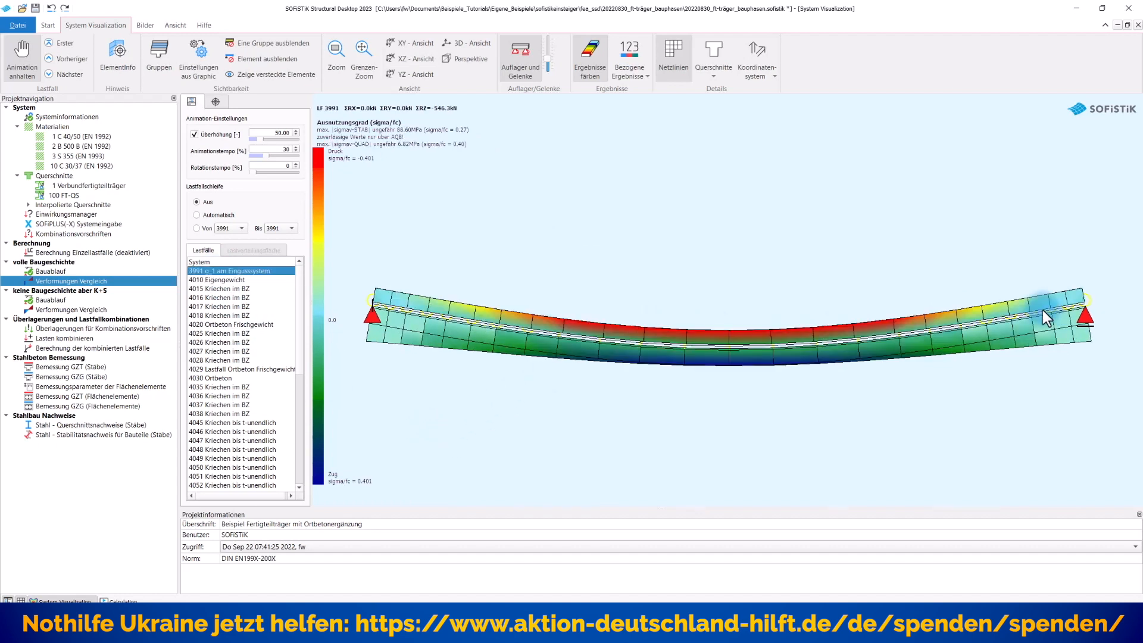
left_click(219, 280)
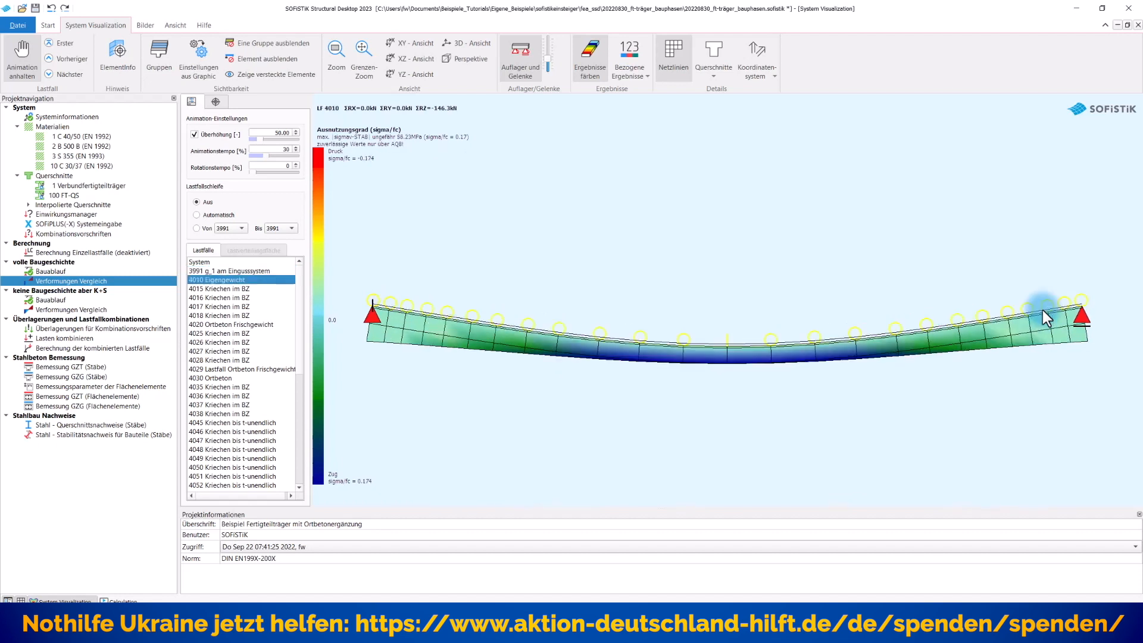
left_click(219, 298)
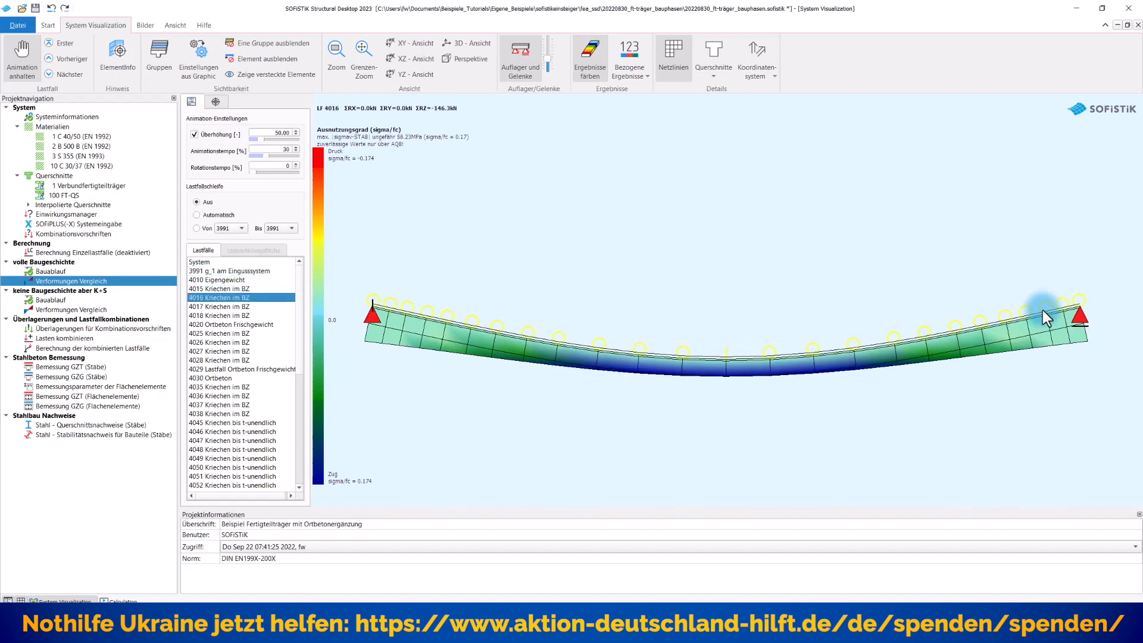
left_click(219, 306)
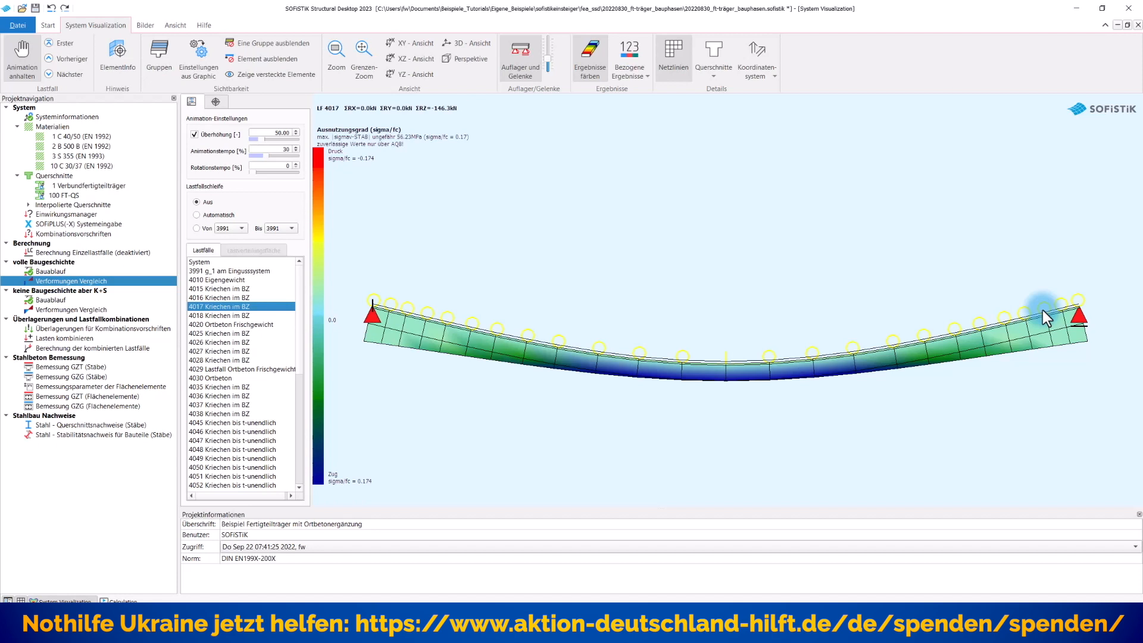
left_click(221, 314)
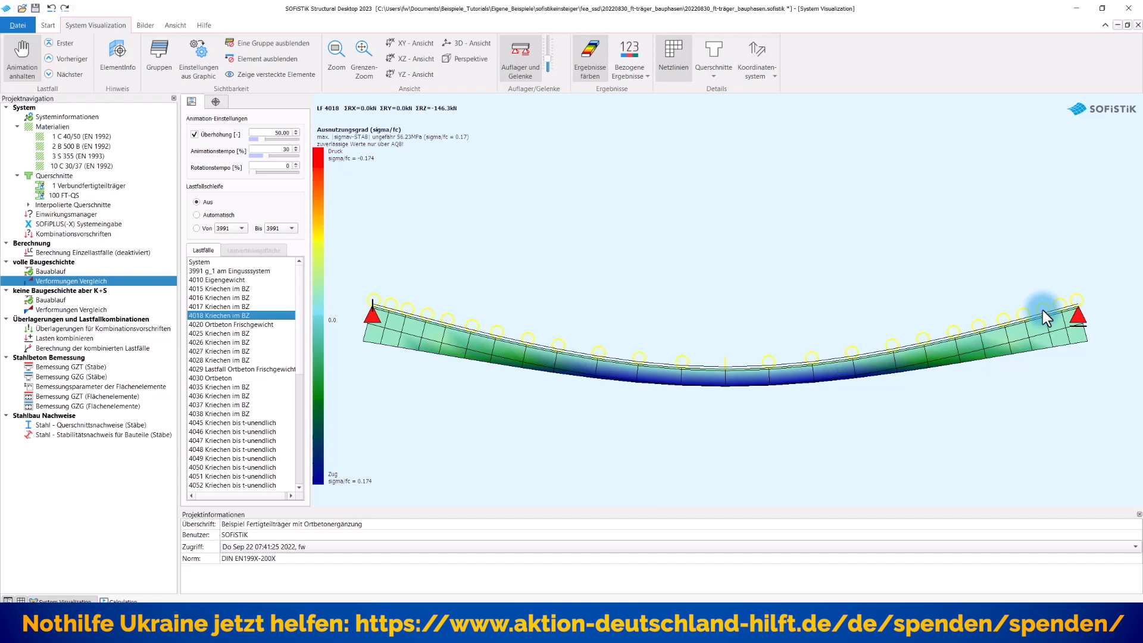
left_click(223, 324)
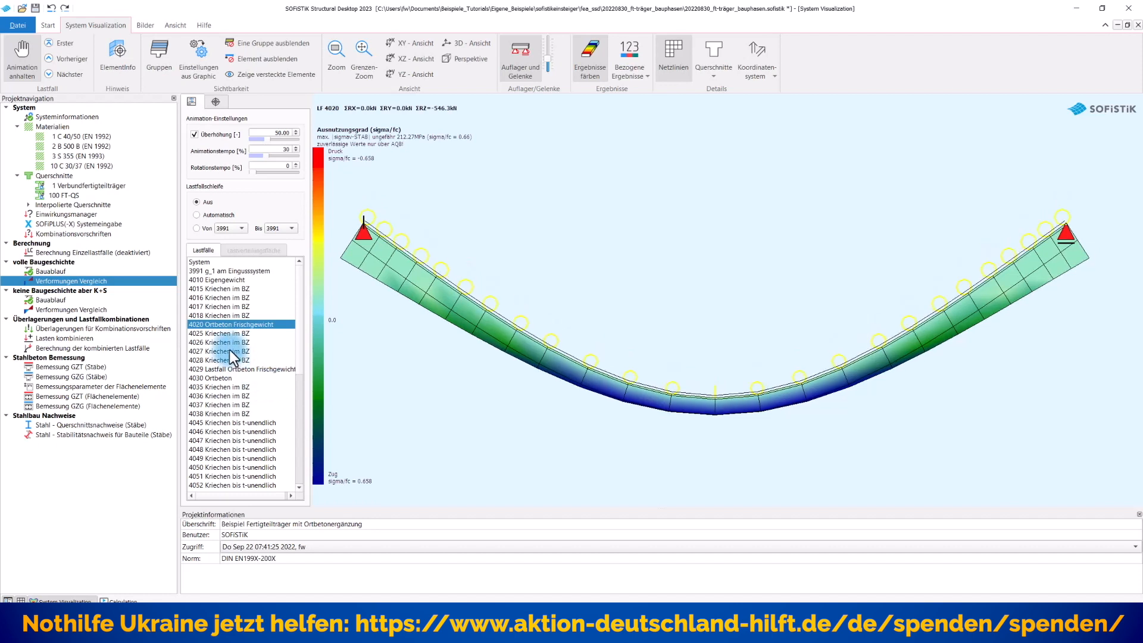
Step the deformation through load cases 4025, 4028, 4030 Ortbeton, 4036 and 4048 Kriechen bis t-unendlich.
left_click(219, 333)
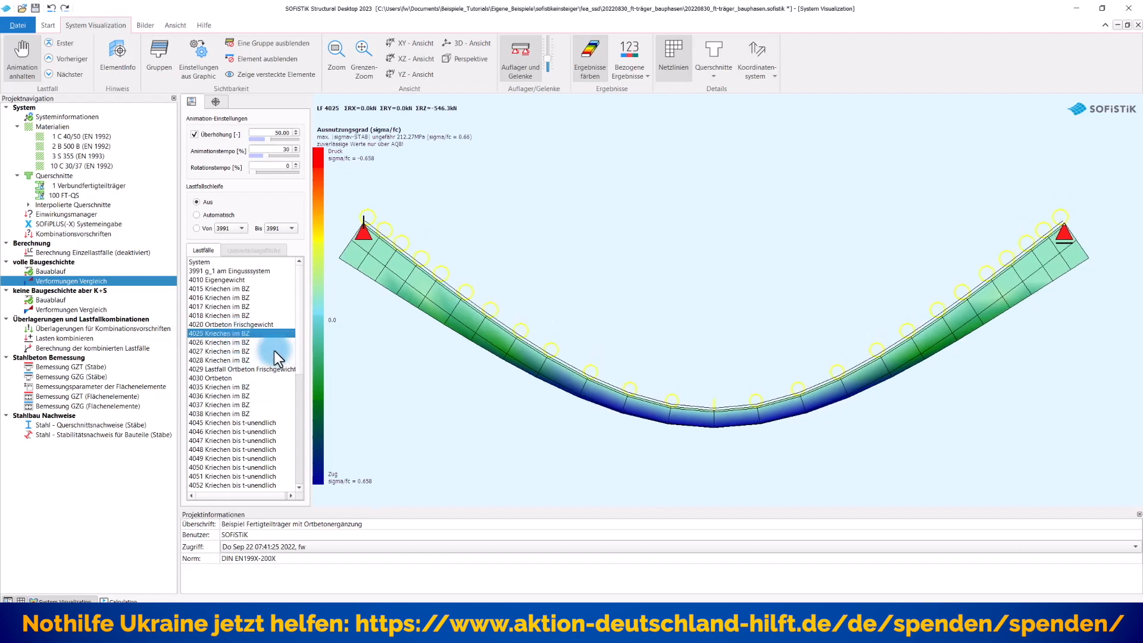
left_click(219, 360)
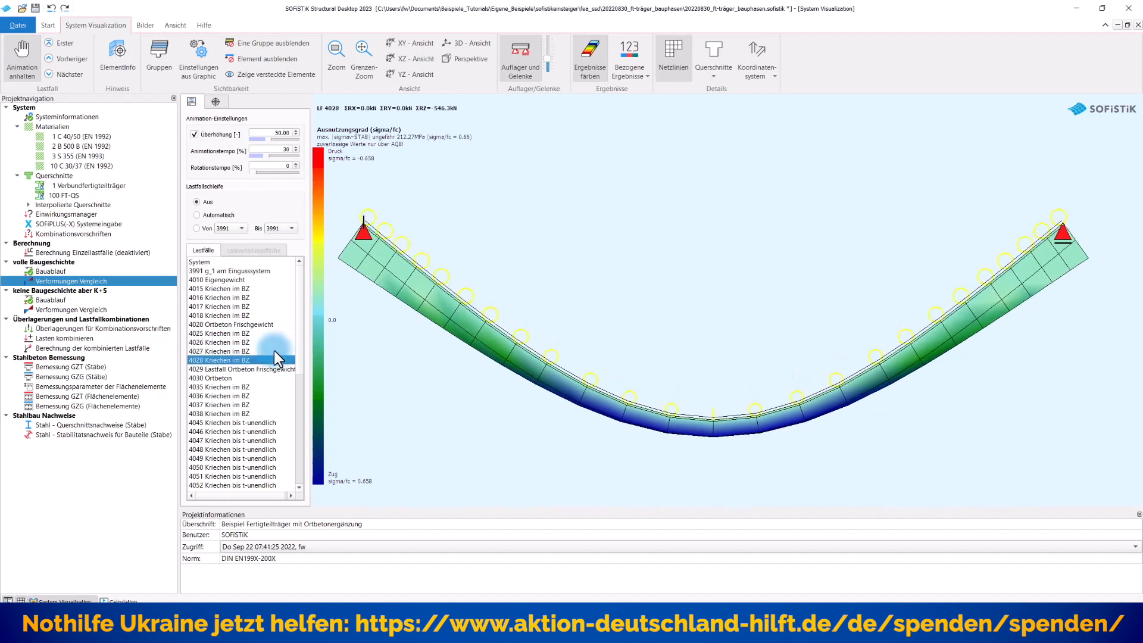
left_click(240, 369)
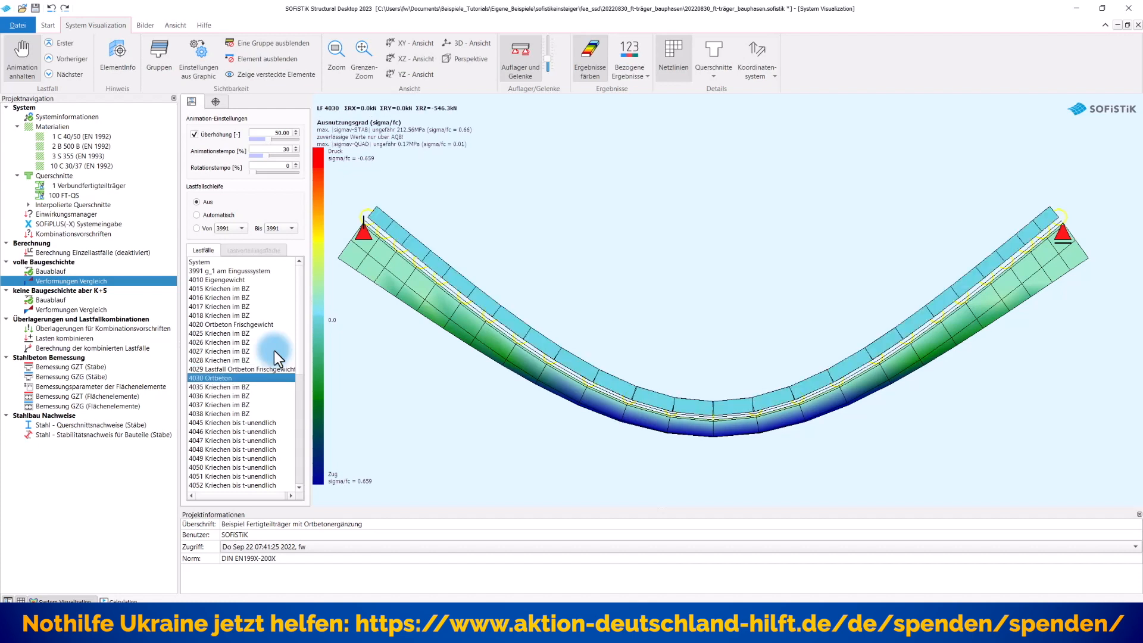
left_click(234, 395)
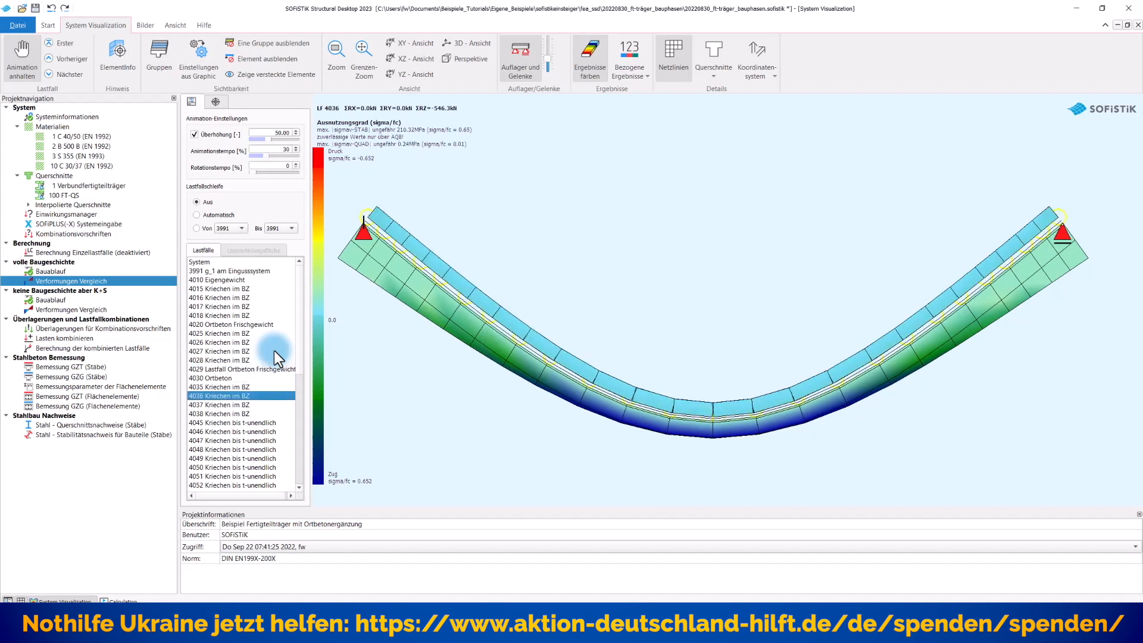
left_click(232, 449)
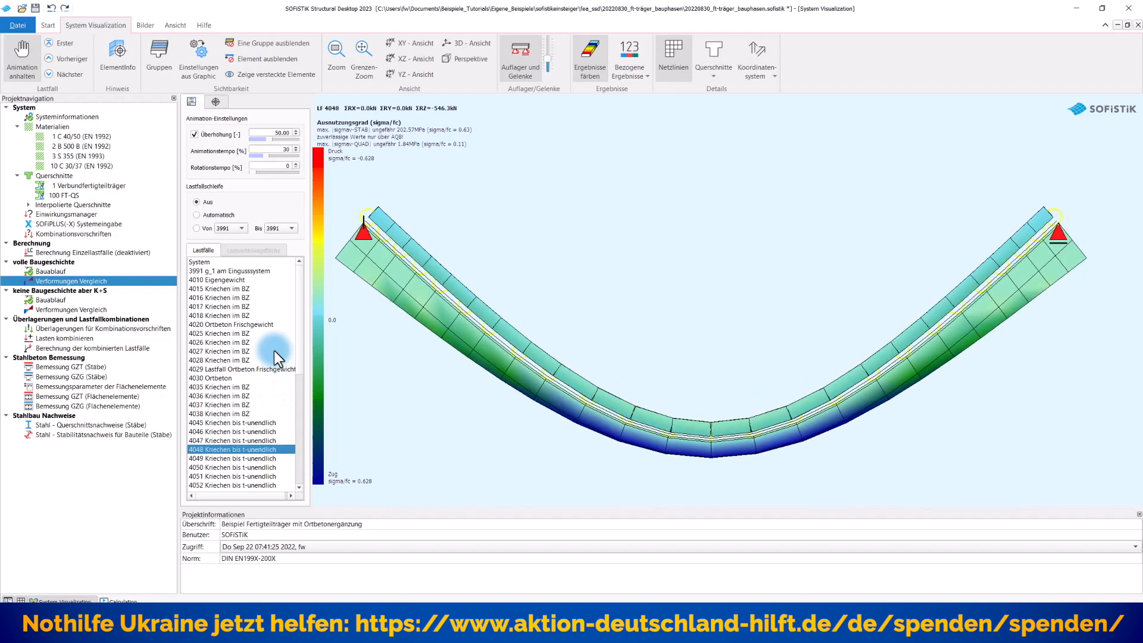
left_click(233, 485)
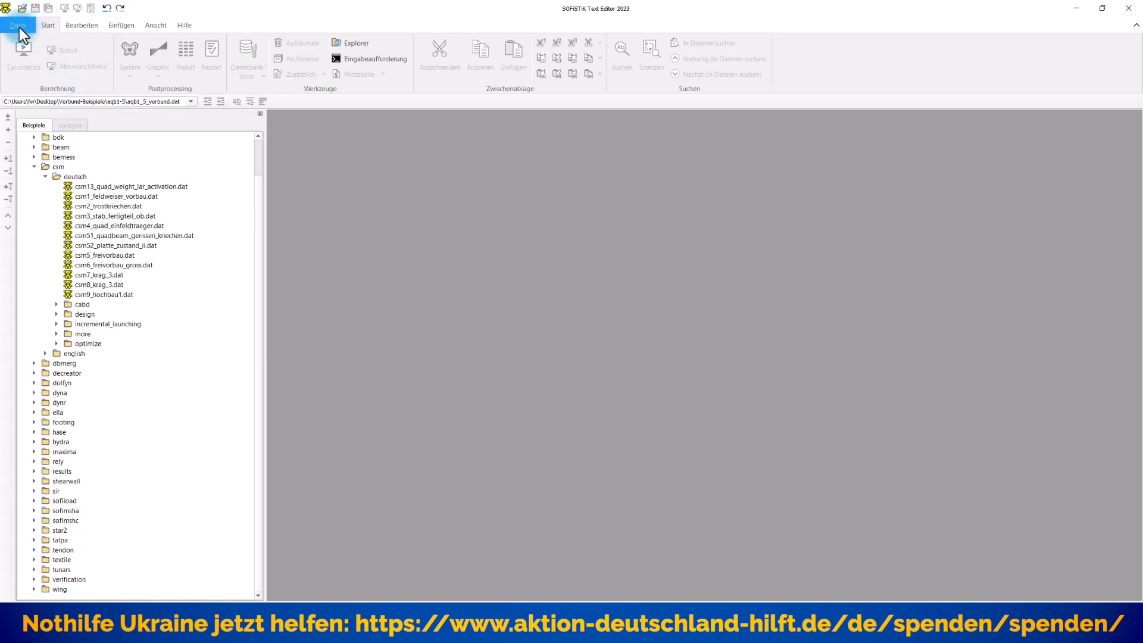
Switch to the Text Editor showing the Beispiele > csm > deutsch example folder.
left_click(17, 25)
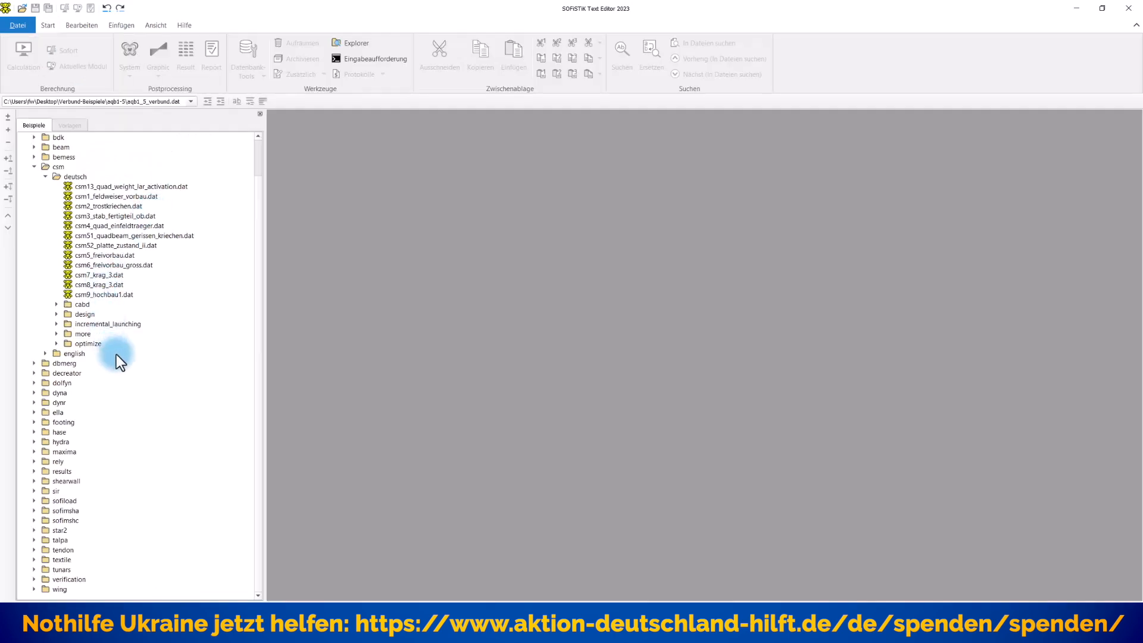
mouse_move(127, 381)
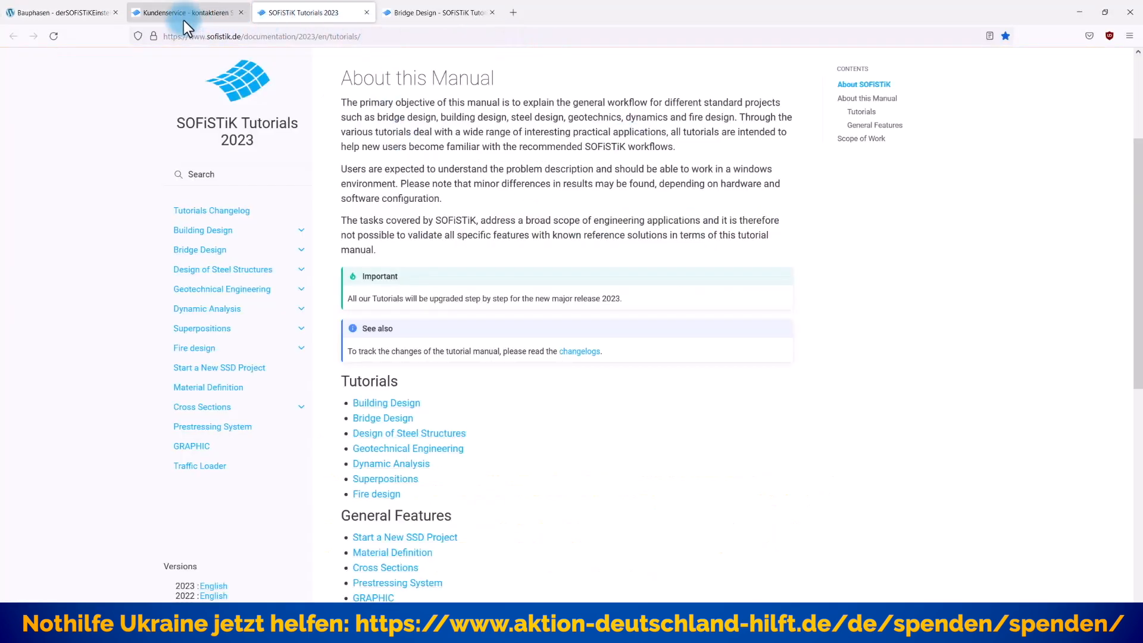
Bring the SOFiSTiK Tutorials browser tab forward on the Bridge Design overview.
left_click(306, 12)
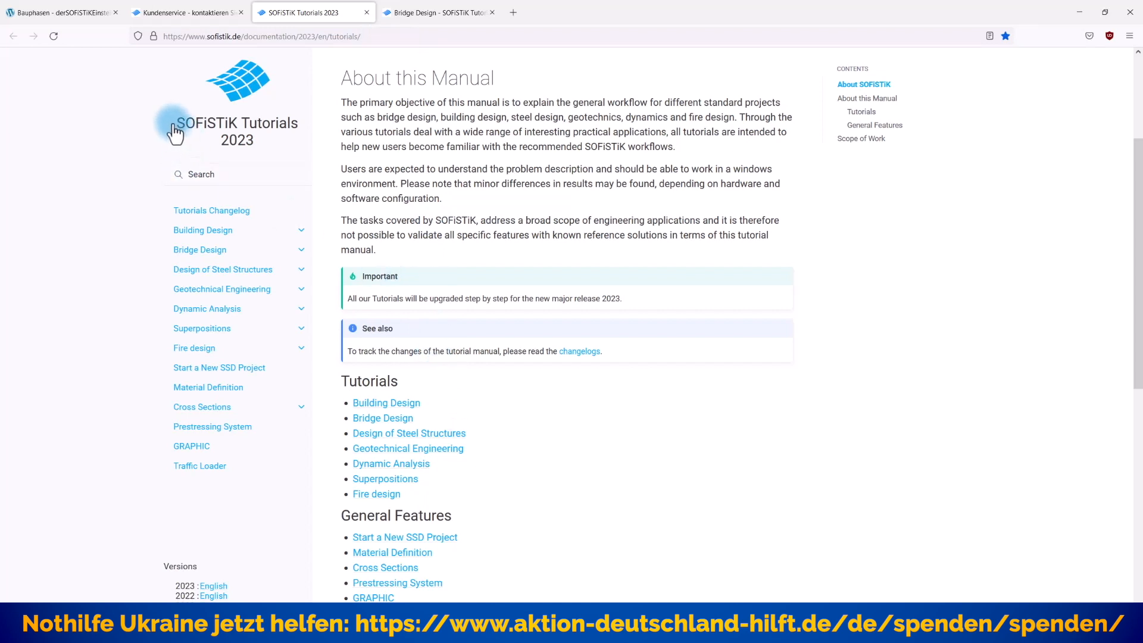
mouse_move(391, 384)
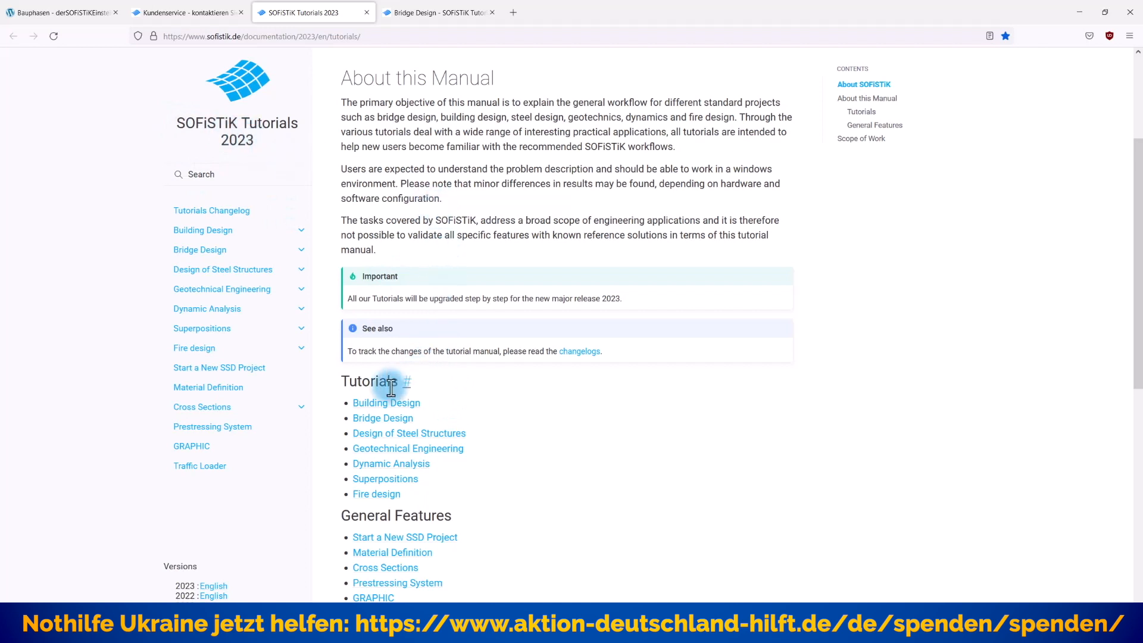
mouse_move(437, 11)
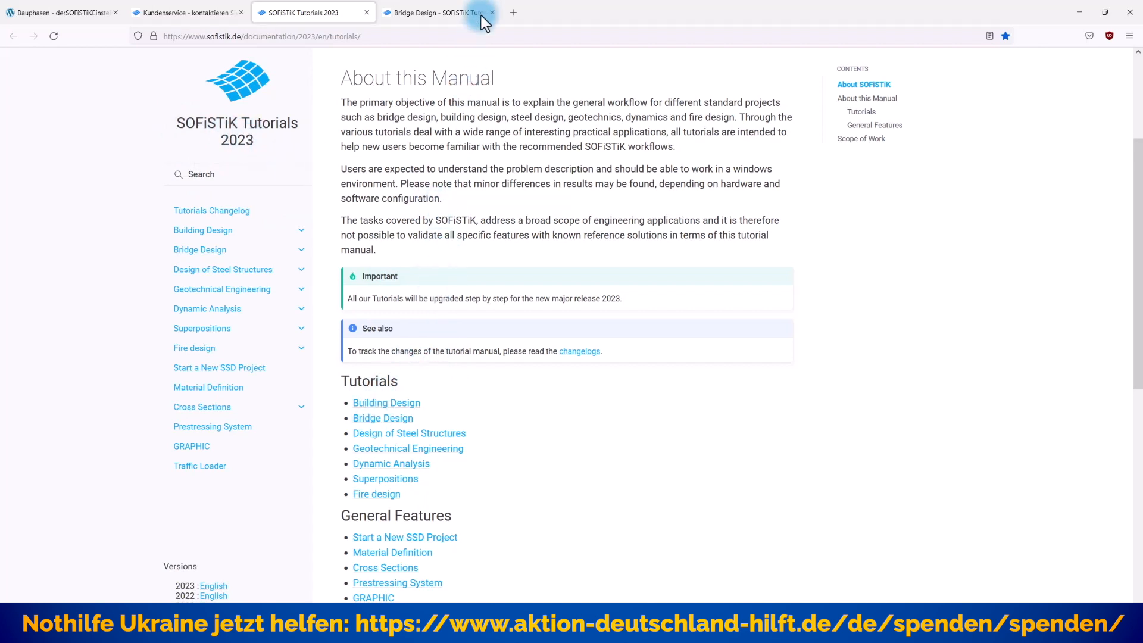
left_click(432, 12)
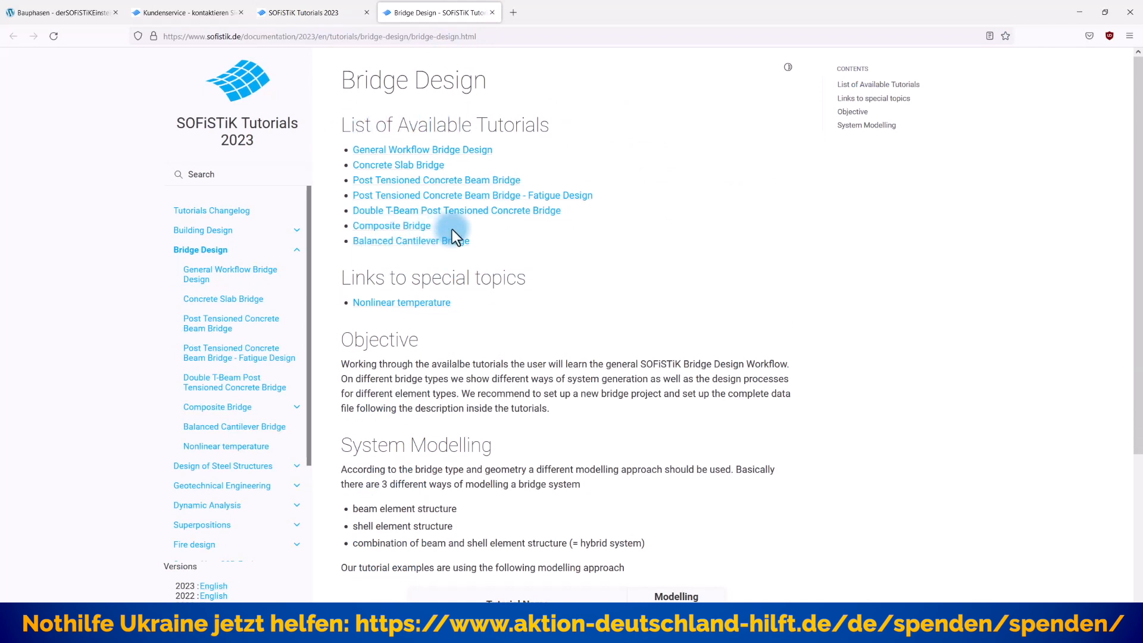
Browse the Composite Bridge tutorial's drawings, then return to the Bauphasen blog search results.
left_click(390, 225)
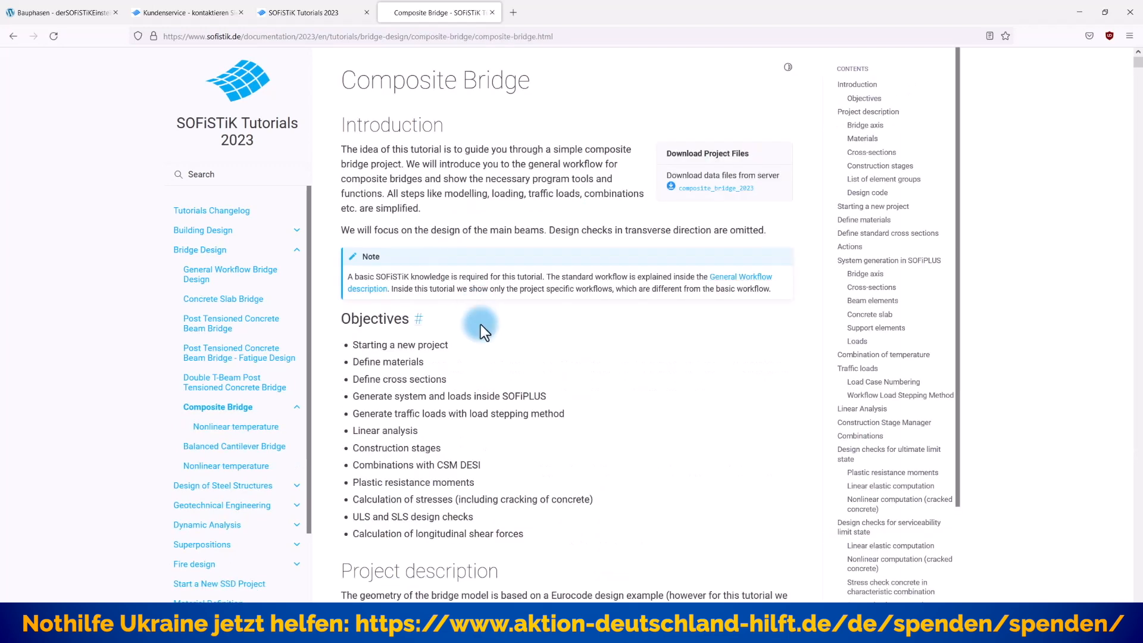
scroll("down", 3)
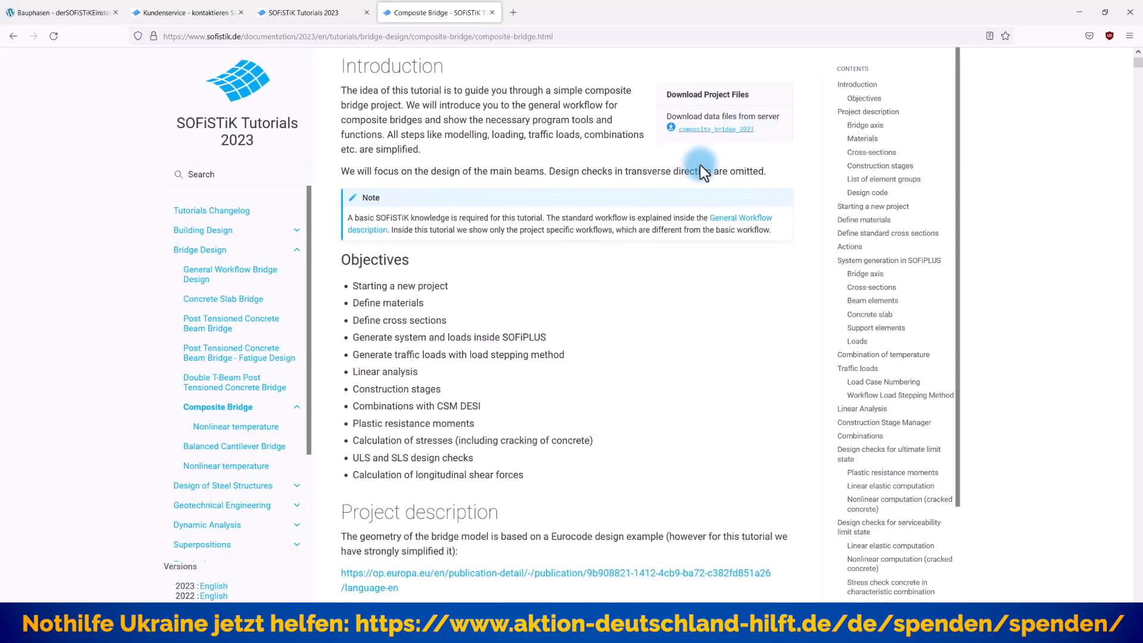
scroll("down", 3)
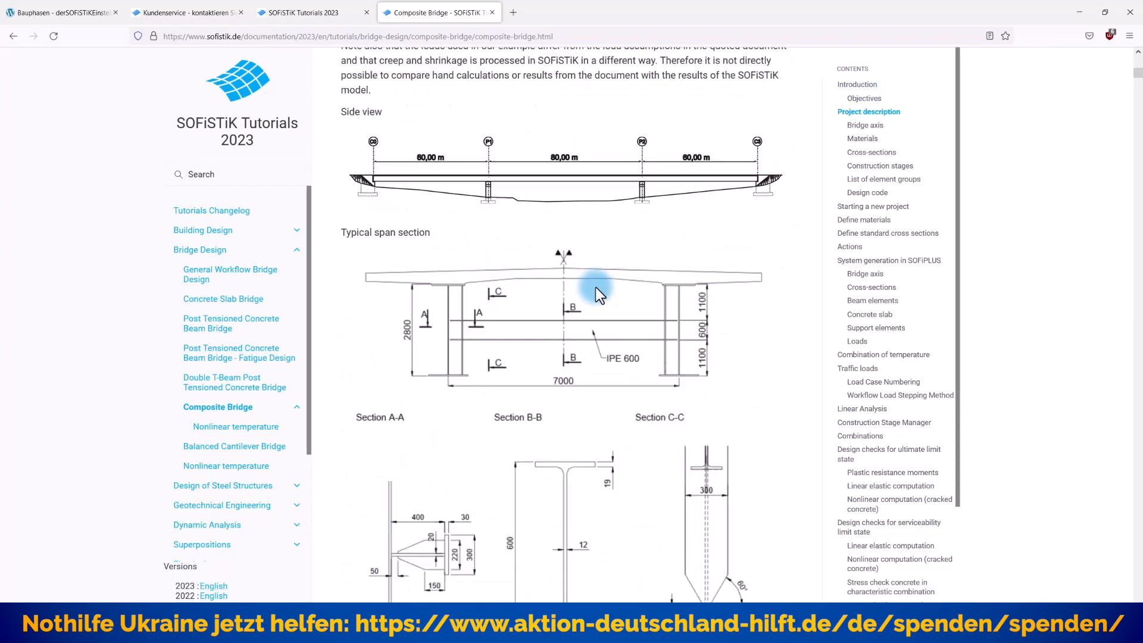
scroll("down", 3)
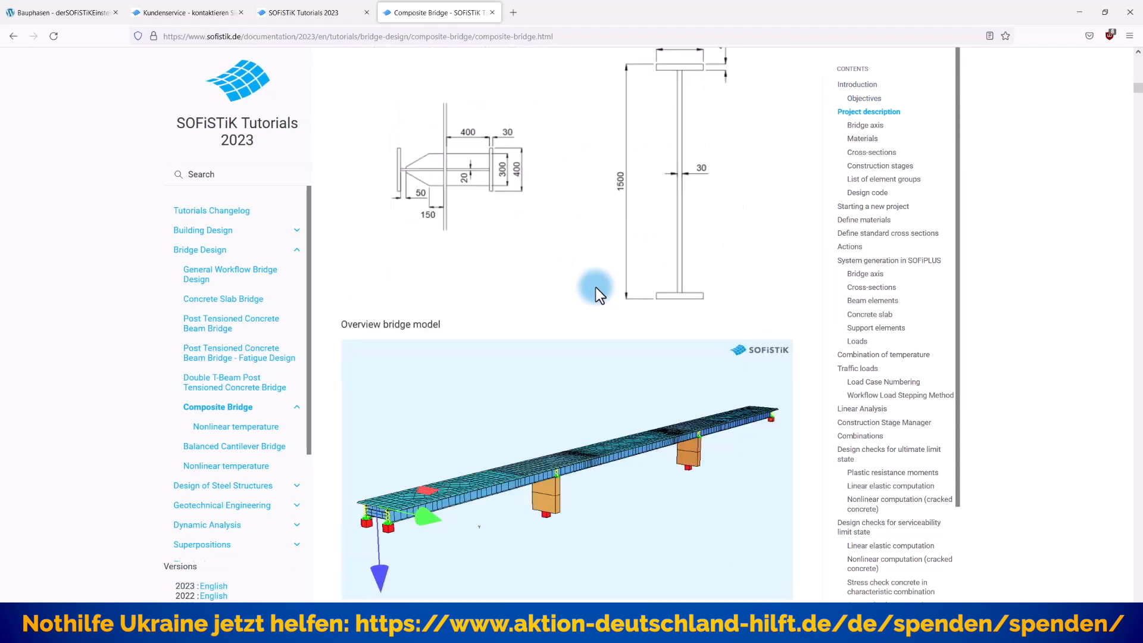
scroll("down", 3)
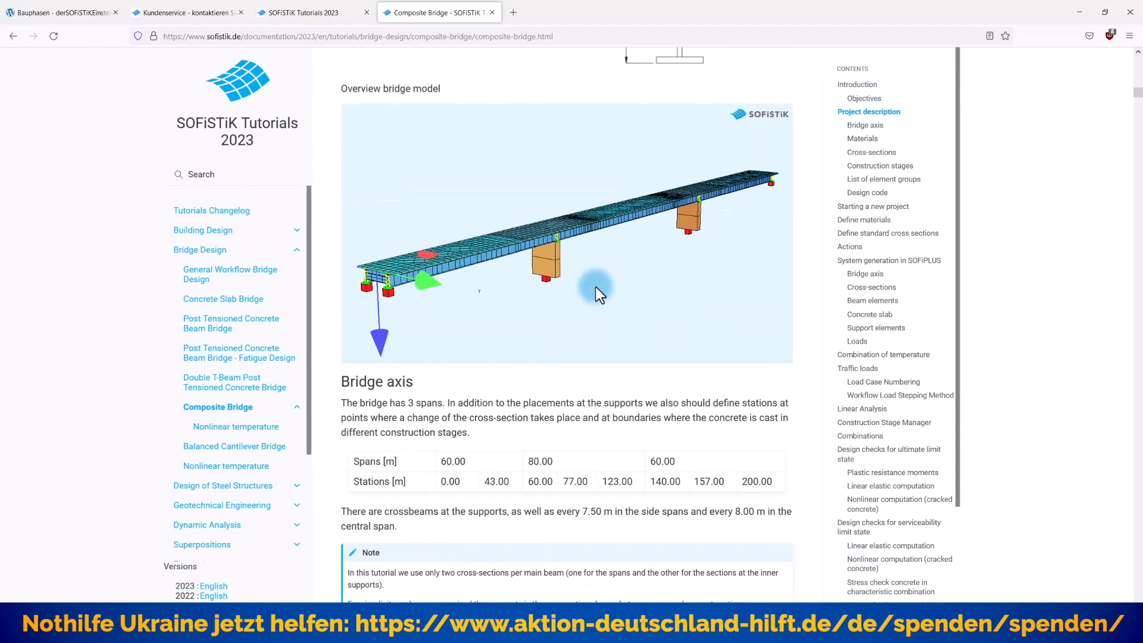
scroll("down", 3)
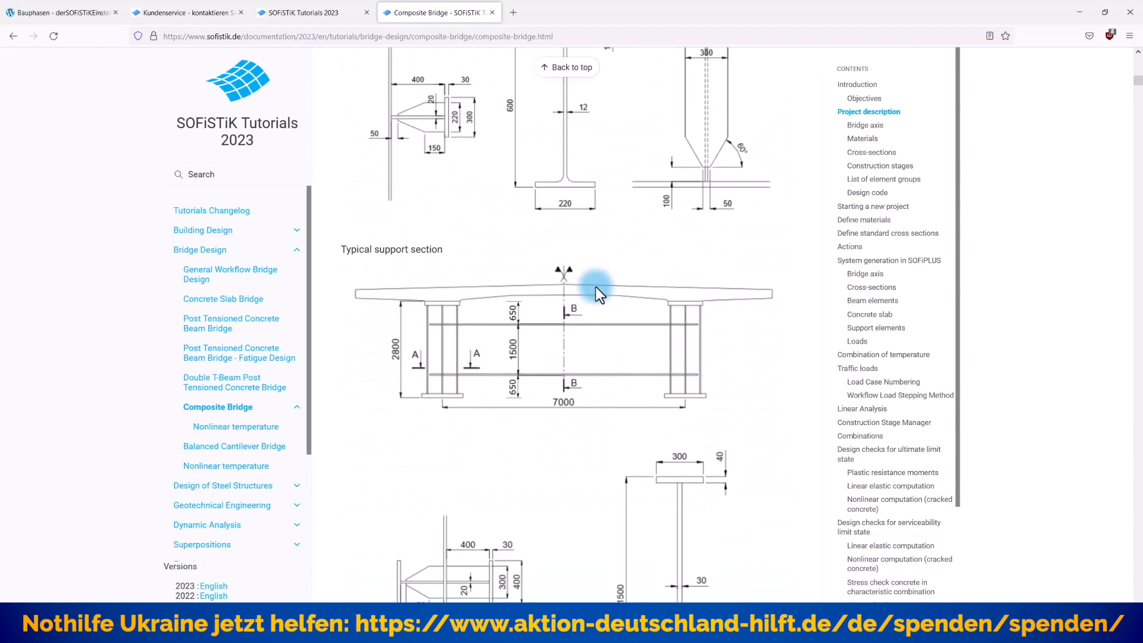
scroll("up", 3)
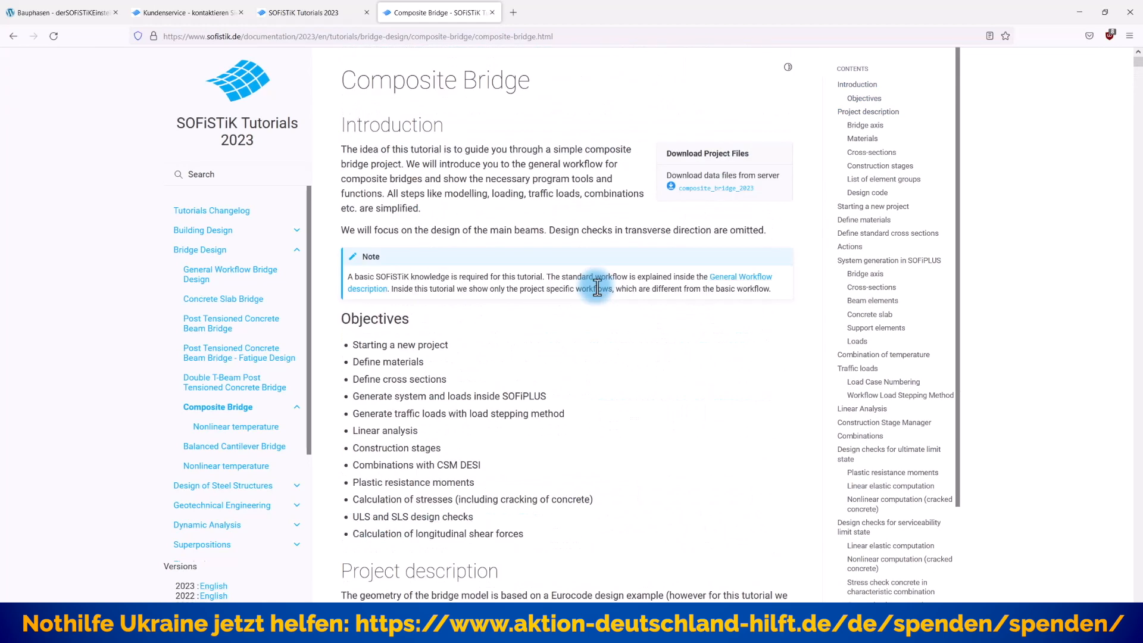
mouse_move(44, 131)
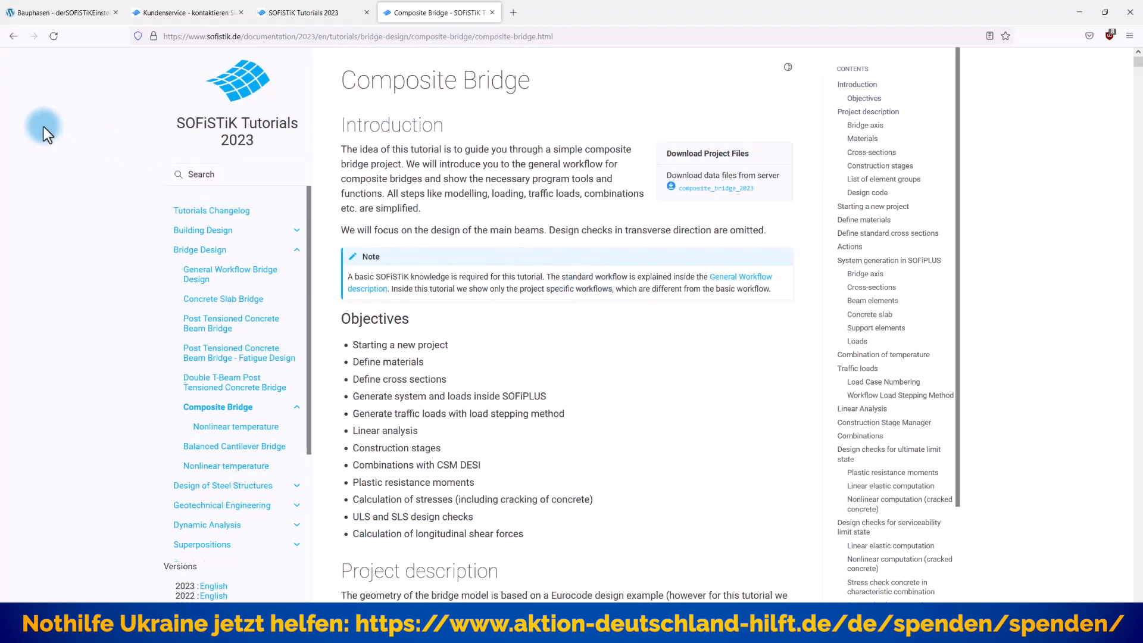
left_click(58, 12)
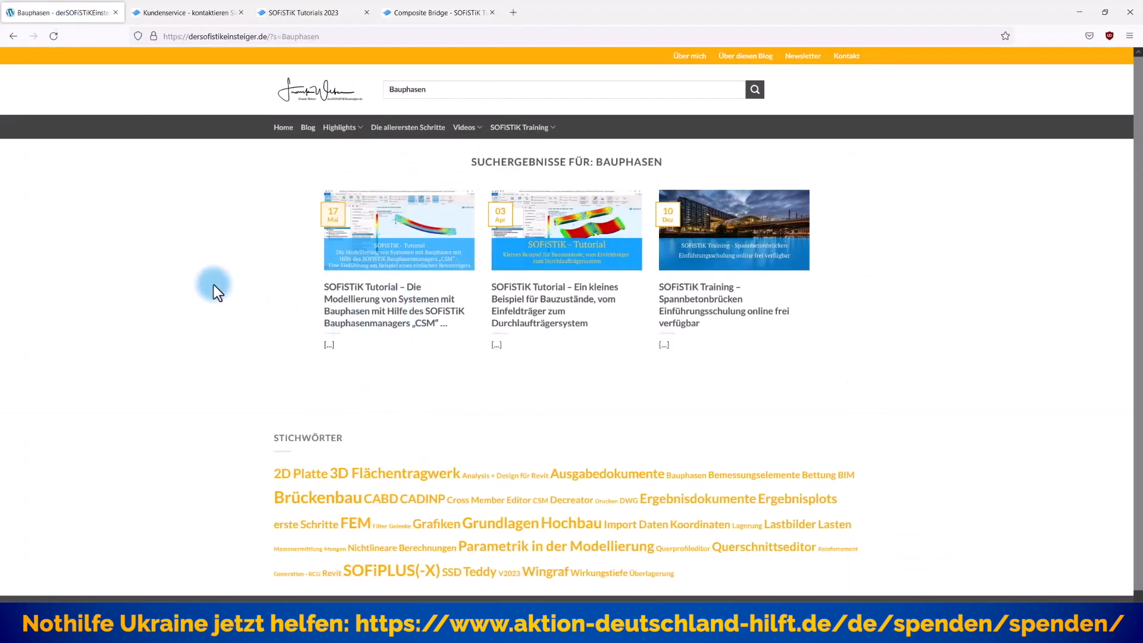